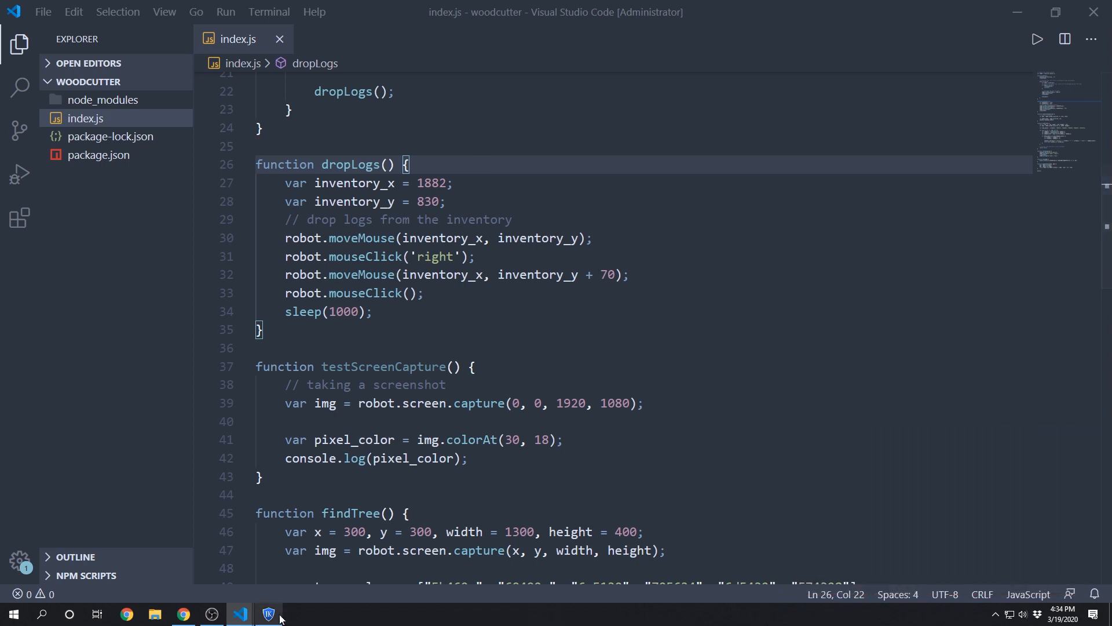
Step: Open a new line below the inventory coordinates and begin declaring var pixel_color
click(268, 614)
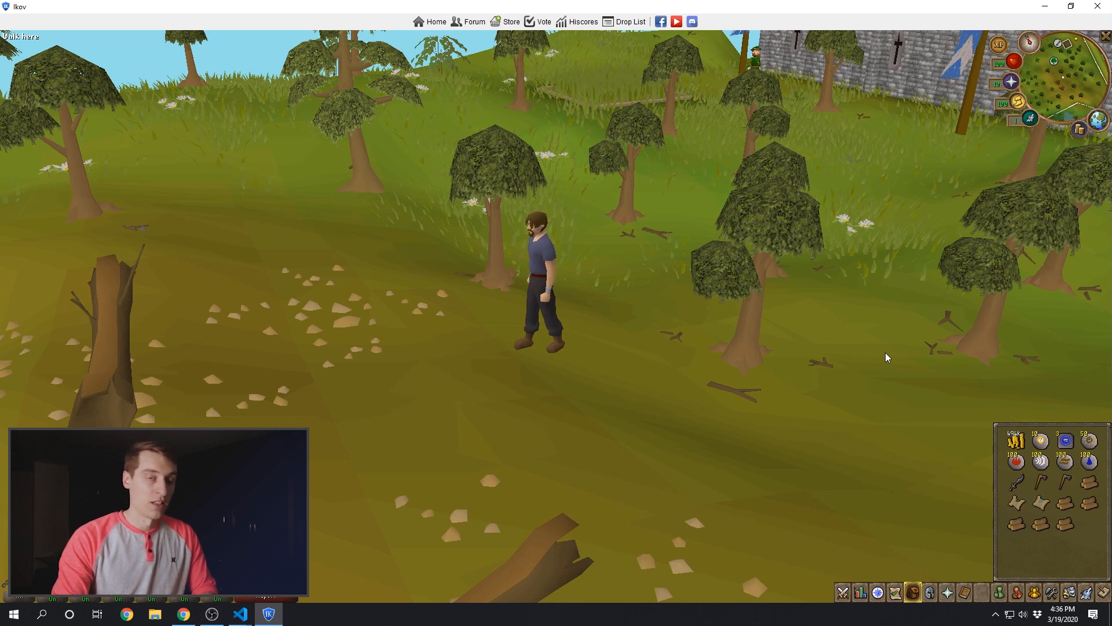
mouse_move(884, 366)
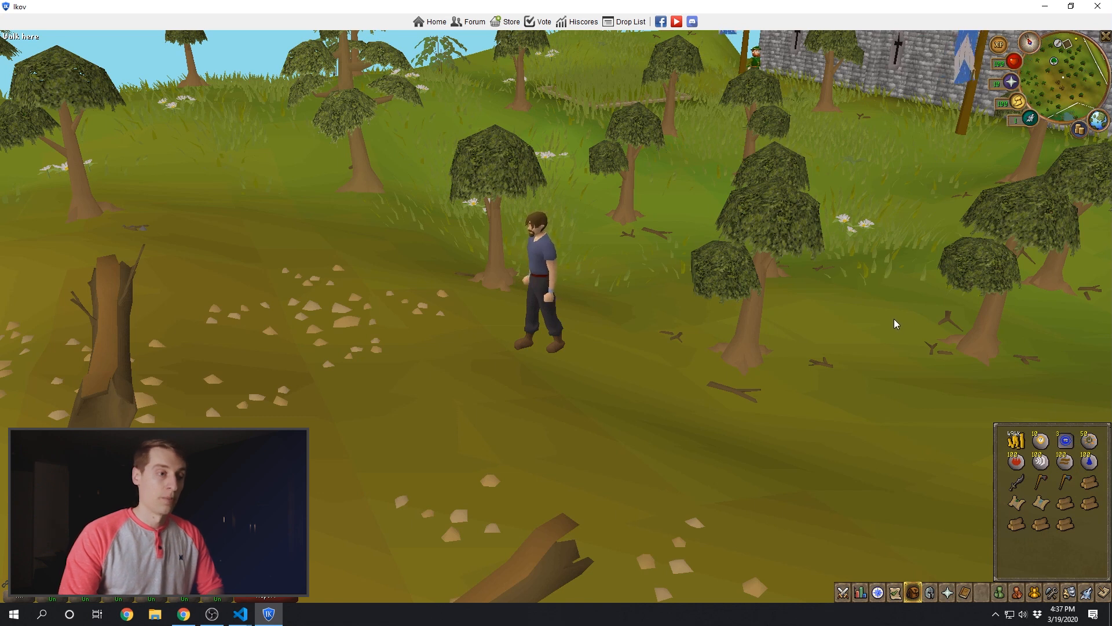
mouse_move(886, 327)
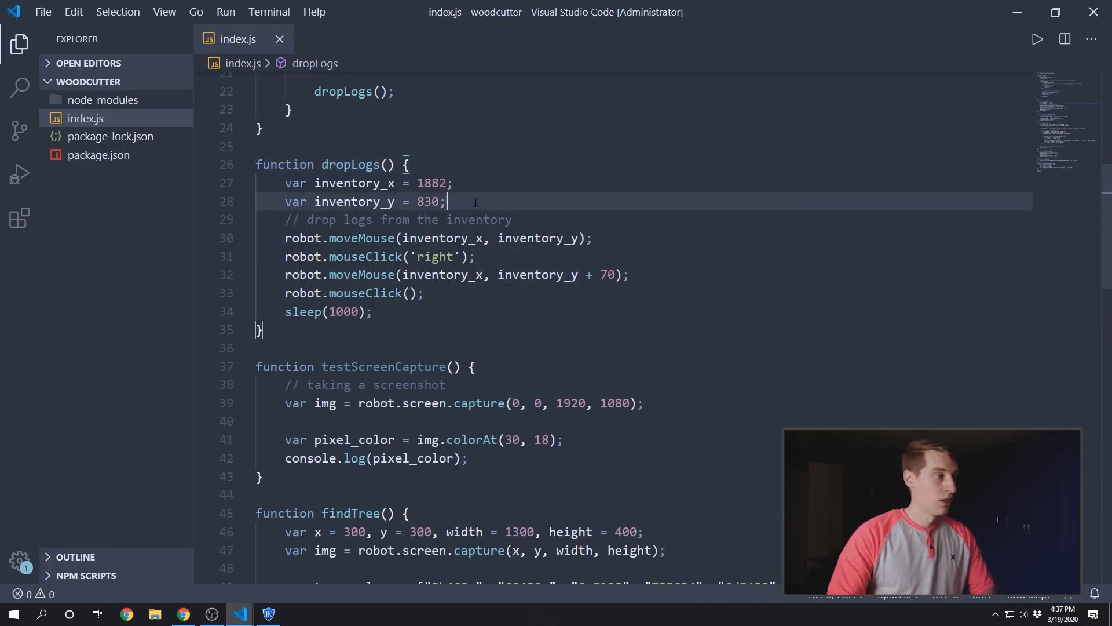
key(Enter)
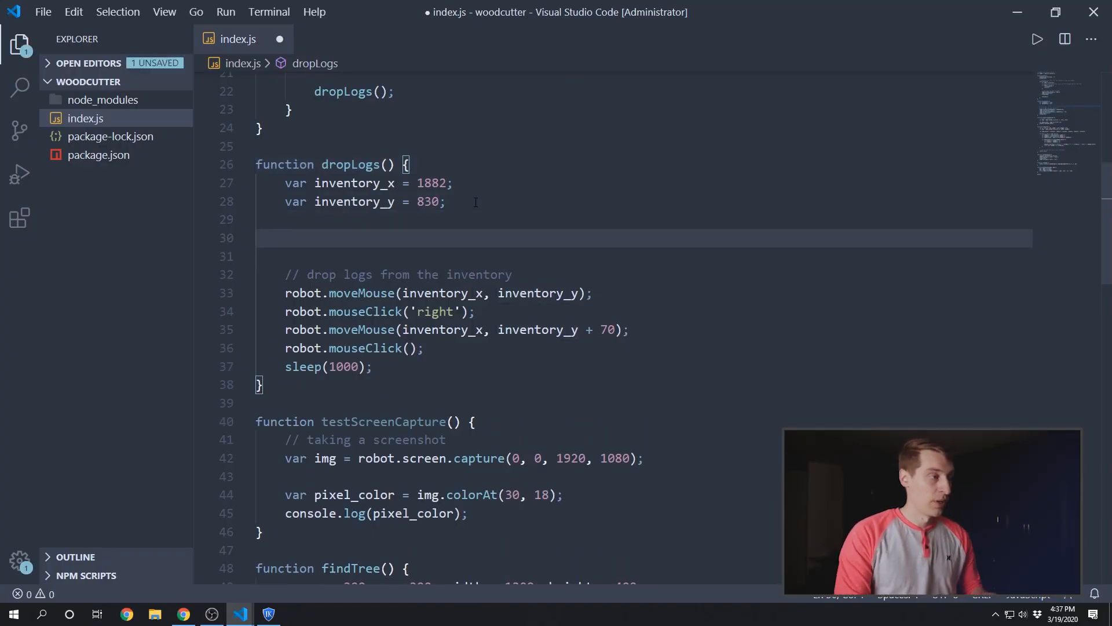
click(288, 238)
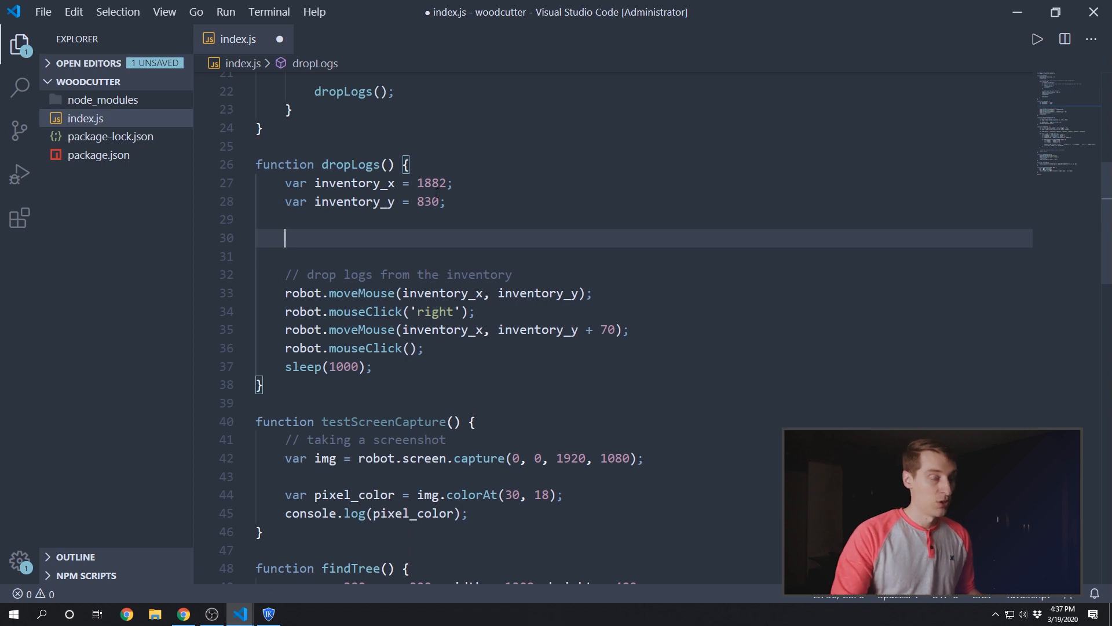
key(ctrl+s)
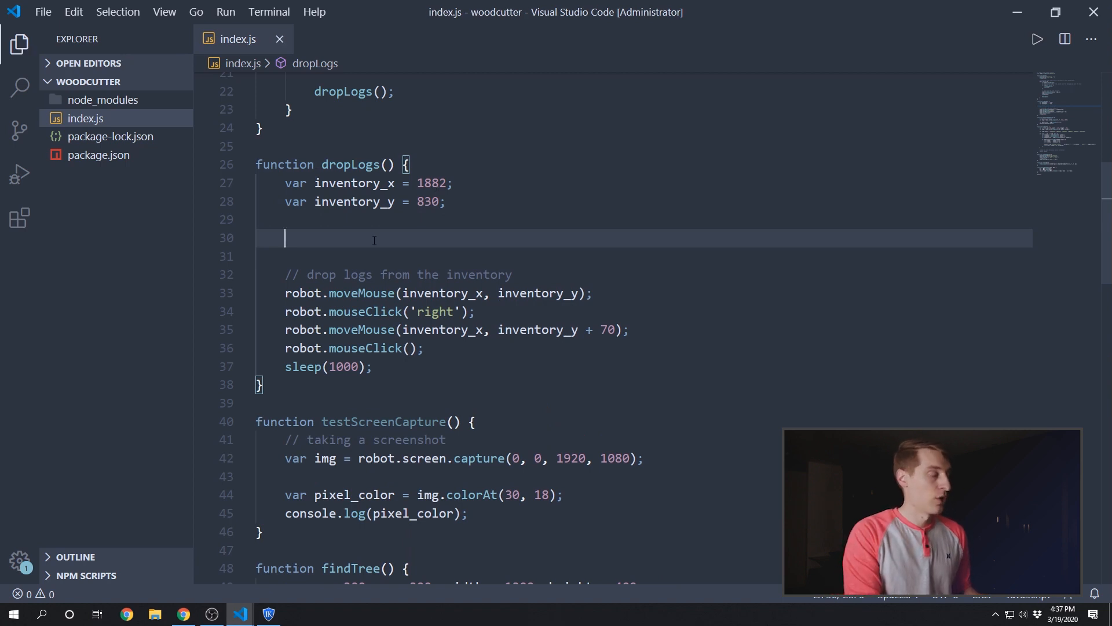
text(var pi)
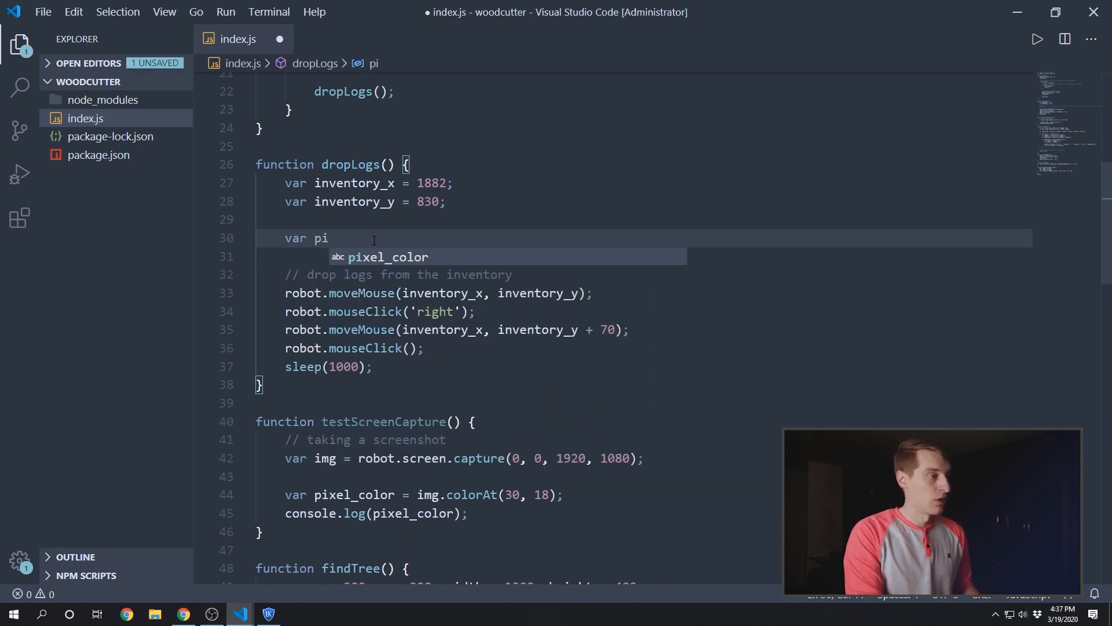
text(pixel_color =)
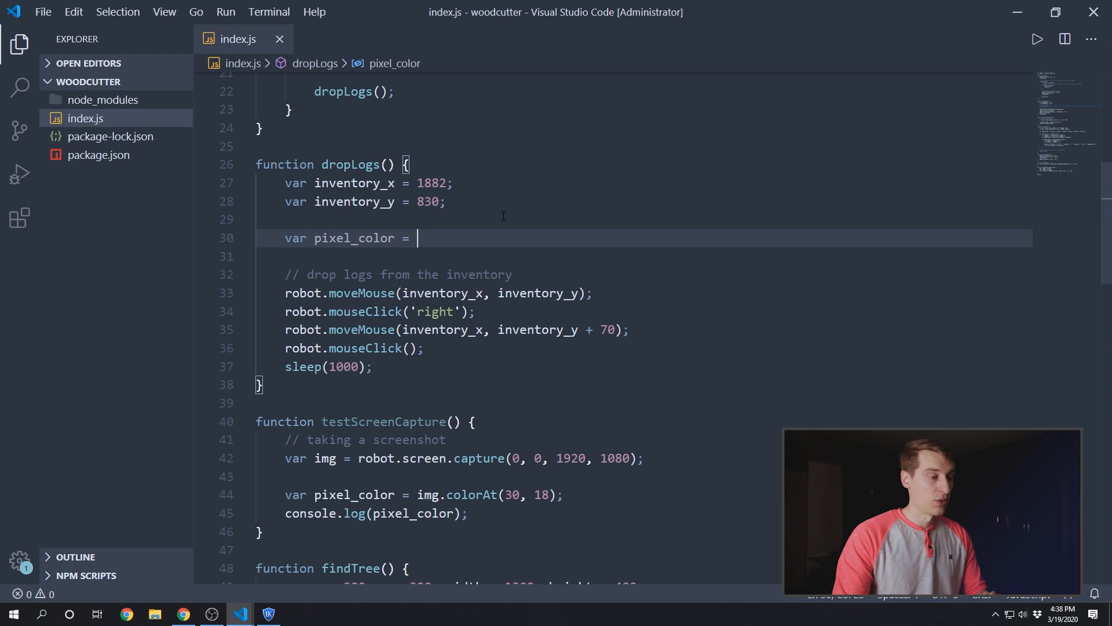
mouse_move(477, 458)
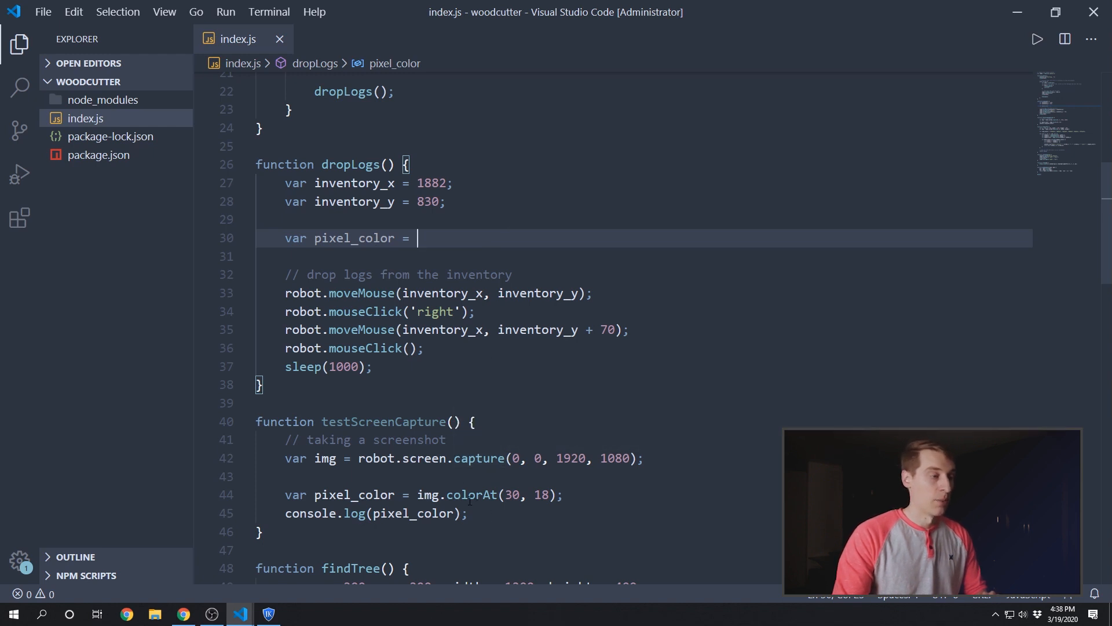
scroll(down, 3)
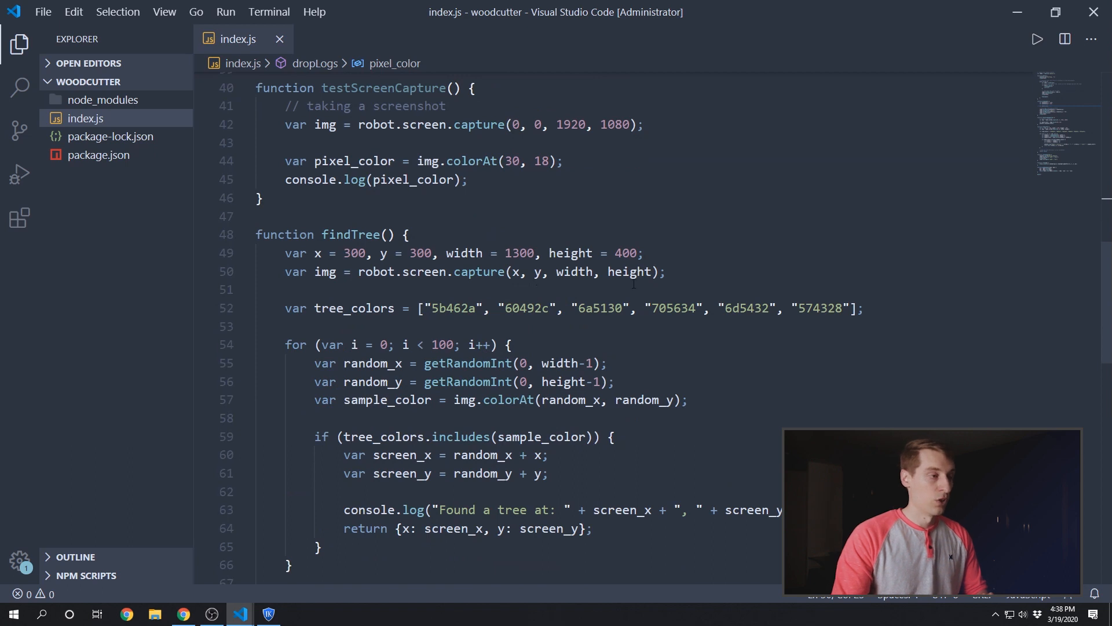
mouse_move(692, 272)
text(var pixel_color =)
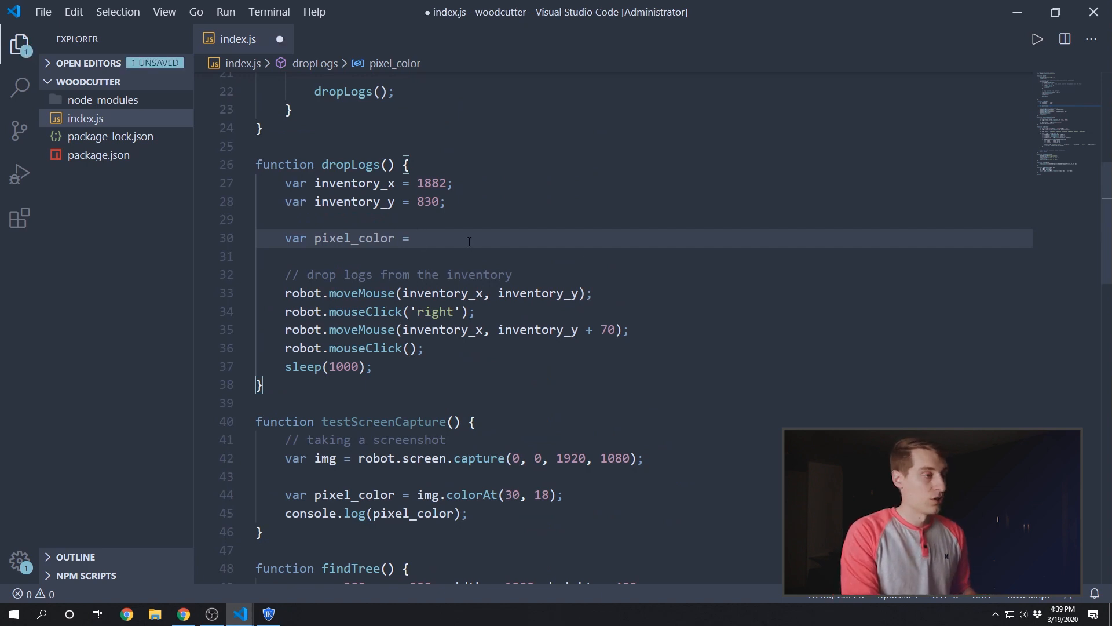
Step: Assign robot.getPixelColor(inventory_x, inventory_y) and log 'Inventory log color is: ' + pixel_color
text(robot.getP)
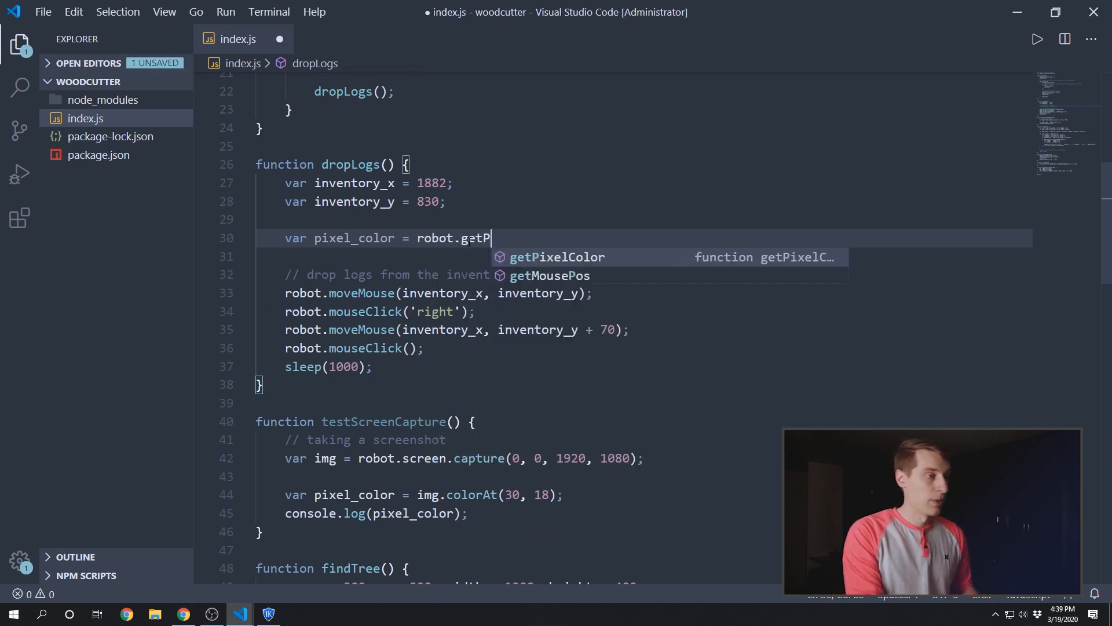
key(Tab)
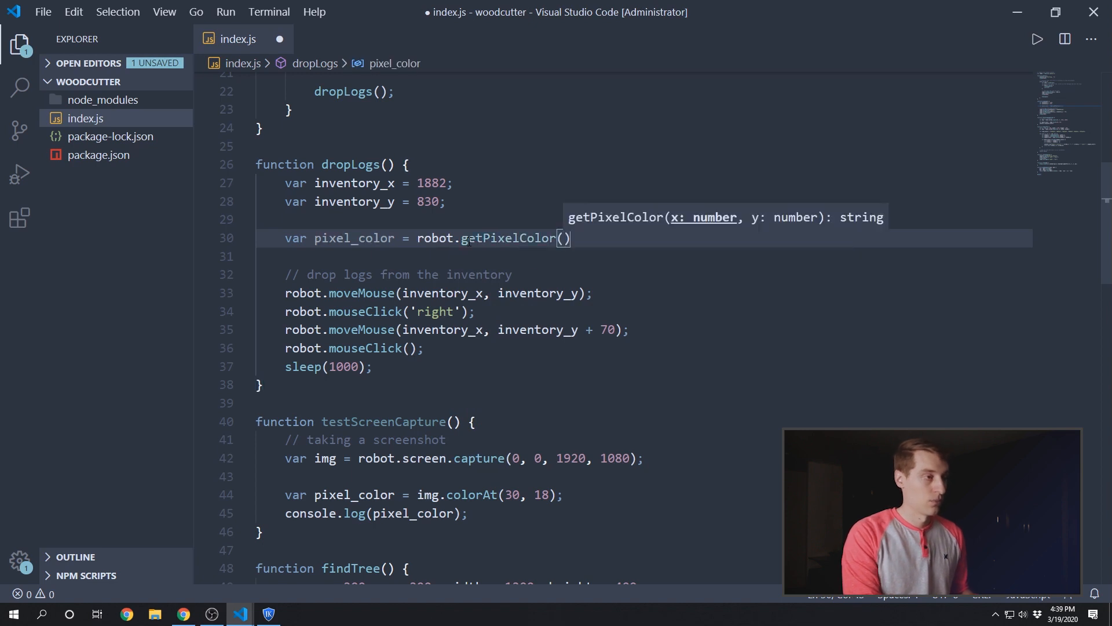
key(ctrl+s)
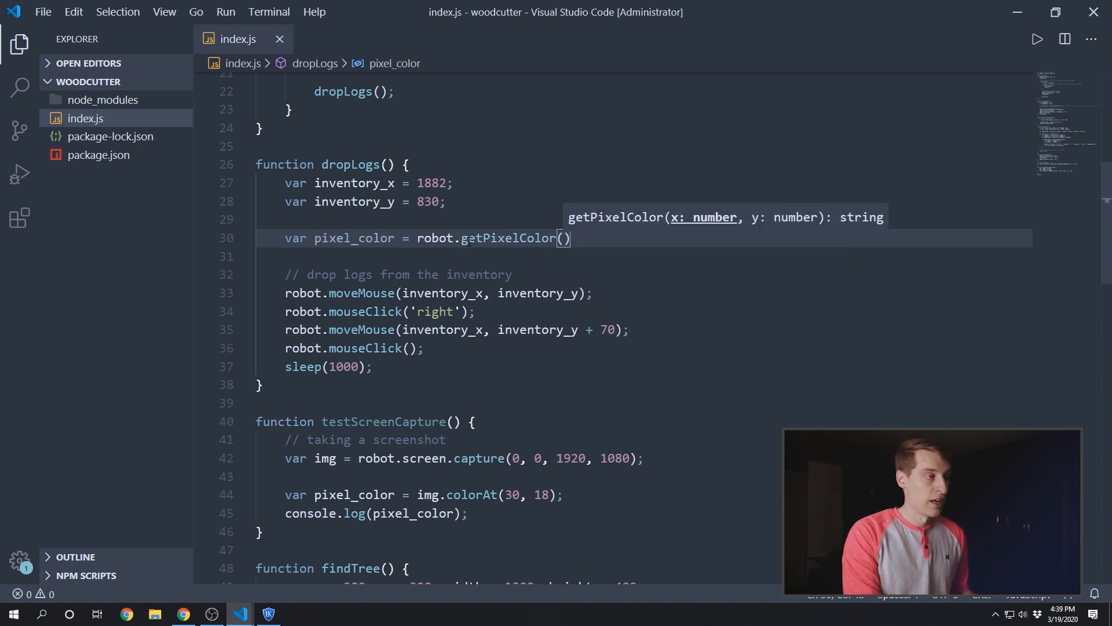
text(inventory_x, inventory_y)
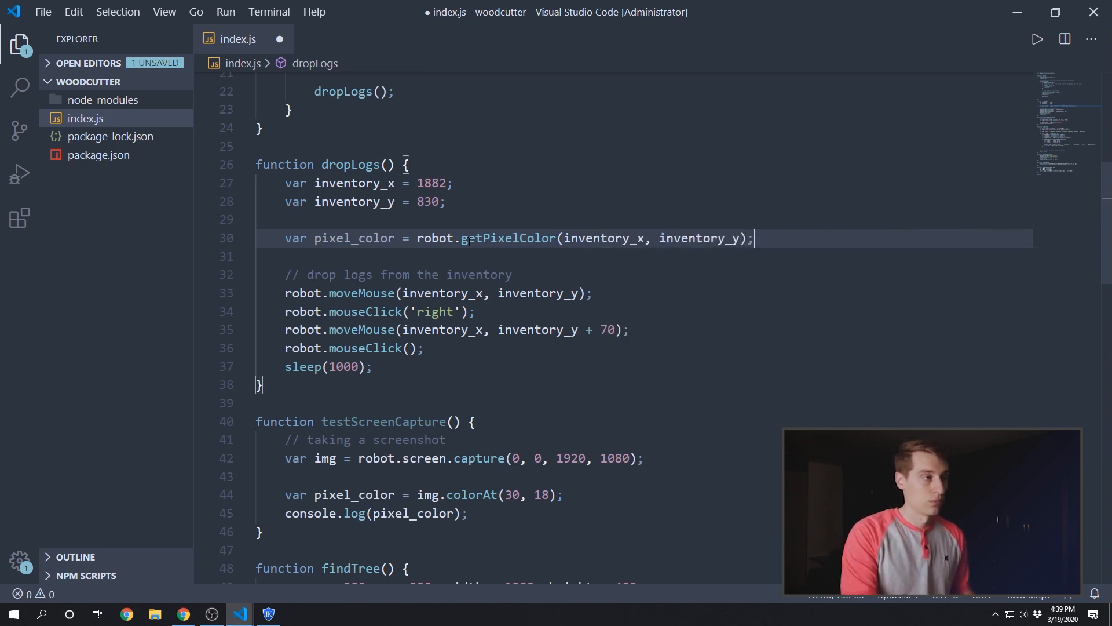
key(ctrl+s)
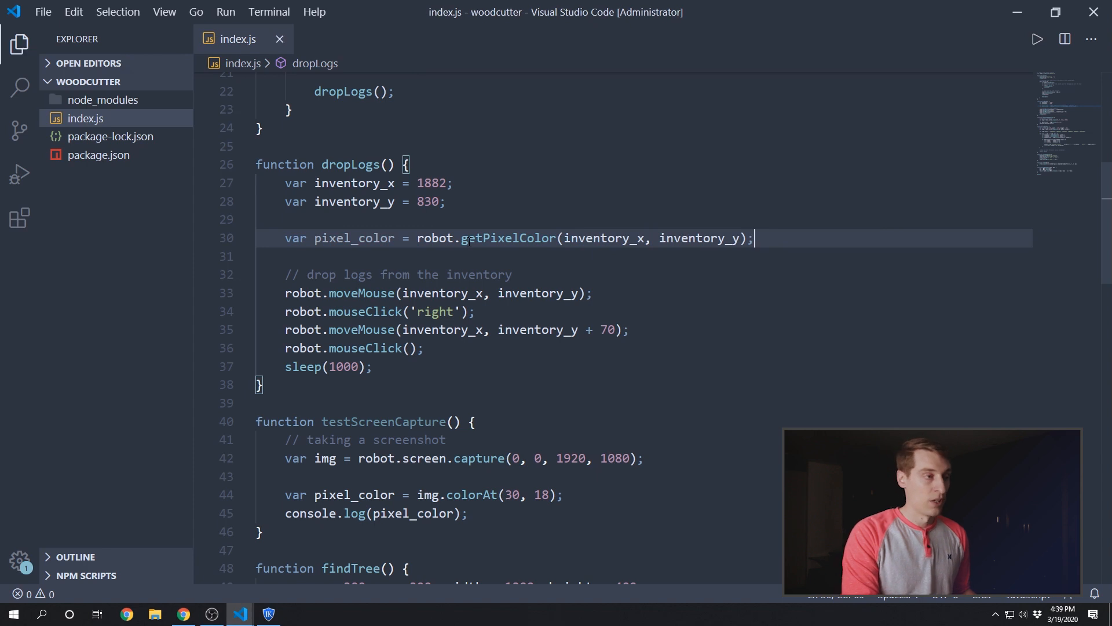
mouse_move(507, 238)
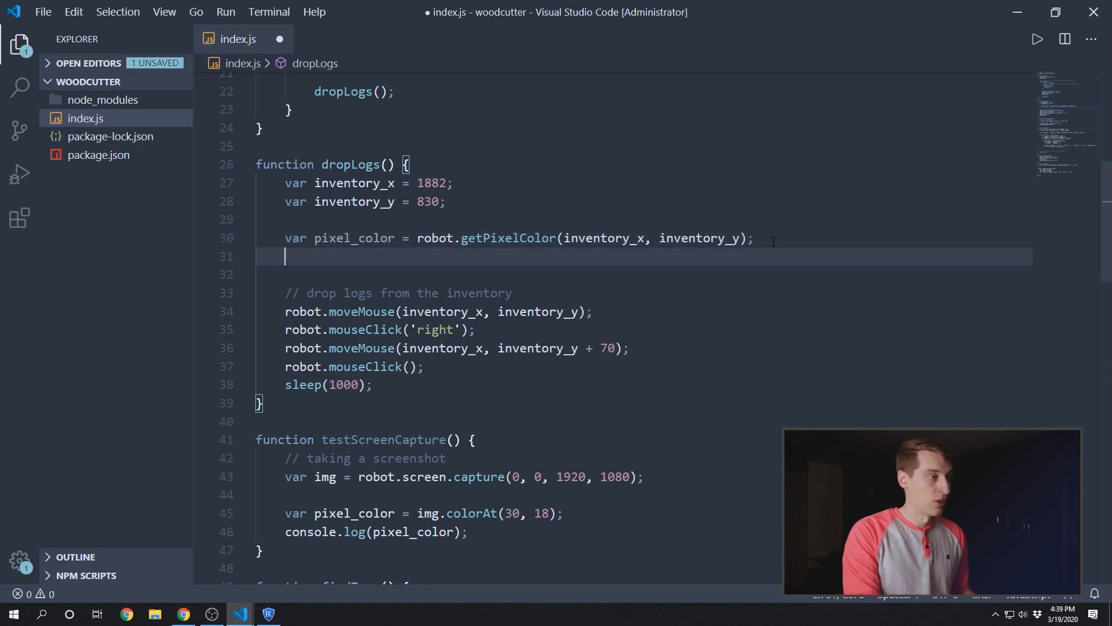
text(console.log("");)
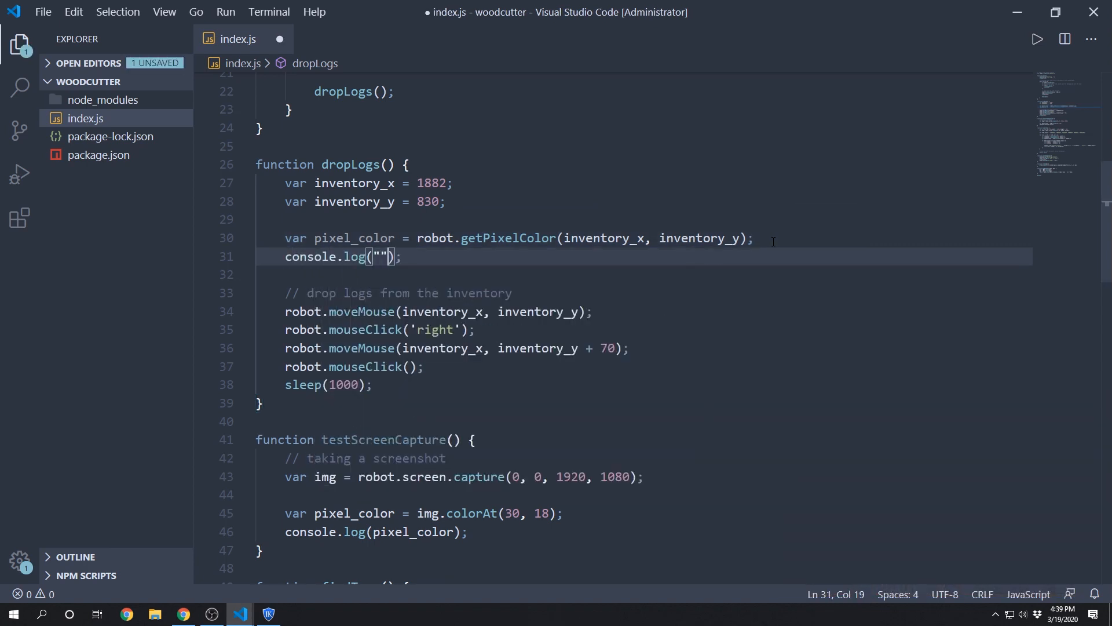
text(Inventory log color is:)
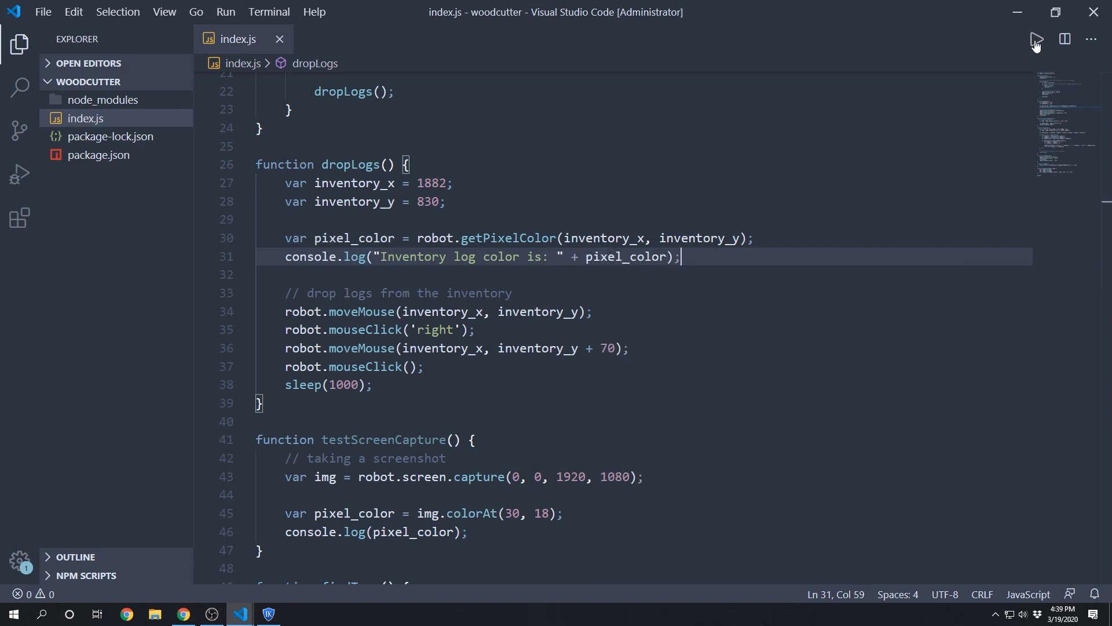
Step: Run index.js and read the inventory log color 765b37 in the terminal
click(268, 614)
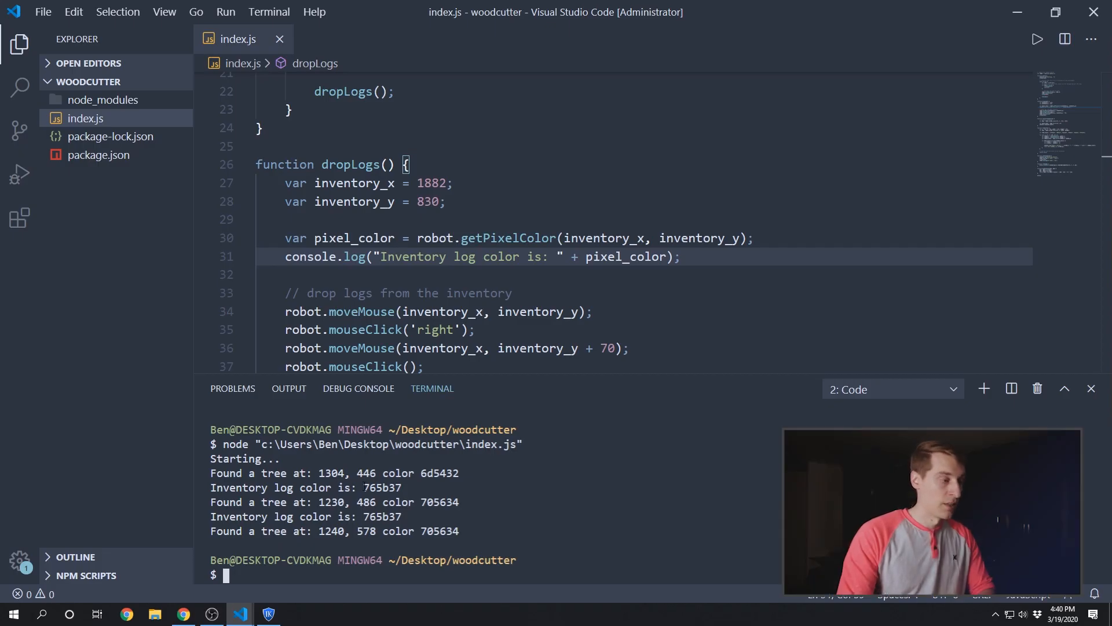
Step: Copy 765b37 from the terminal and declare var inventory_log_color = "765b37" in dropLogs
double_click(382, 487)
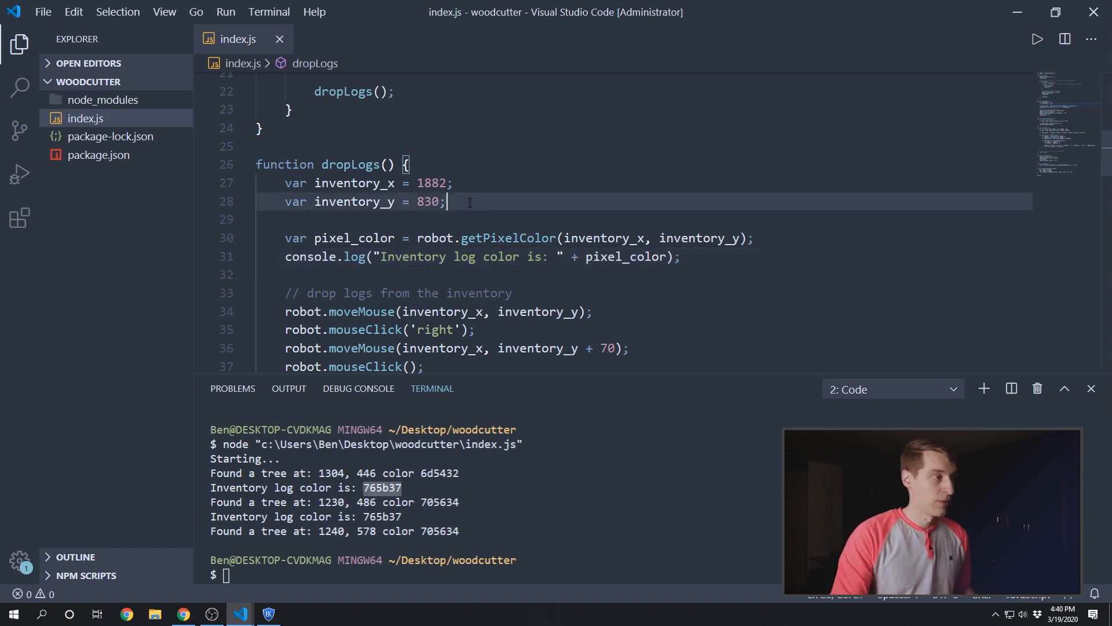
key(Enter)
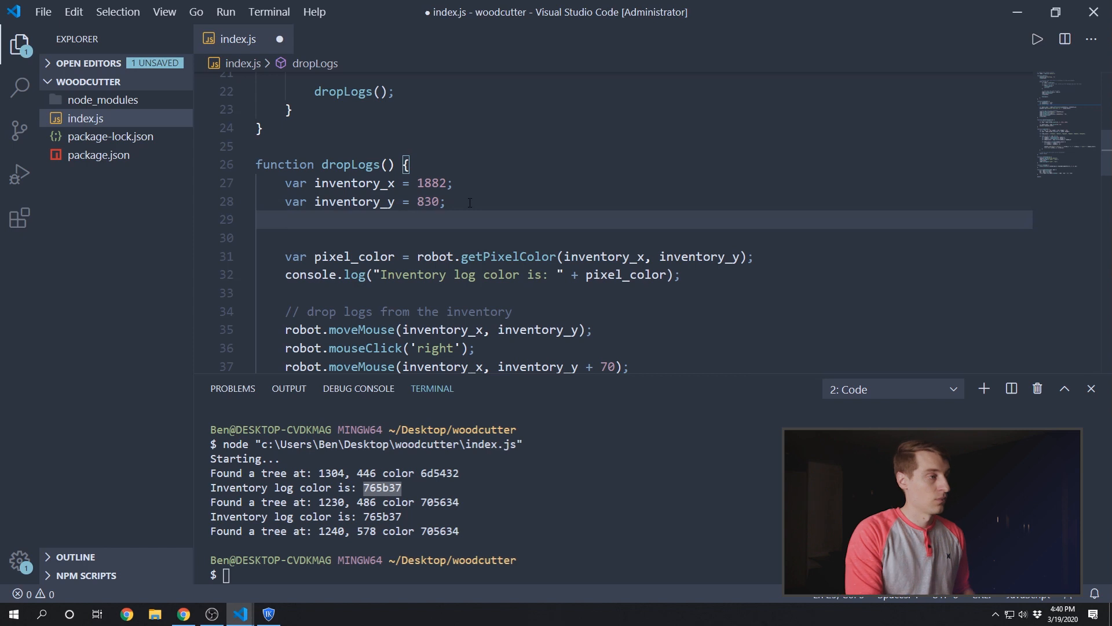
text(var inventory)
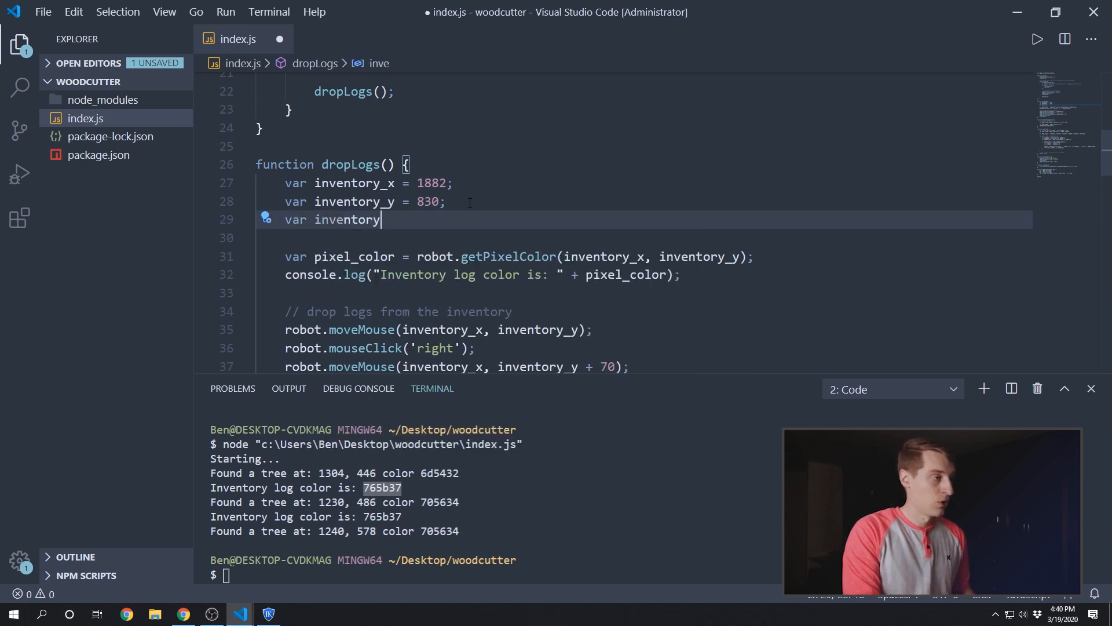
text(_log_color)
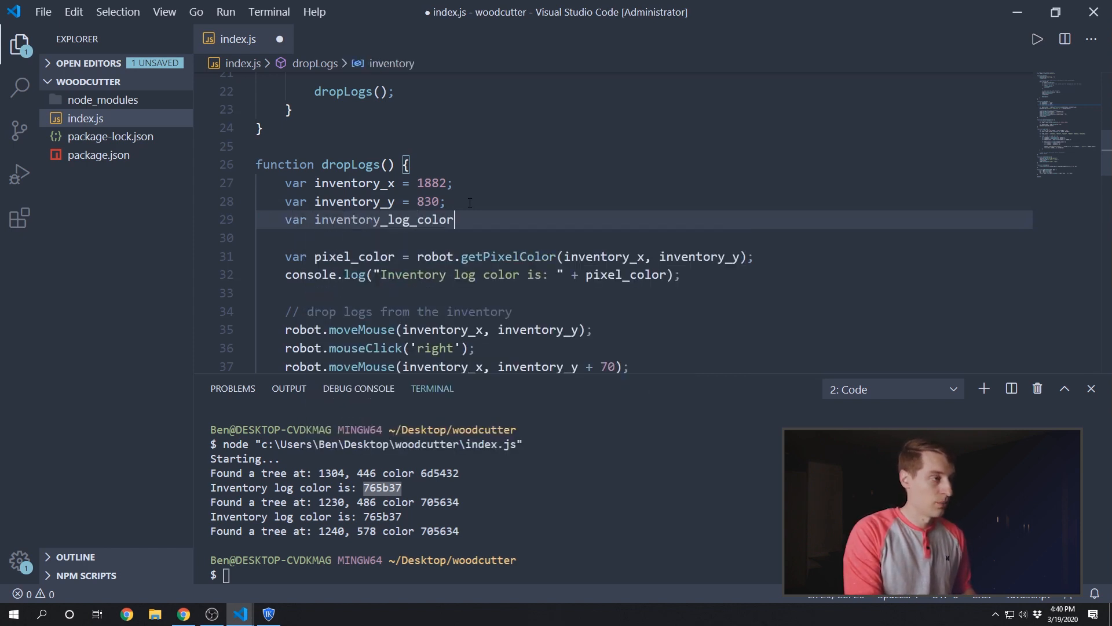
text(= "765b37";)
click(471, 275)
text(//)
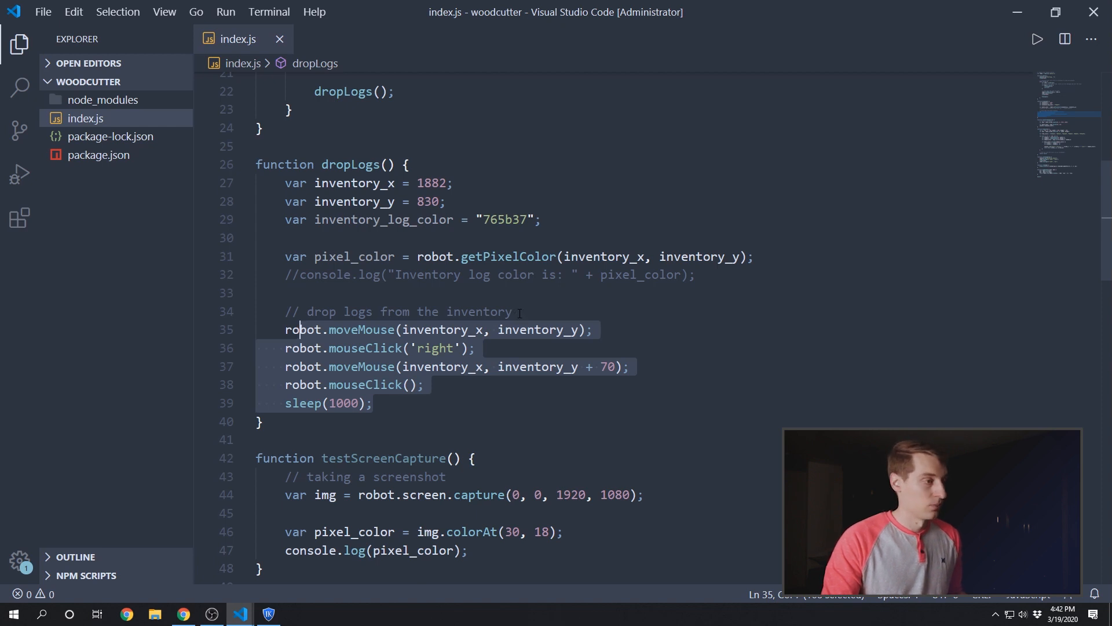
Step: Wrap the moveMouse, mouseClick and sleep drop lines in if (pixel_color == inventory_log_color)
text(if (p)
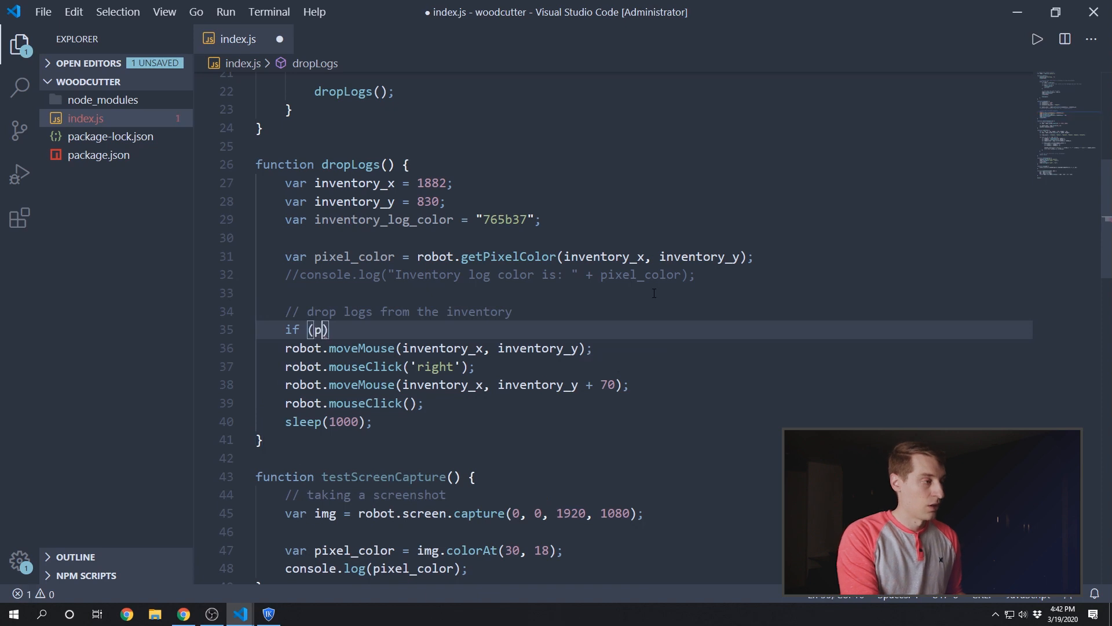
text(ixel_color)
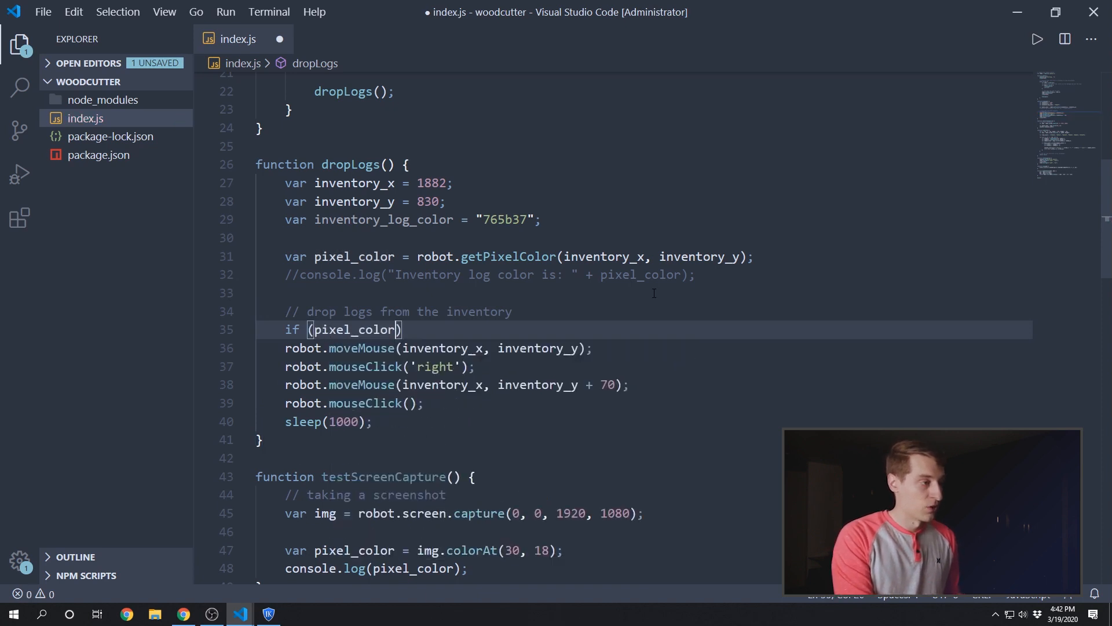
text(==)
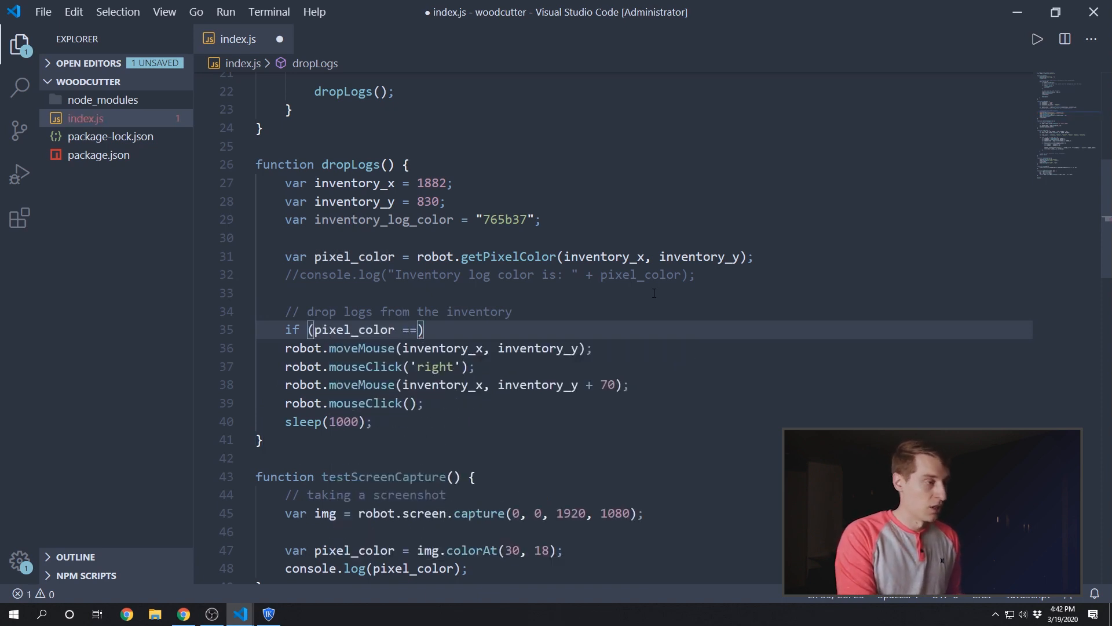
key(ctrl+s)
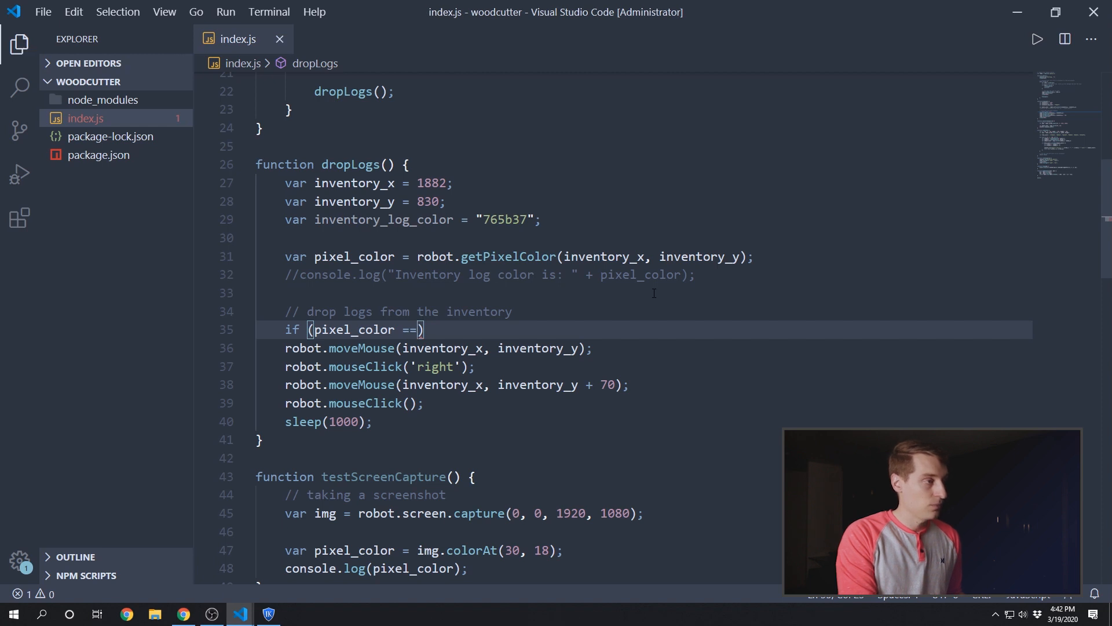
text(inventory_log_color)
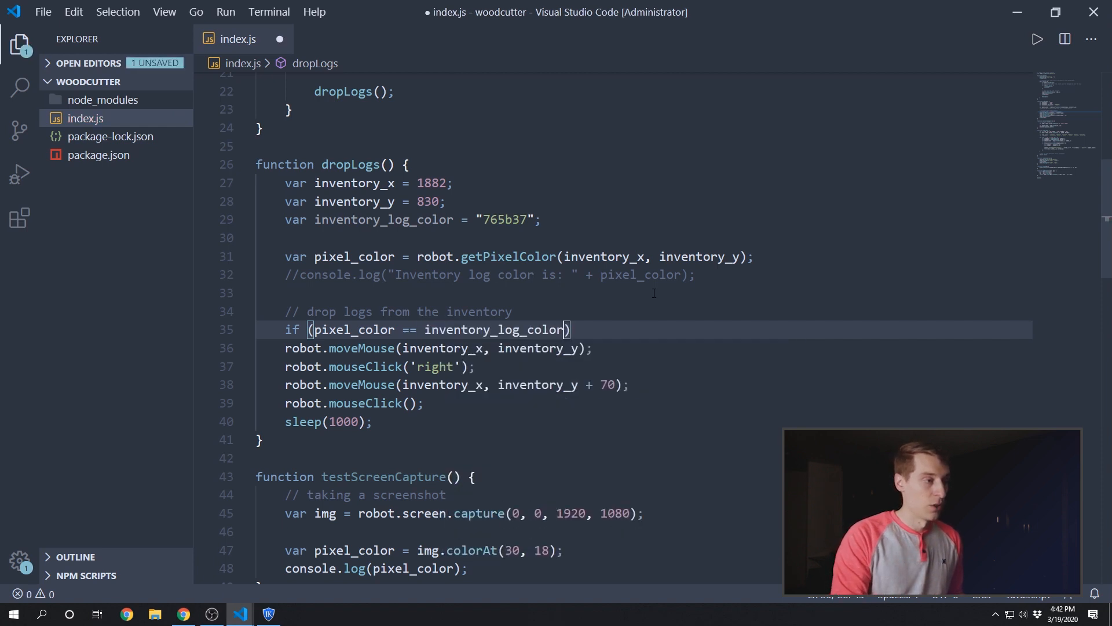
text({)
text(})
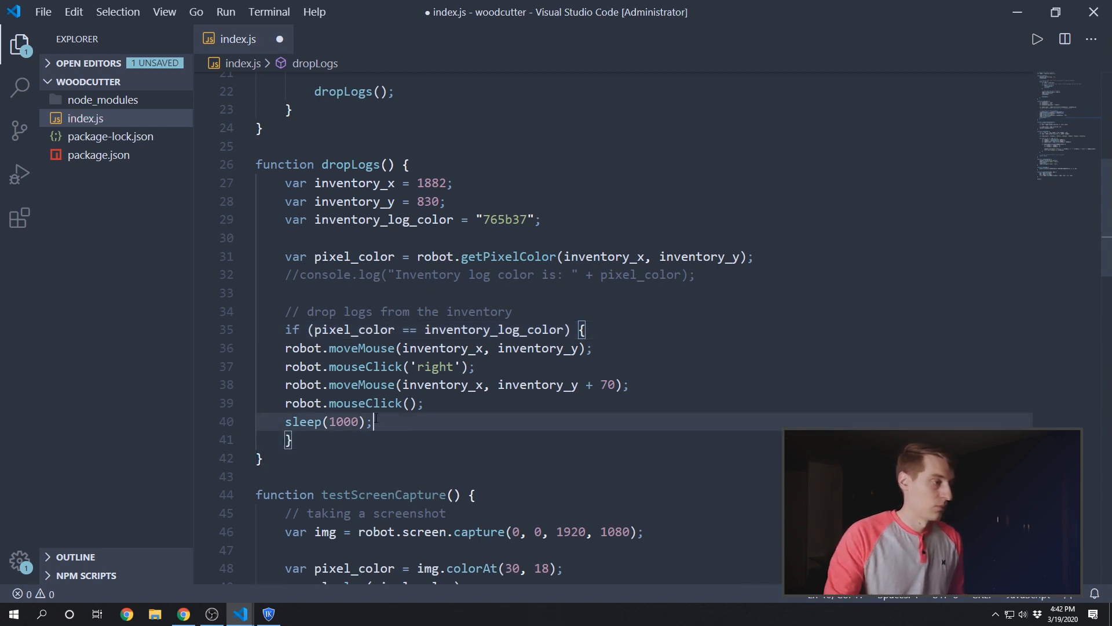
drag(314, 348, 401, 421)
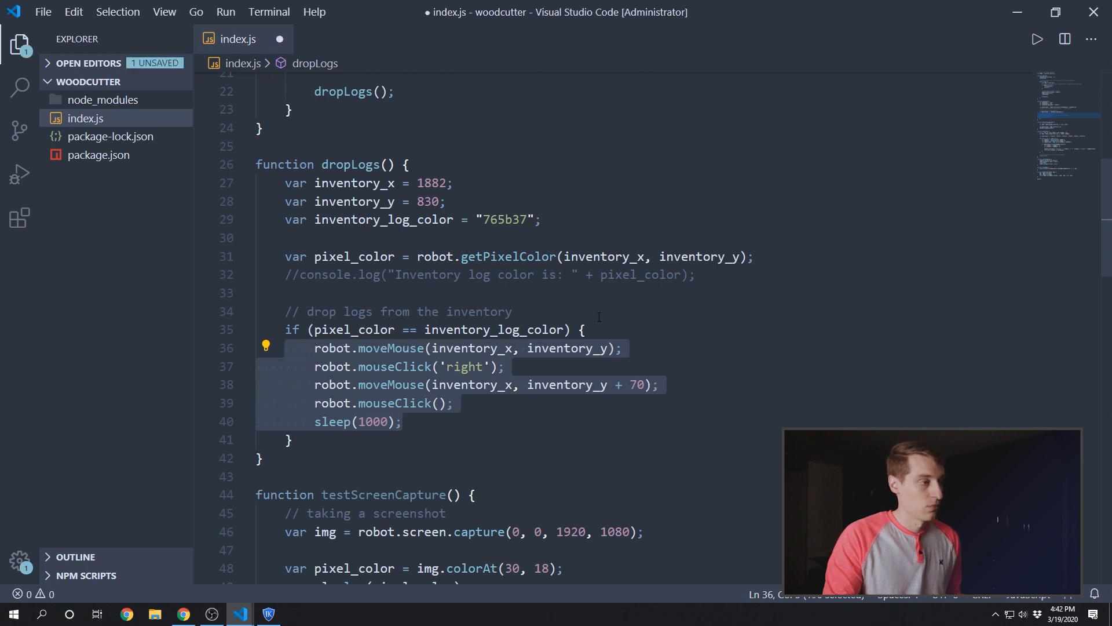
key(ctrl+s)
text( if)
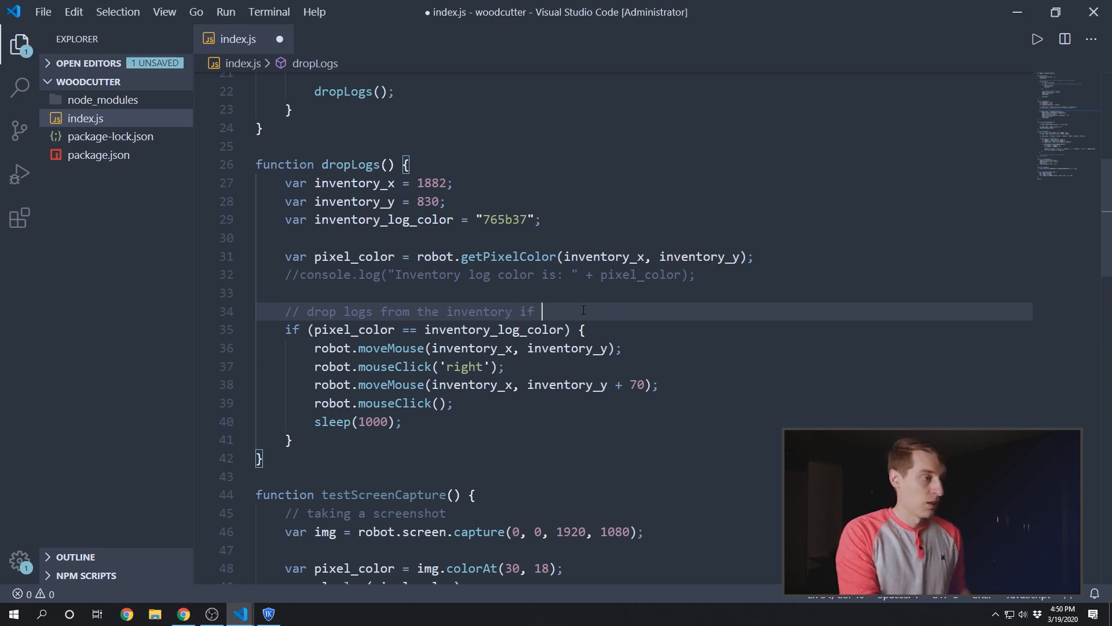
Step: Complete the 'color matches the expected log color' comment and add sleep(300) before the drop click
text(the color match)
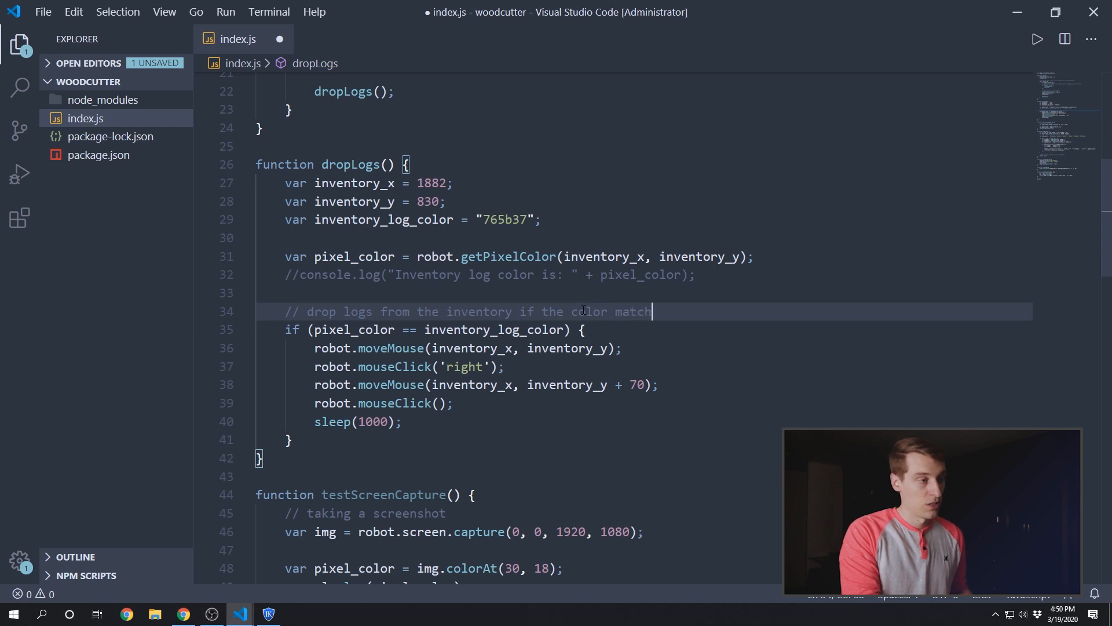
text(es the)
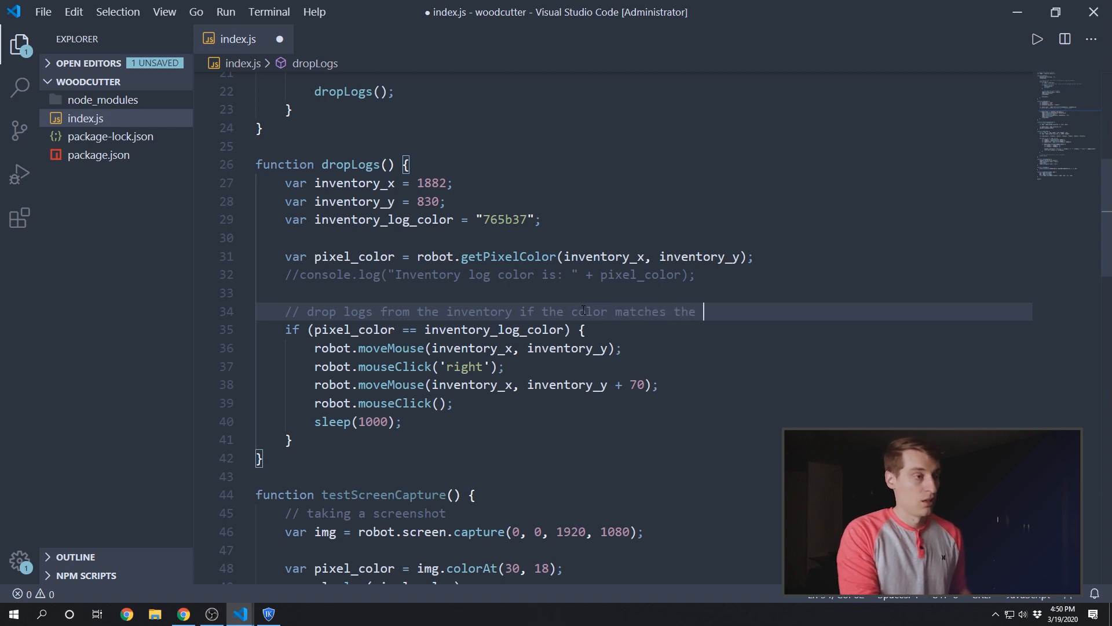
text(expected log color)
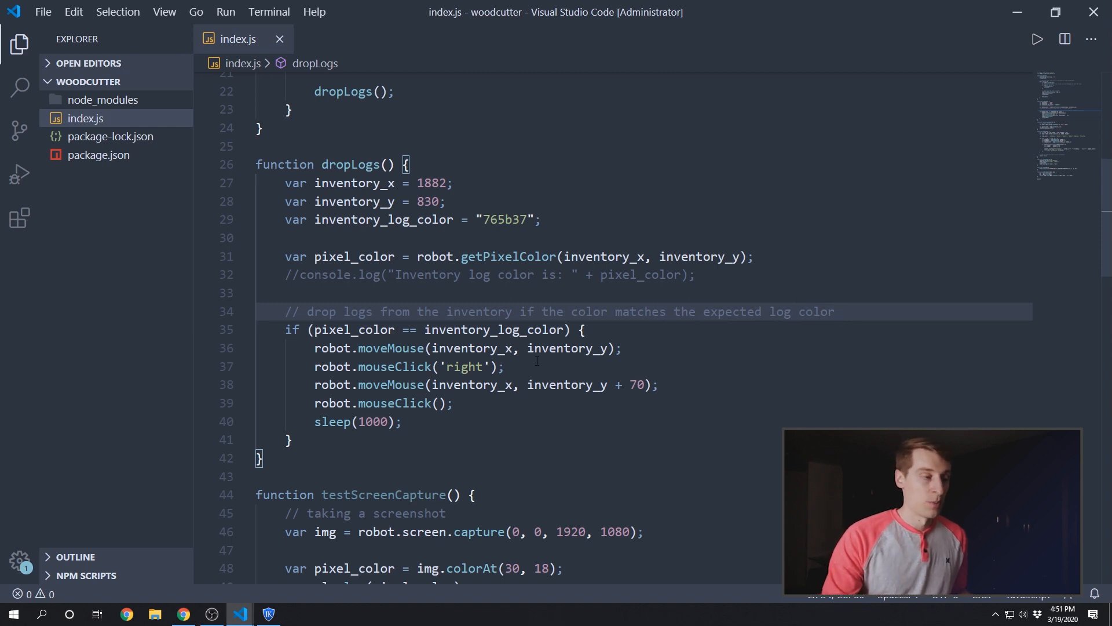
mouse_move(534, 368)
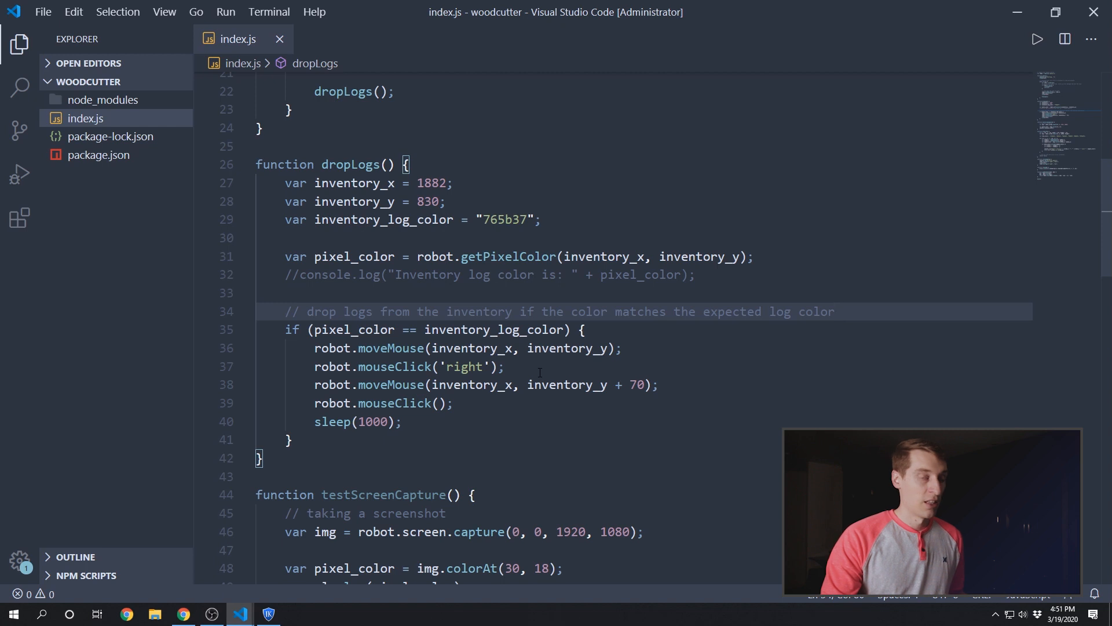
mouse_move(540, 370)
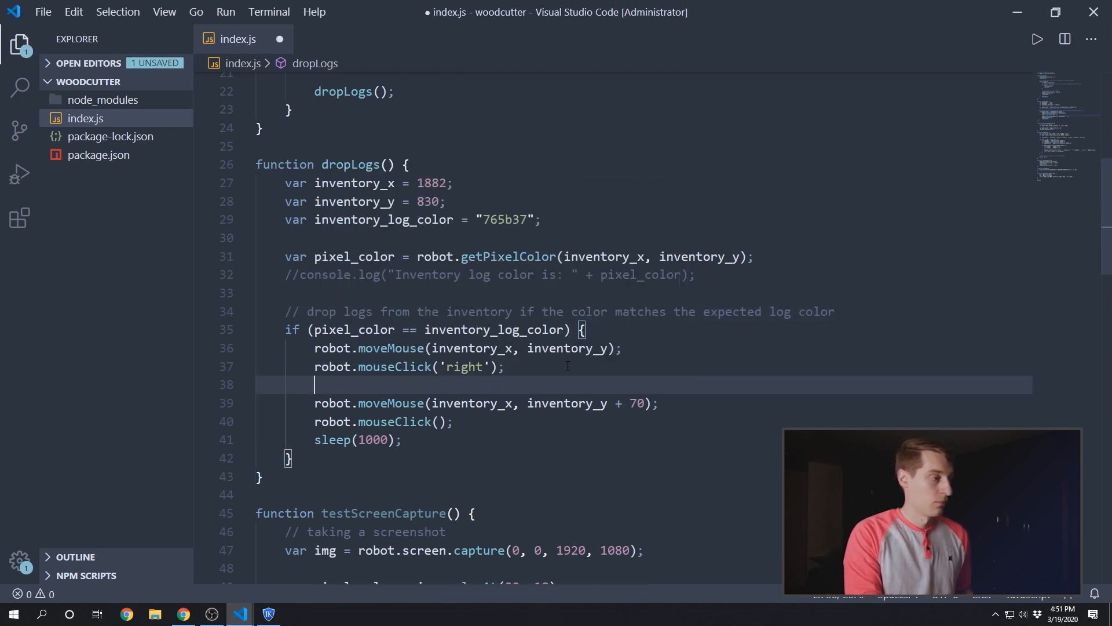
text(sleep(300);)
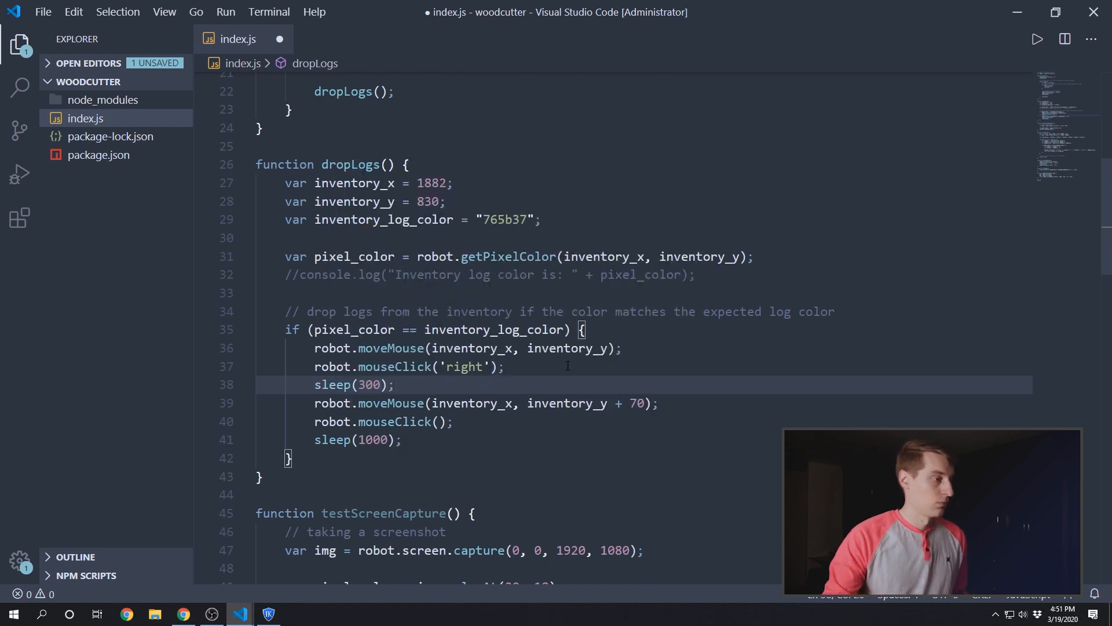
key(ctrl+s)
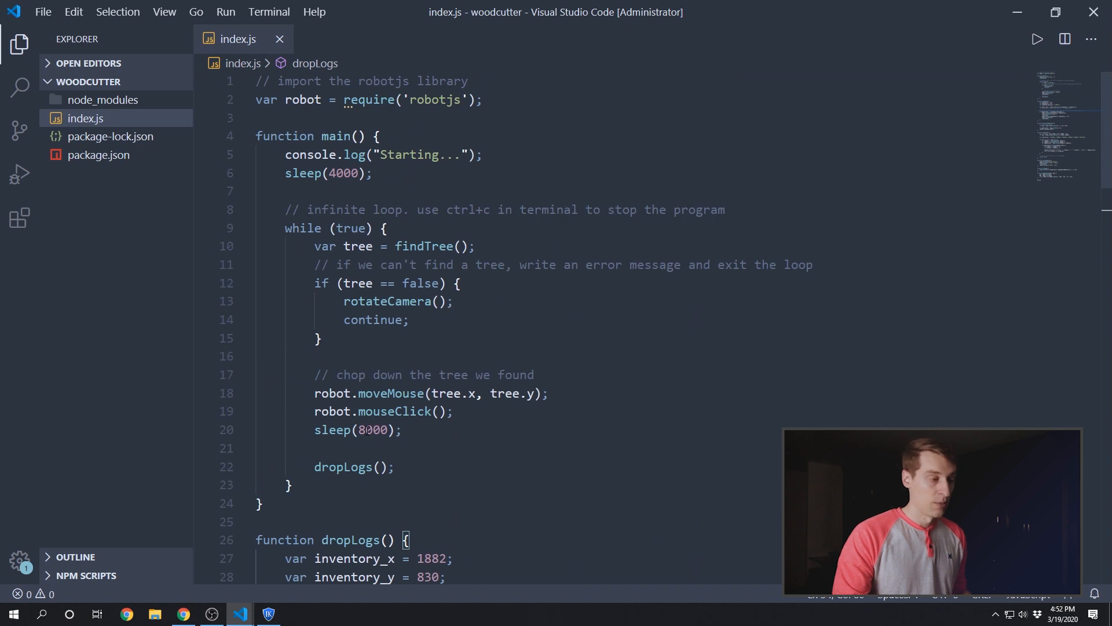
mouse_move(367, 429)
text(3)
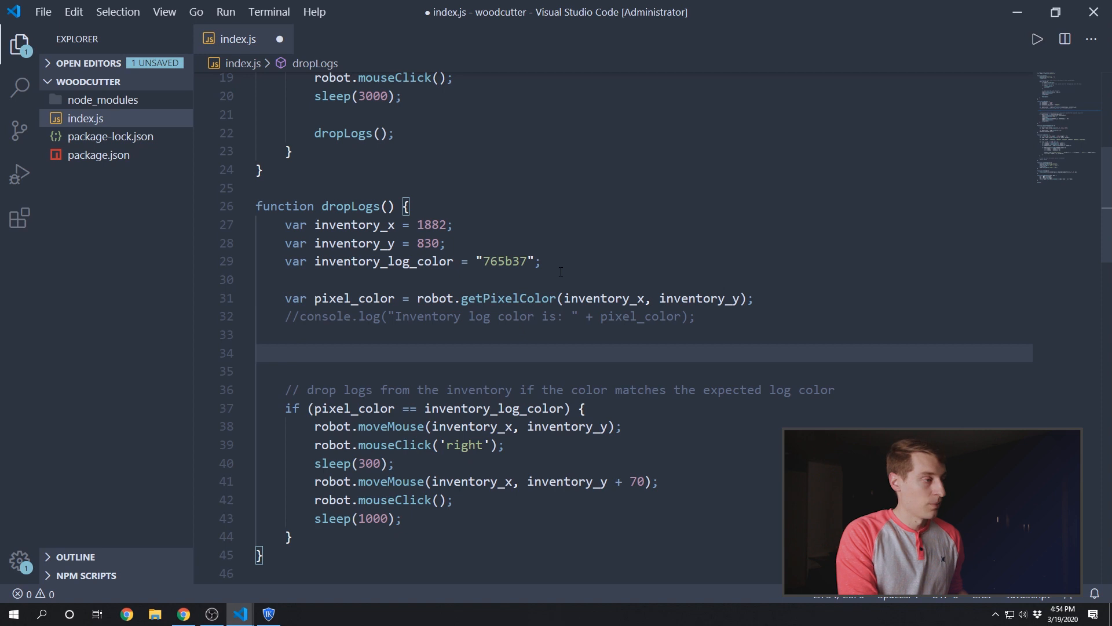
Step: Add while (pixel_color != inventory_log_color) { sleep(1000); } above the if block
text(while ())
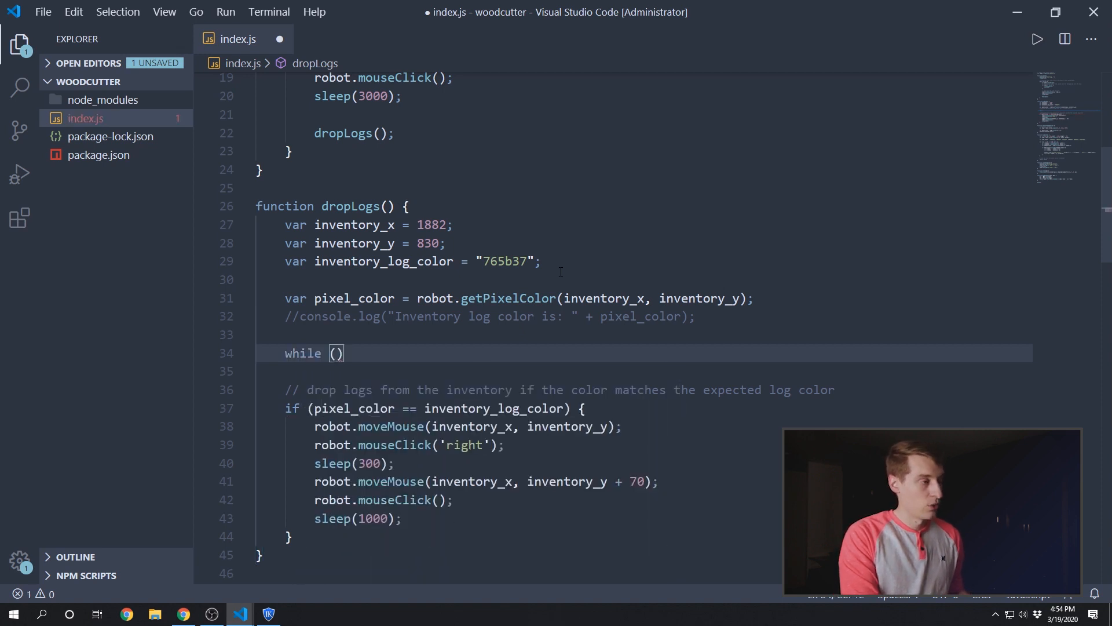
key(ctrl+s)
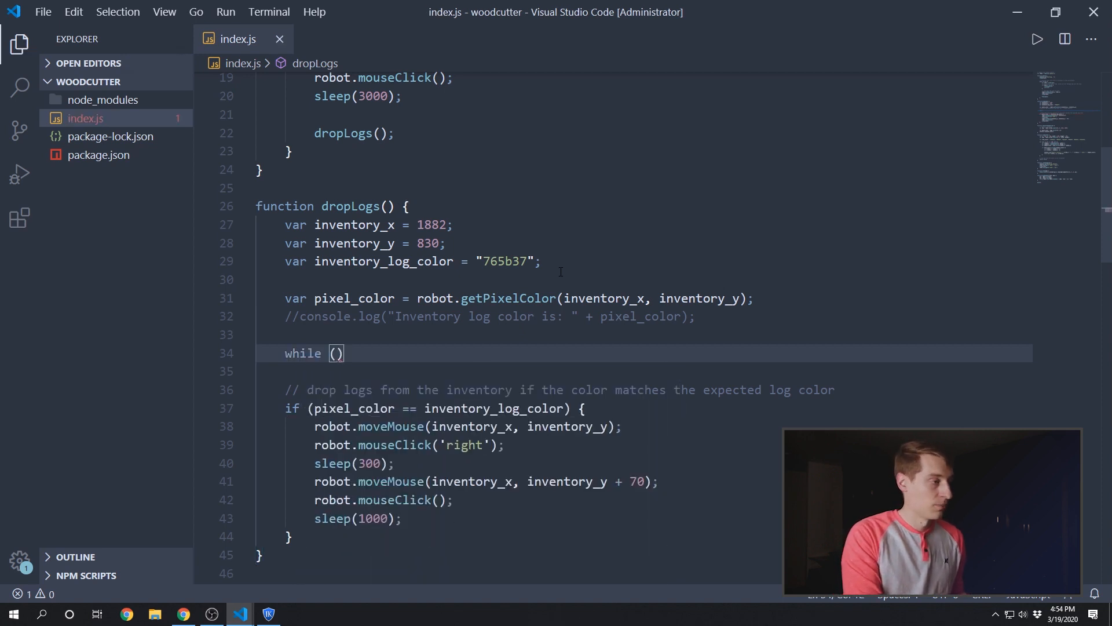
text(pixel_color)
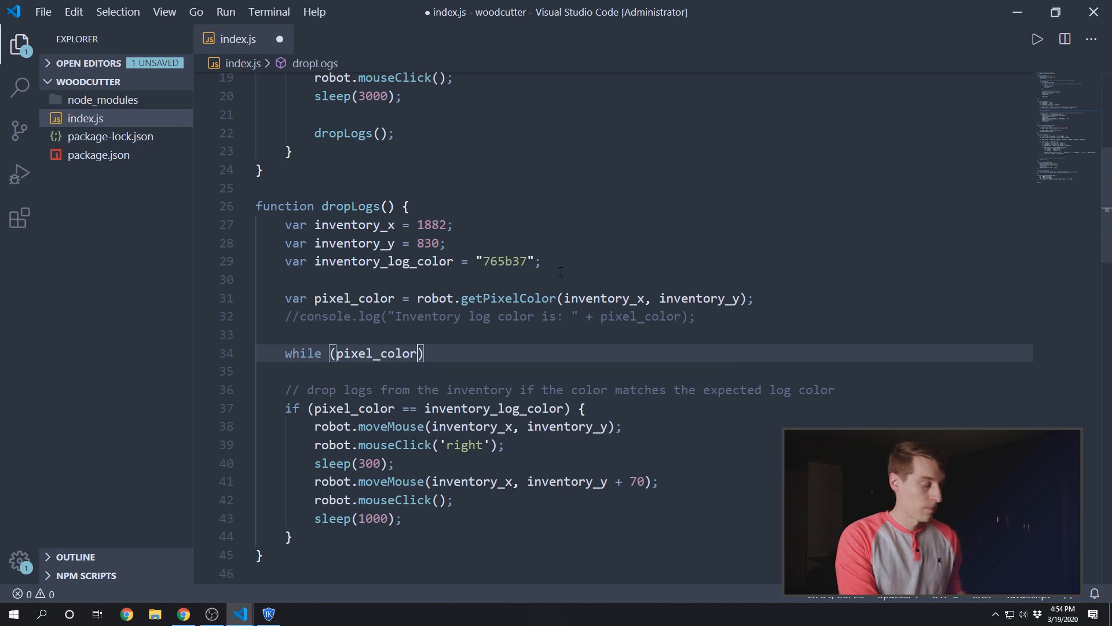
text(!=)
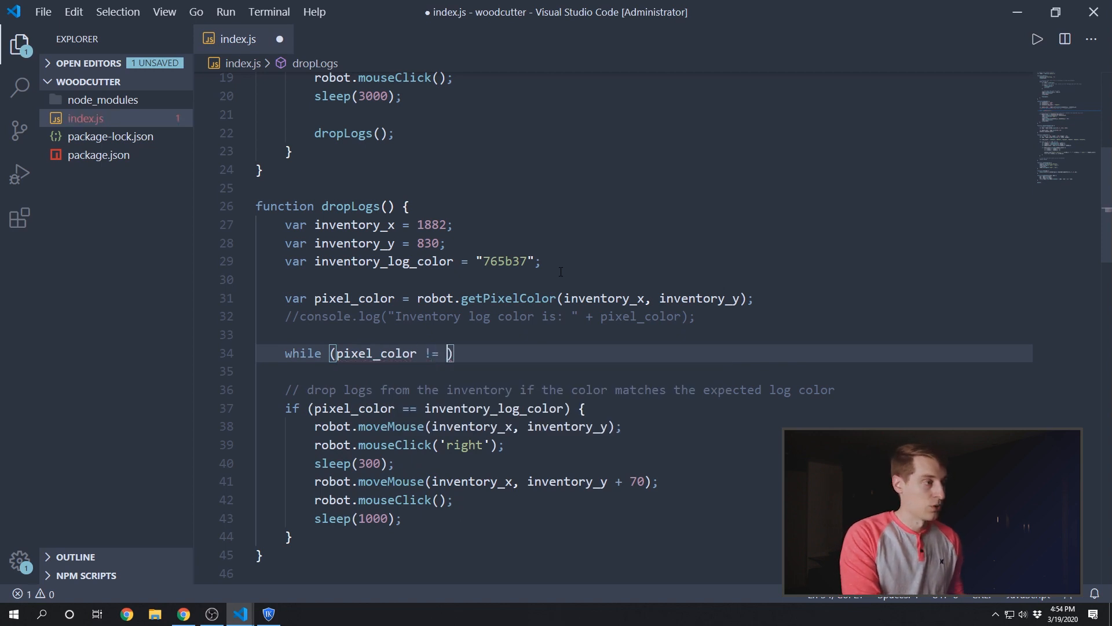
text(inventory_log_color)
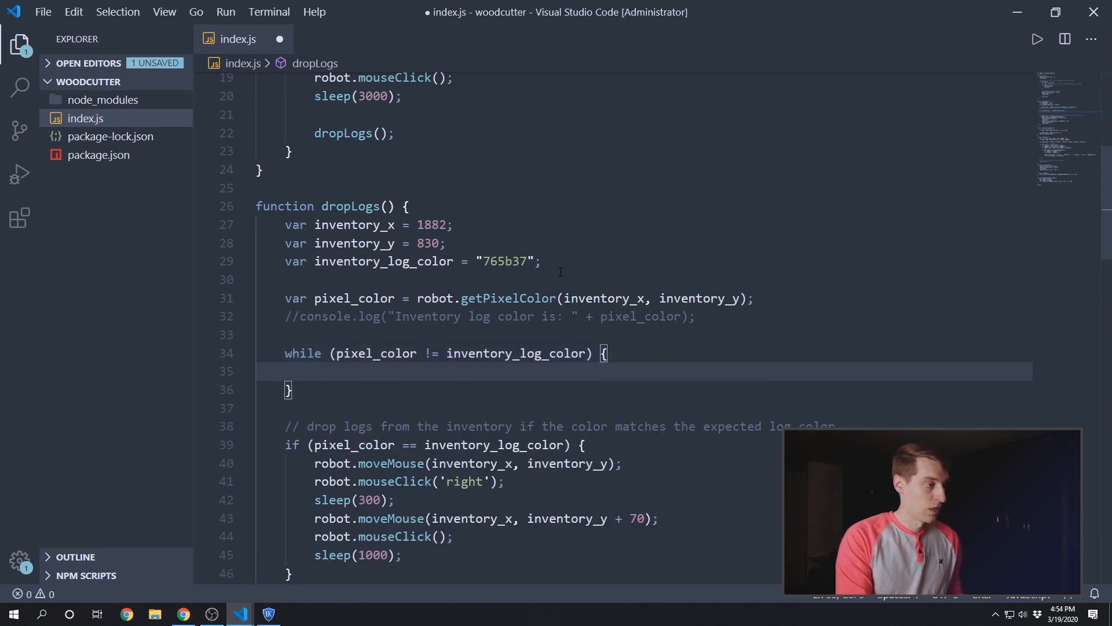
text(sleep(1000);)
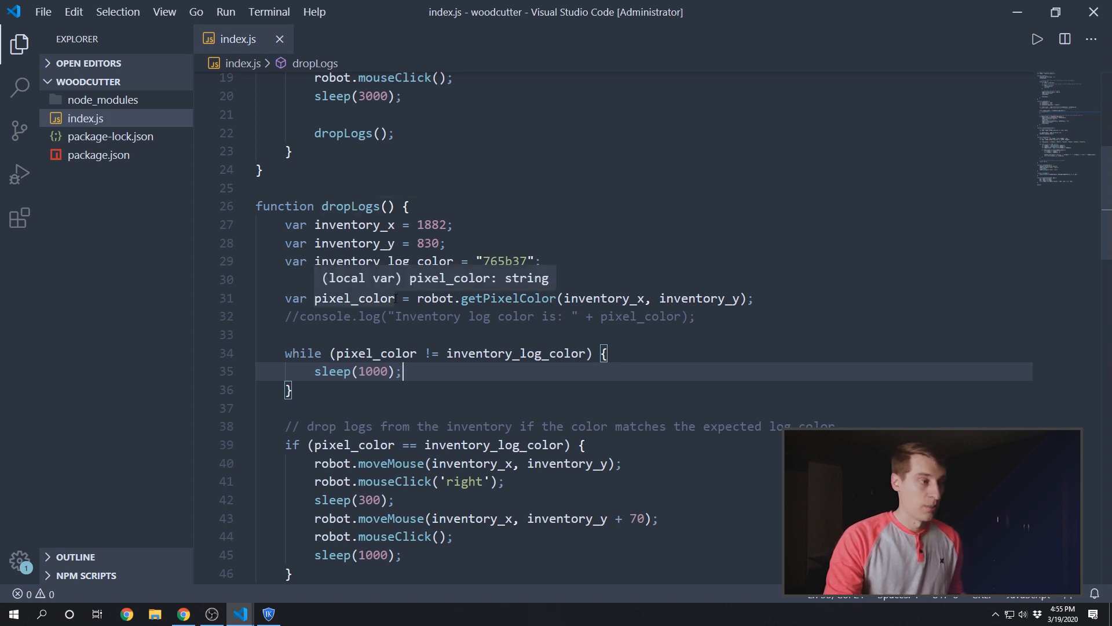
mouse_move(418, 353)
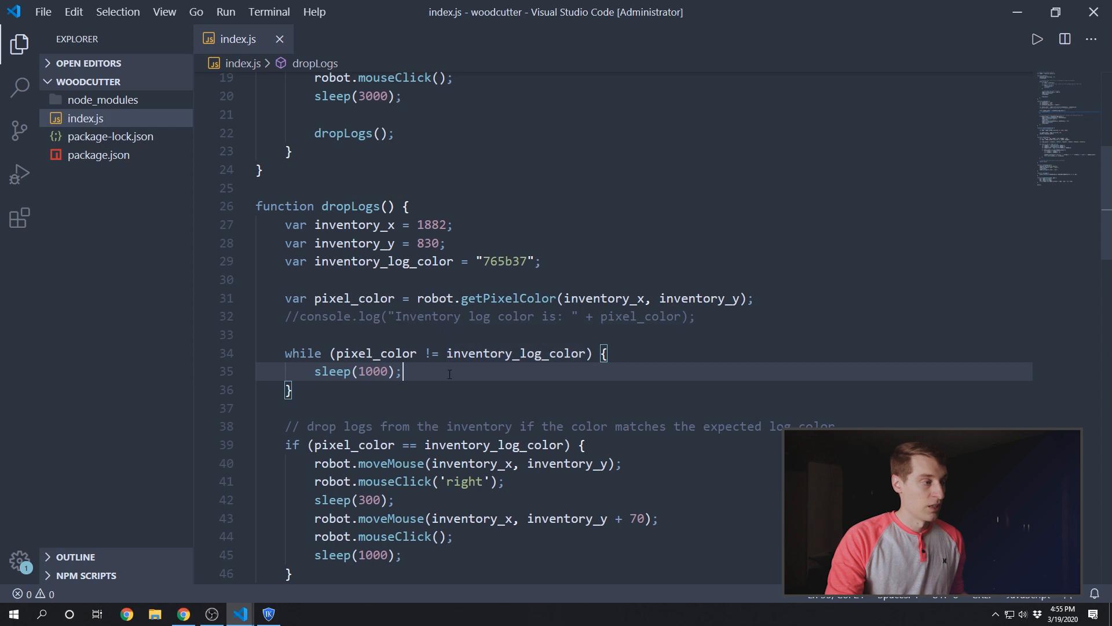
mouse_move(424, 371)
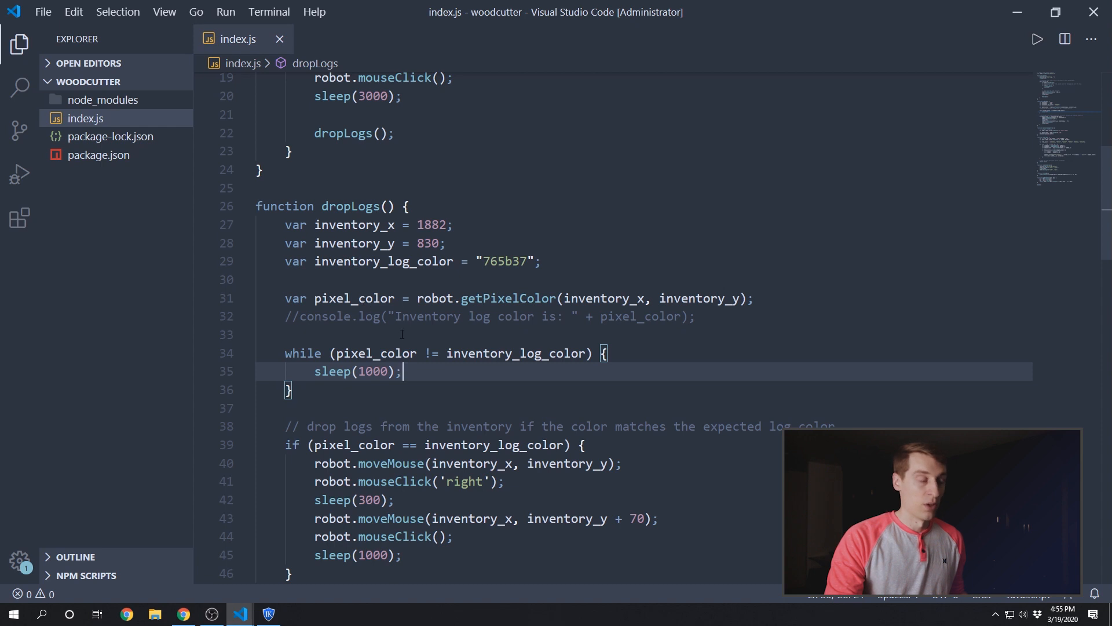
mouse_move(376, 353)
text(pixel_color = robot.getPixelColor(inventory_x, inventory_y);)
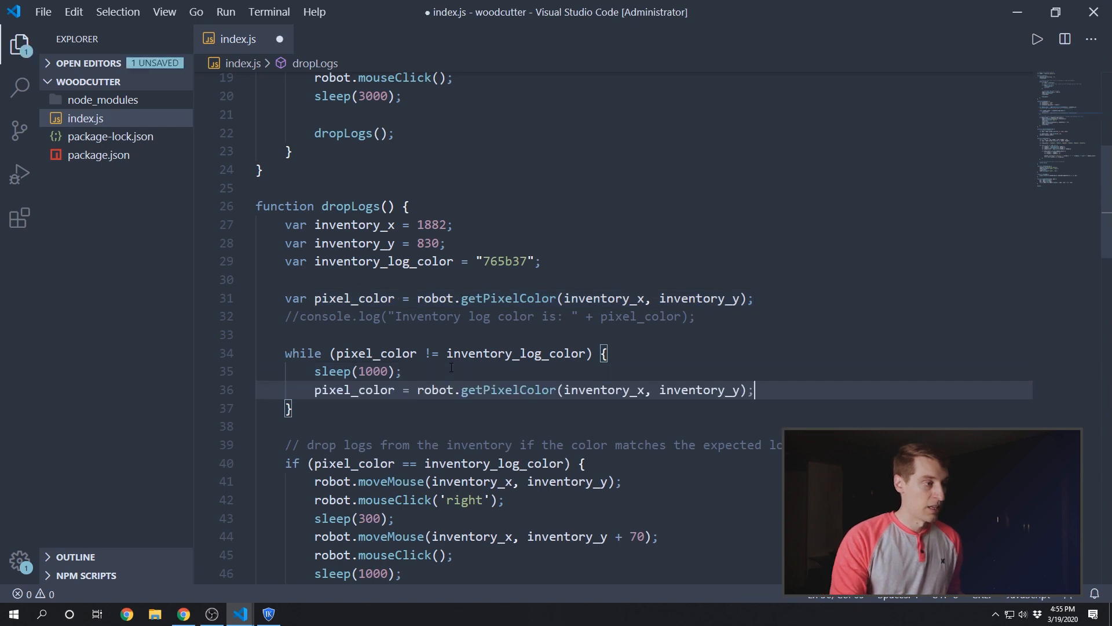
Step: Resample the pixel inside the while loop, commented 'wait to see if the chopping finished' and 'sample after waiting'
key(ctrl+s)
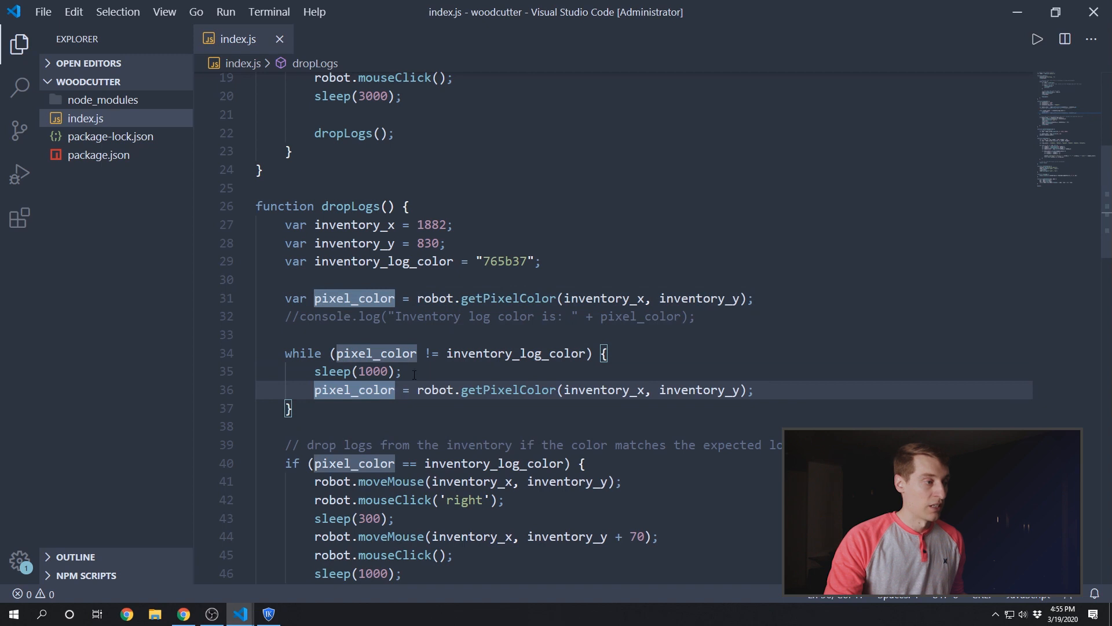
mouse_move(376, 353)
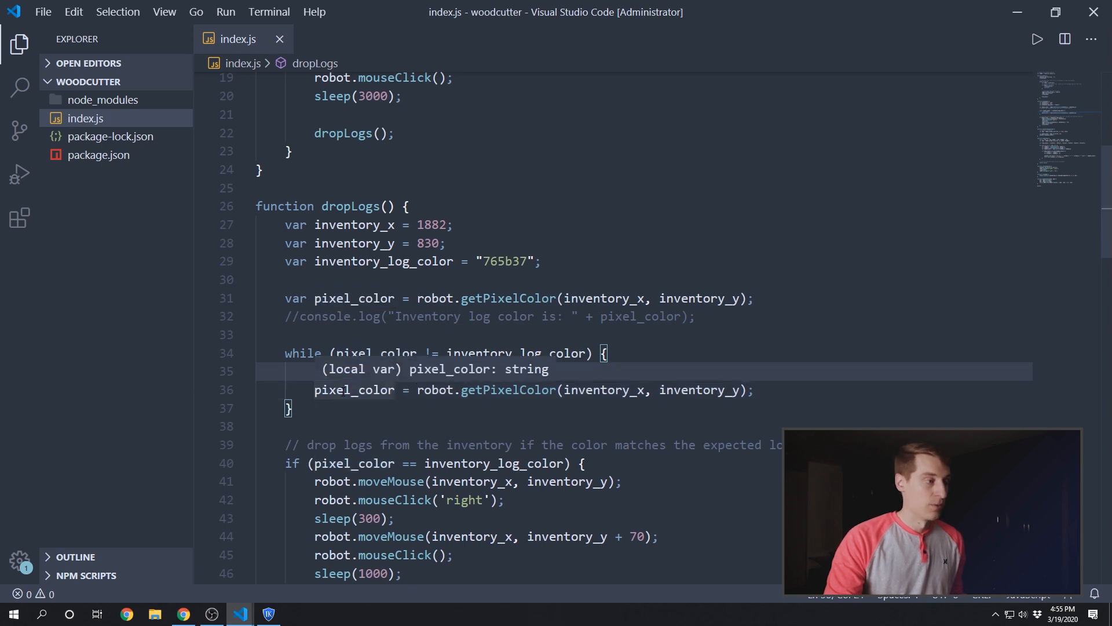
text(sleep(1000);)
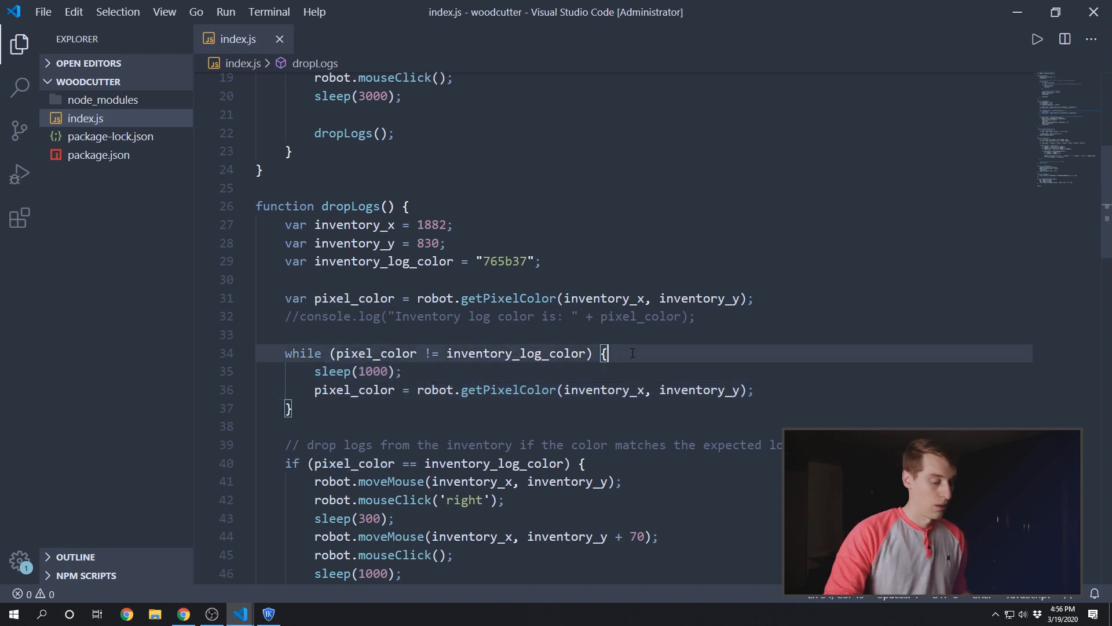
text(// waiting a little bit longer to)
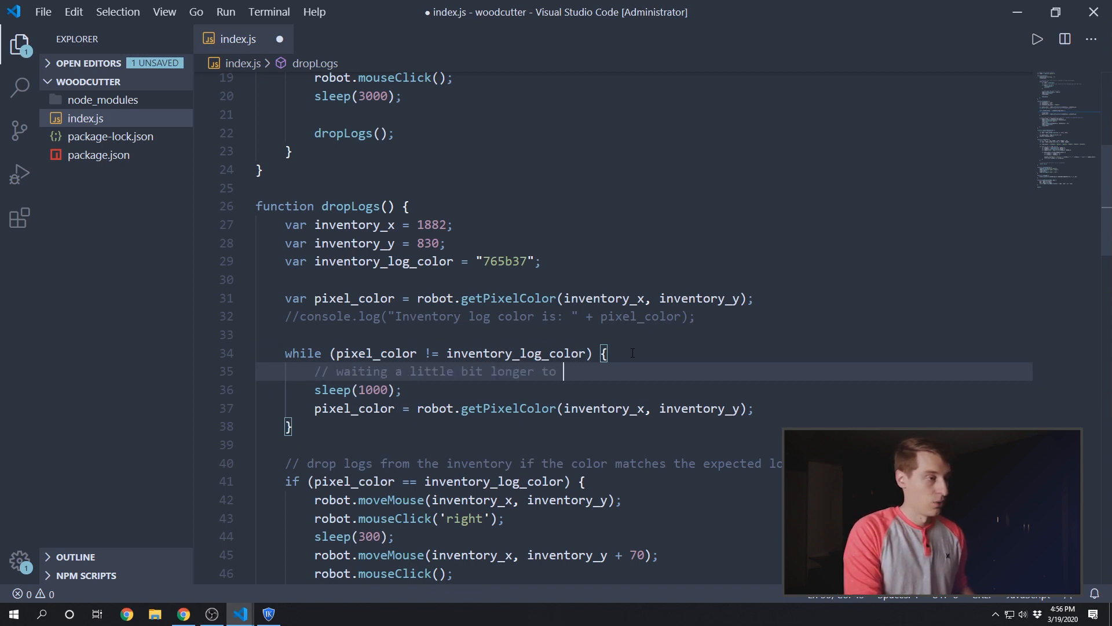
text(see if the)
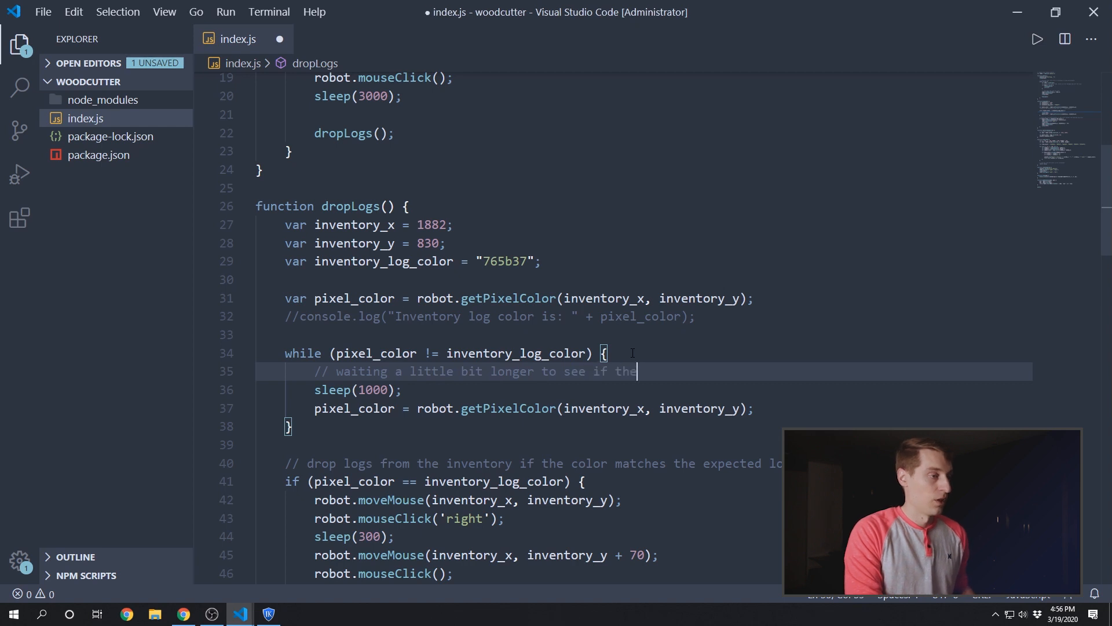
text(chopping finishes)
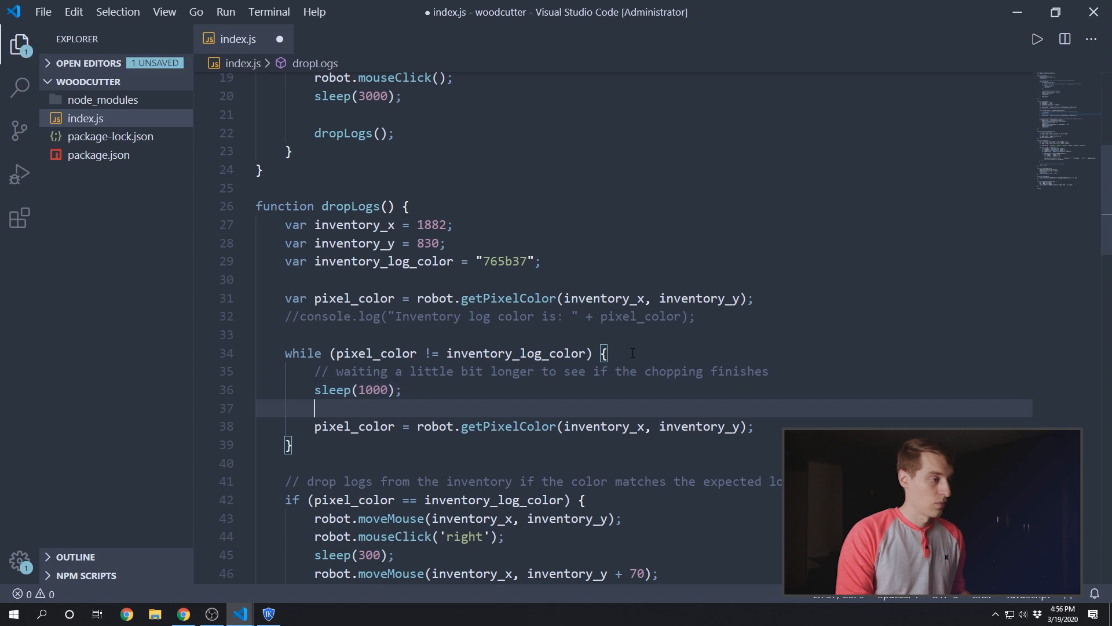
text(// sample the pixel color again)
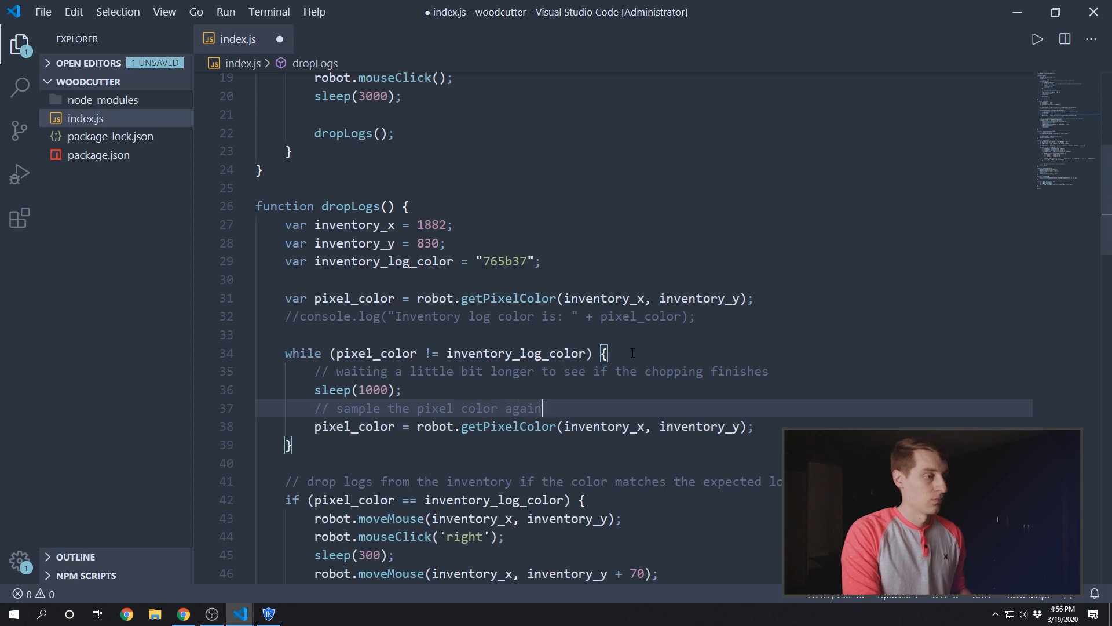
text(after waiting)
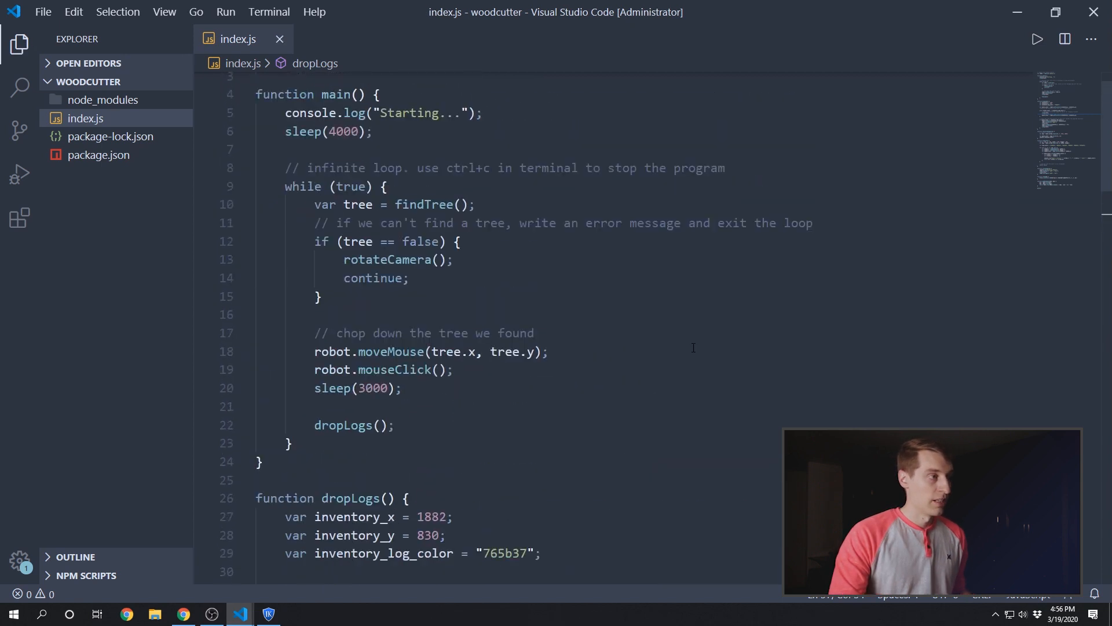
mouse_move(559, 290)
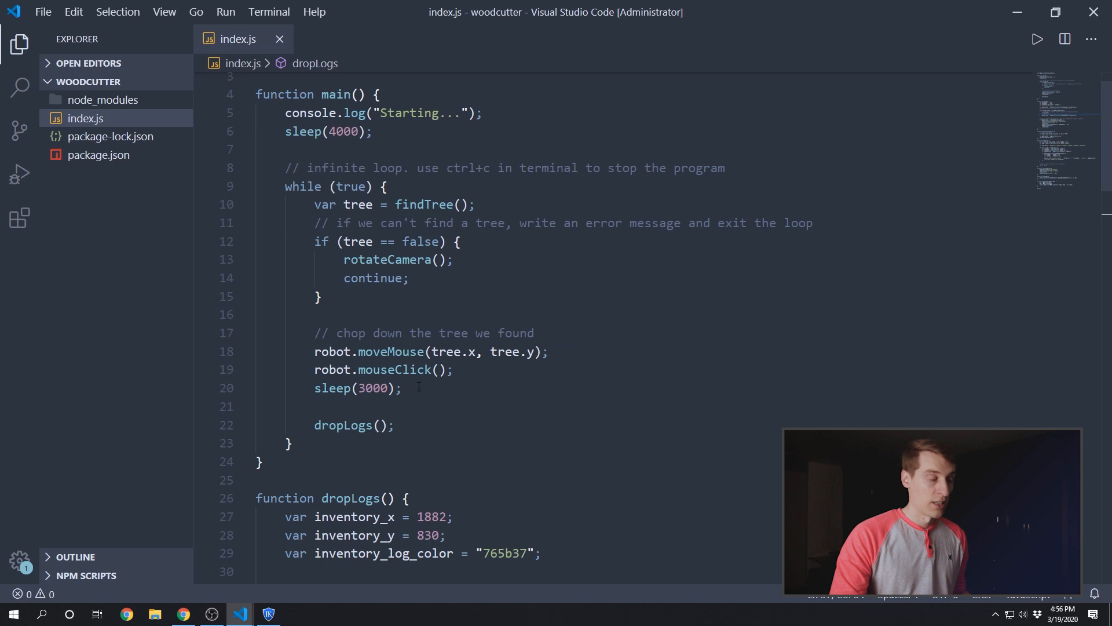
mouse_move(425, 427)
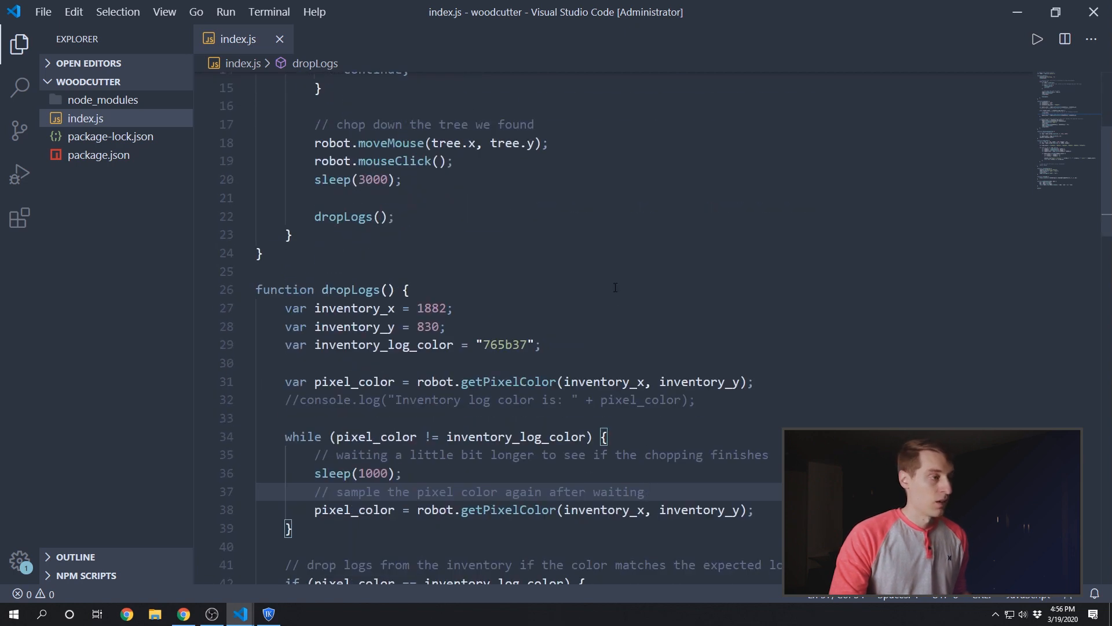
Step: Scroll down through the script to review main and dropLogs
scroll(down, 3)
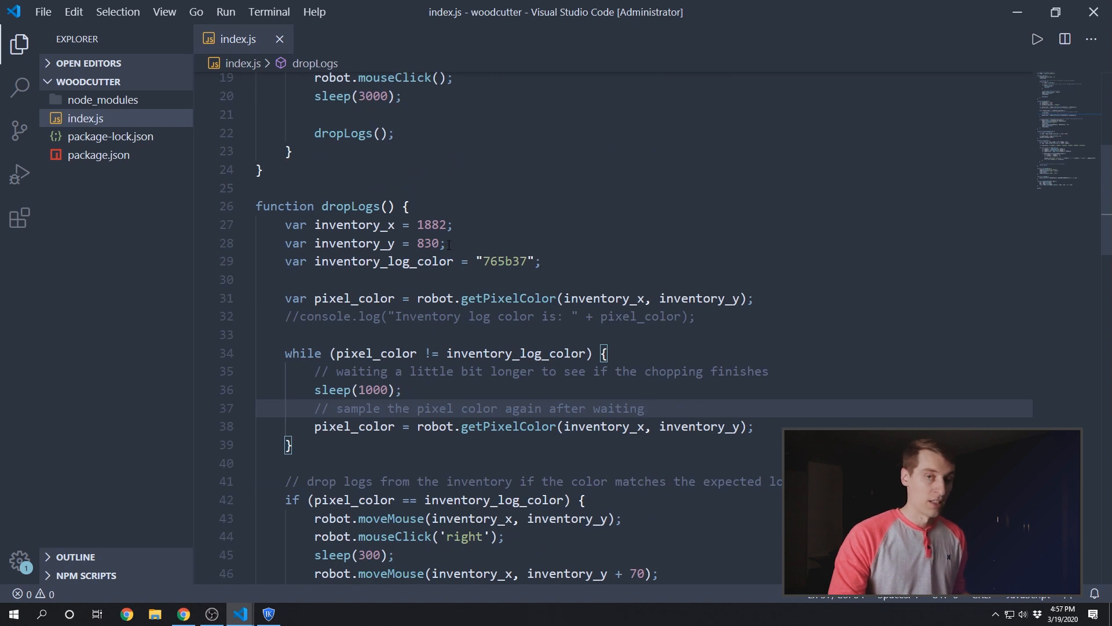
scroll(down, 3)
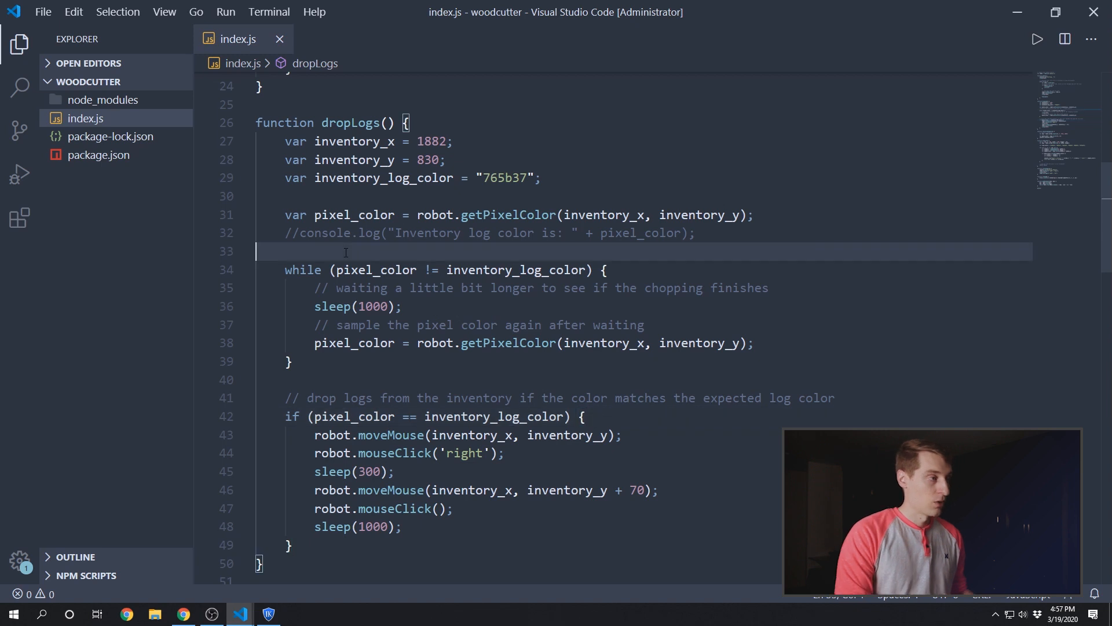
Step: Declare var wait_cycles = 0; and var max_wait_cycles = 9; above the while loop
text(var)
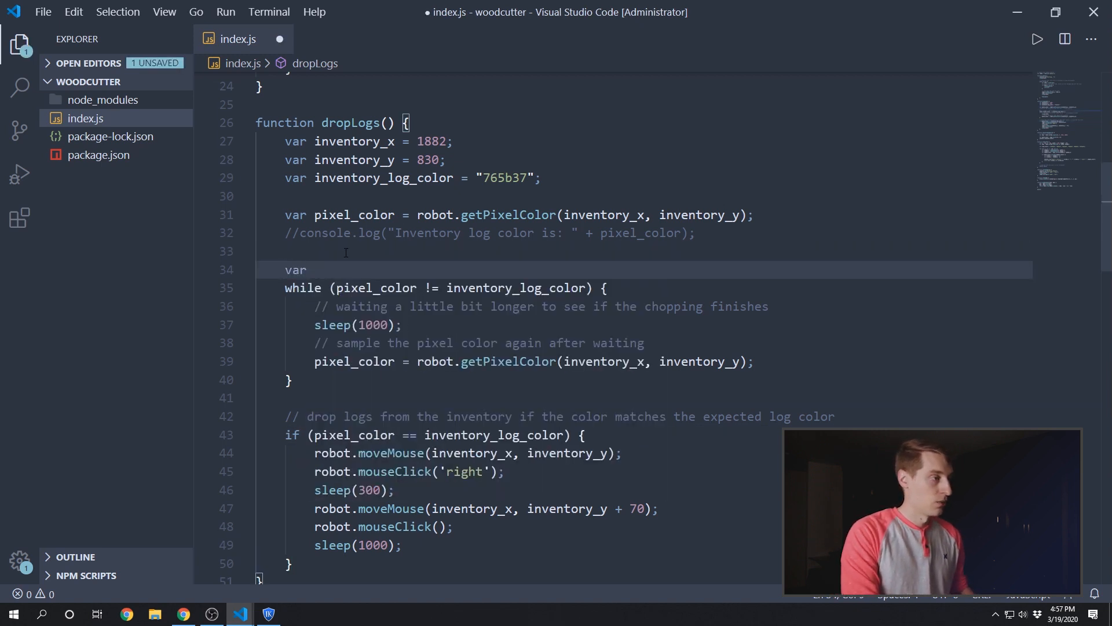
text(wait_cycles)
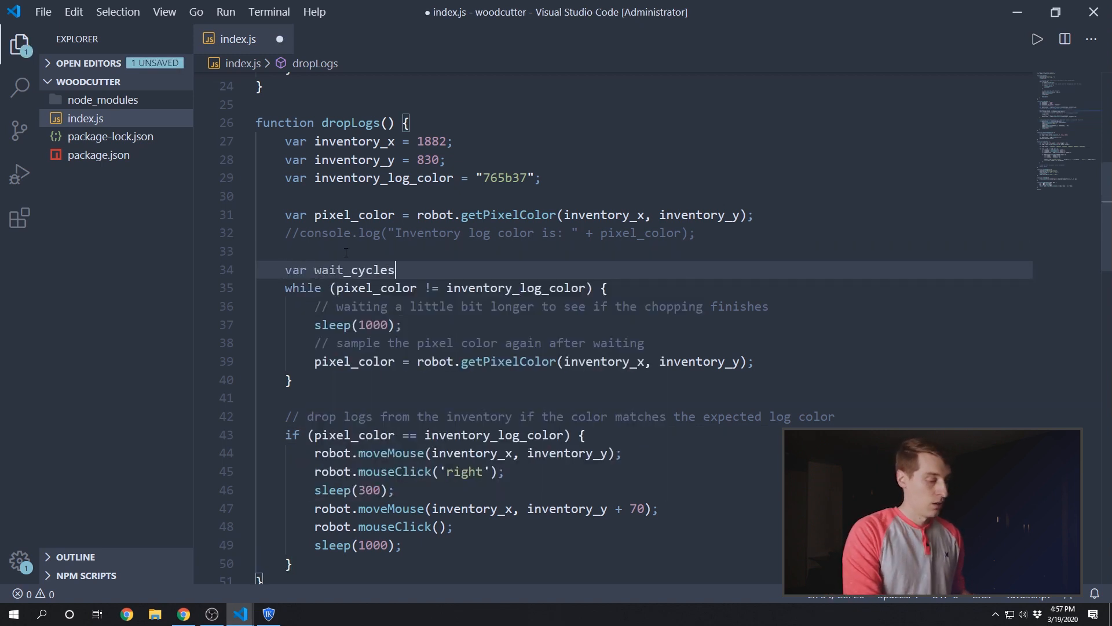
text(= 0;)
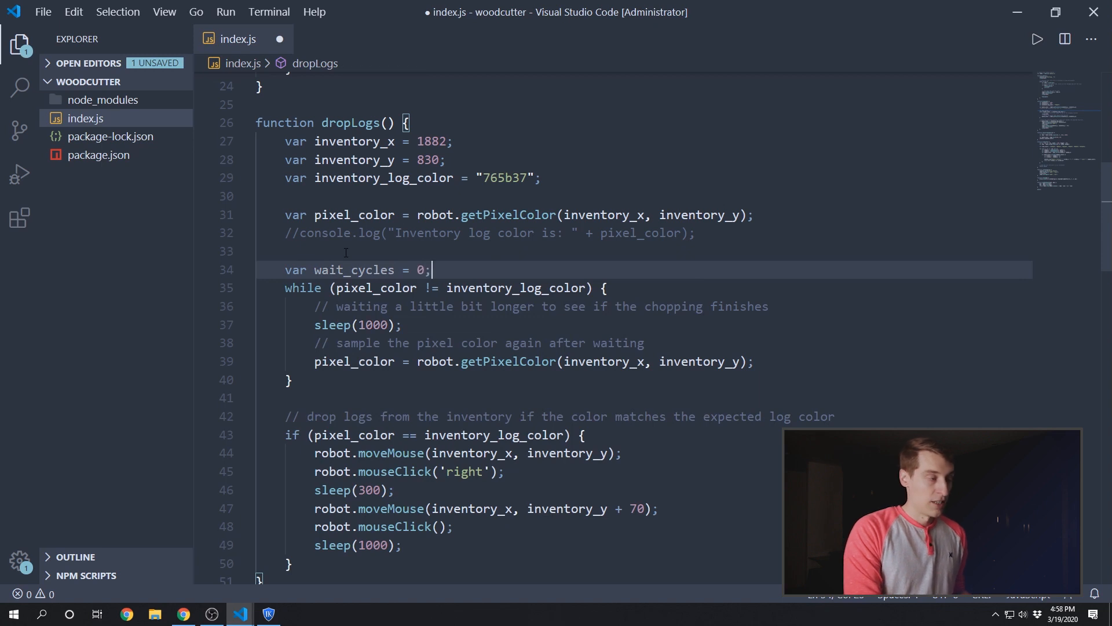
key(ctrl+s)
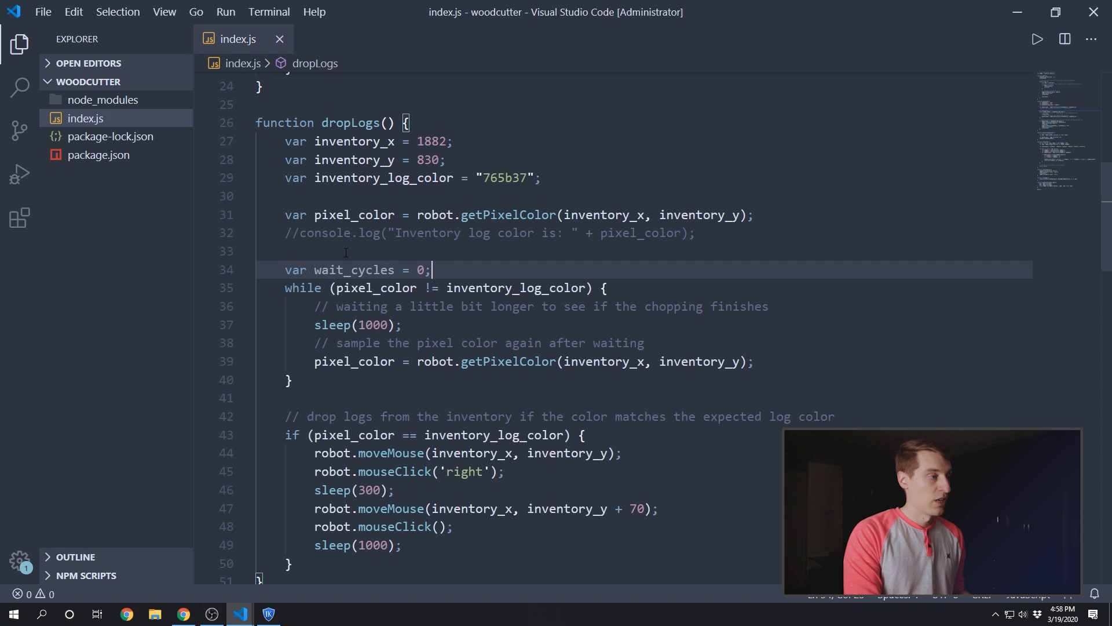
text(var m)
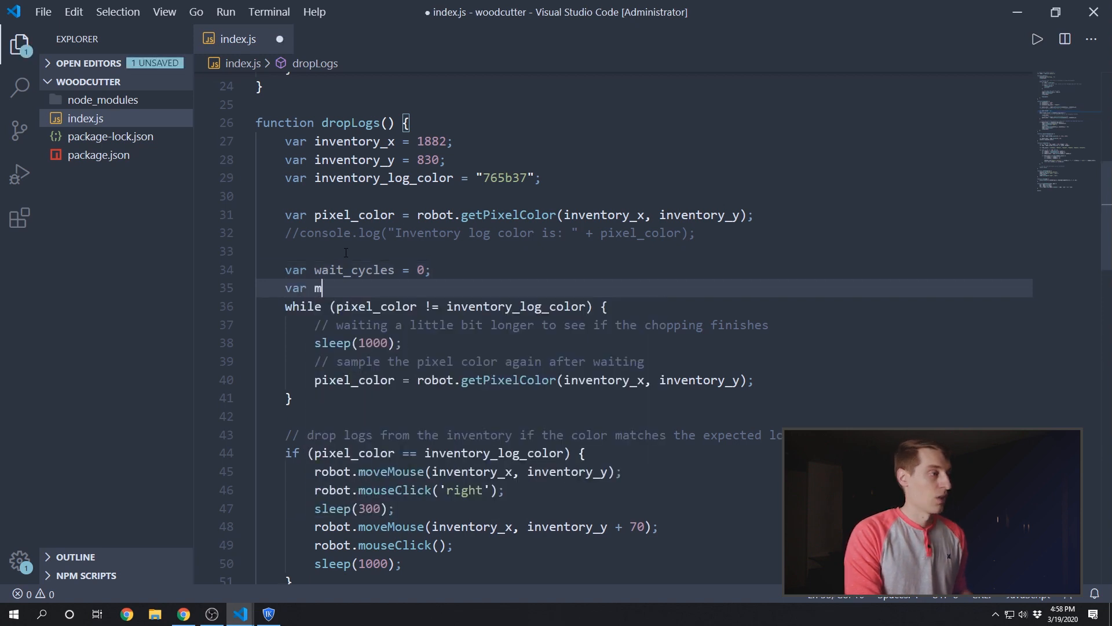
text(ax_wait_)
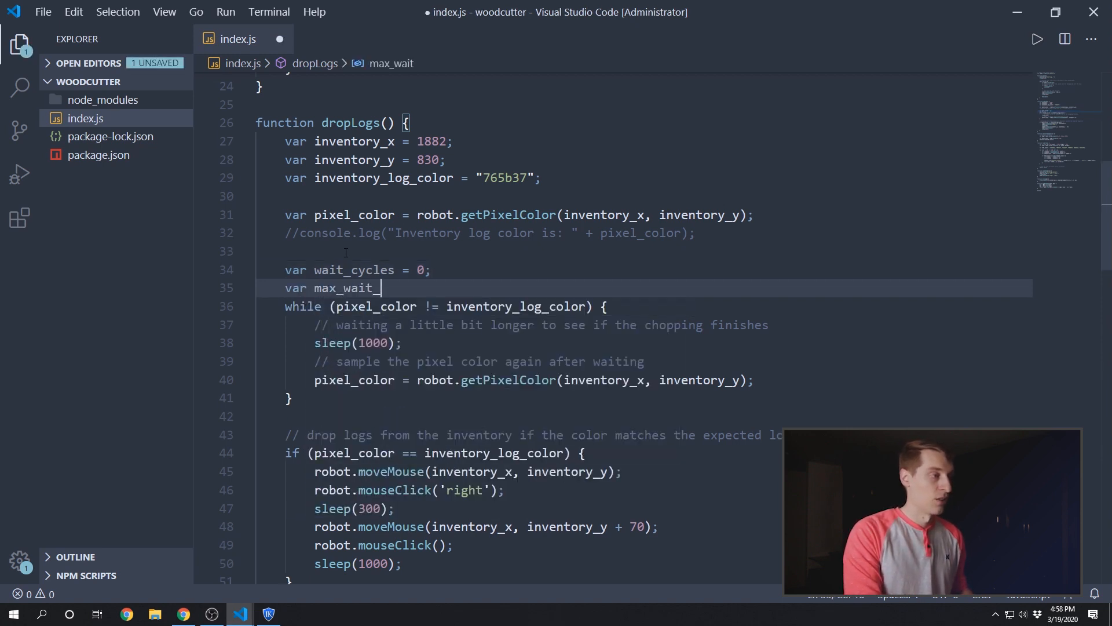
text(cycles =)
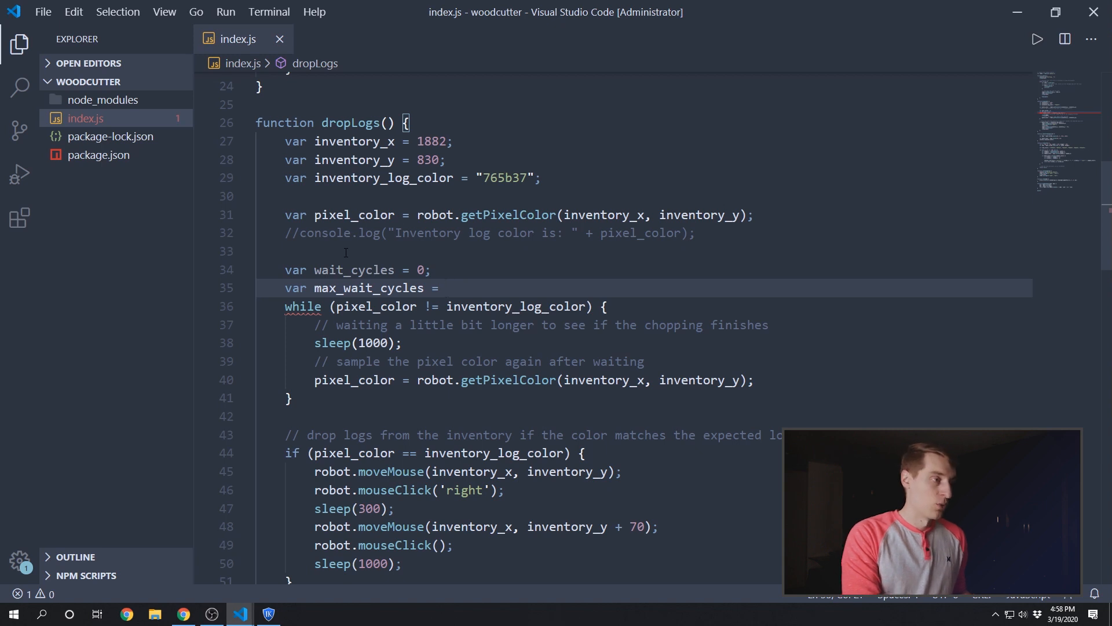
text(9;)
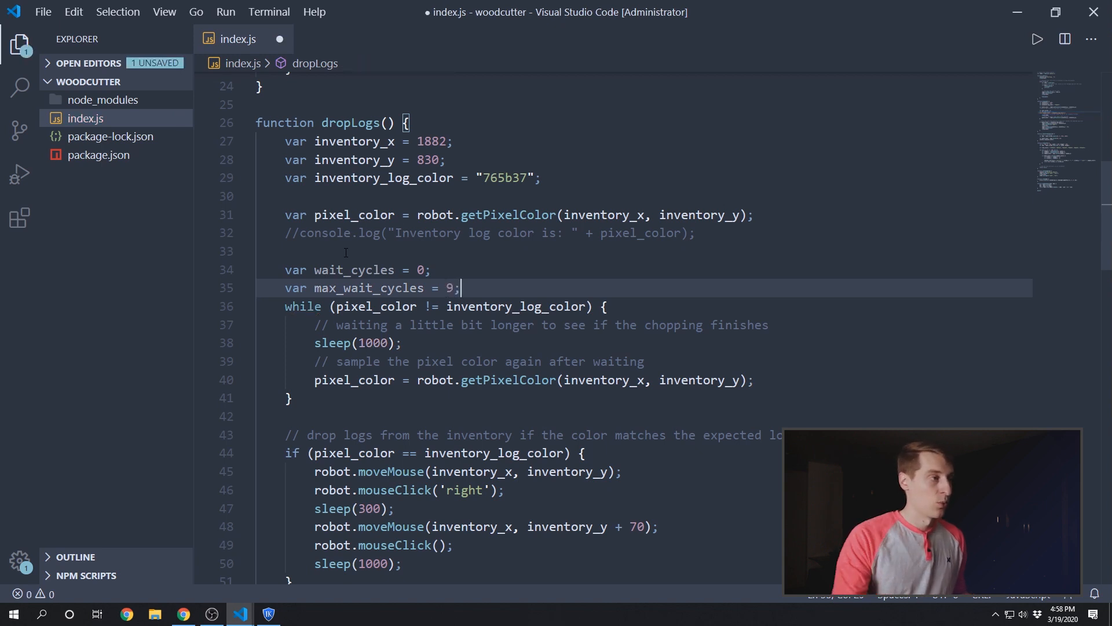
key(ctrl+s)
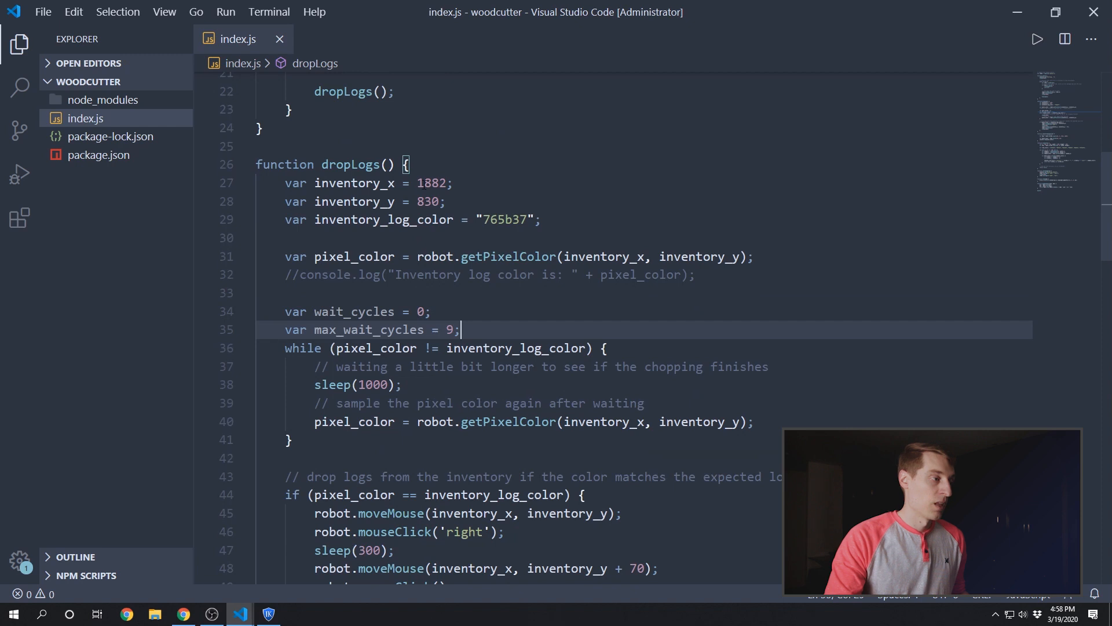
mouse_move(445, 384)
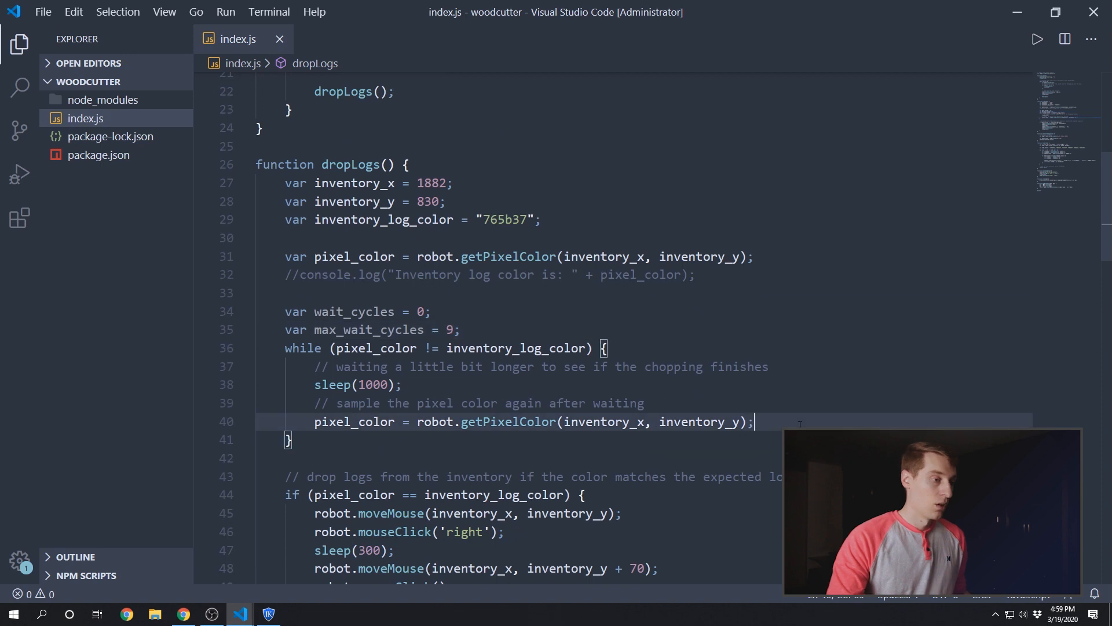
Step: Add '// increment our counter' and wait_cycles++; after the getPixelColor line in the loop
text(// increment our counter)
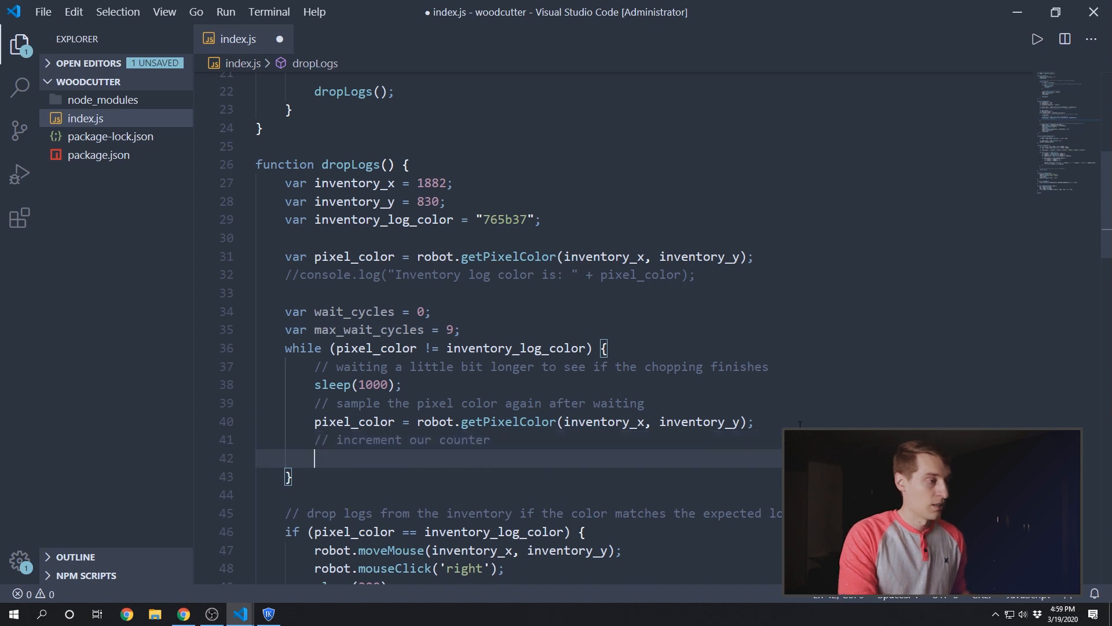
text(wait_cycles)
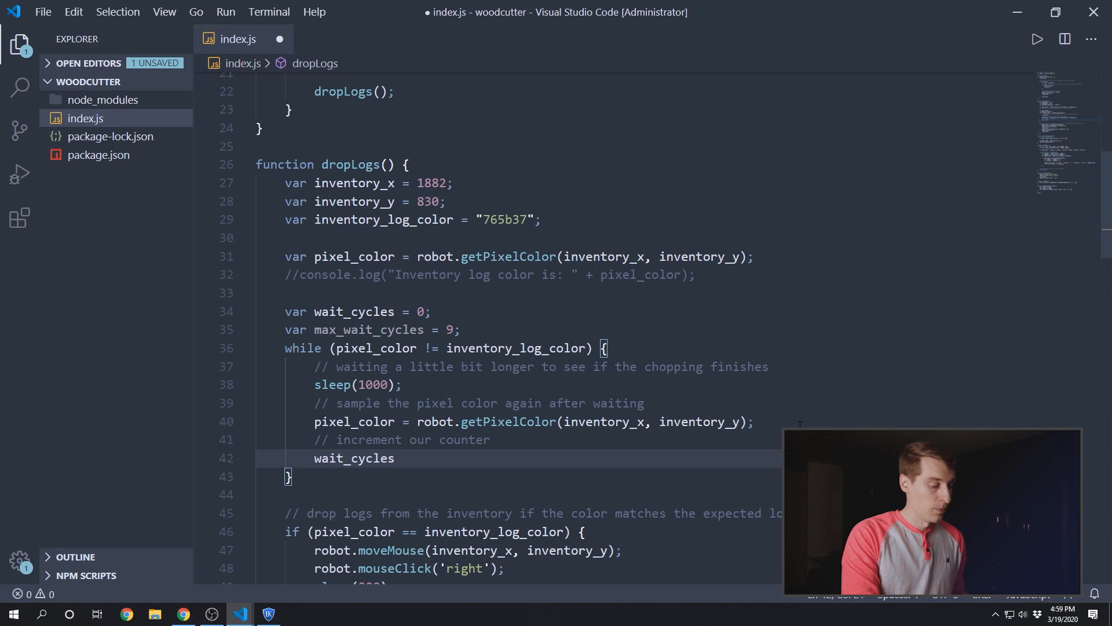
text(++;)
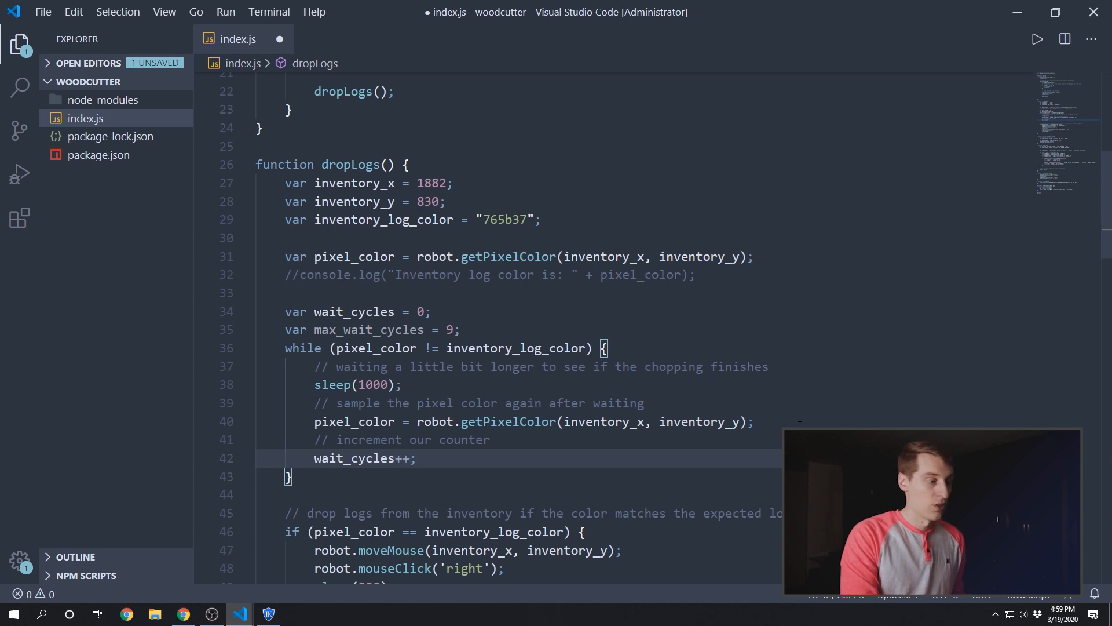
key(ctrl+s)
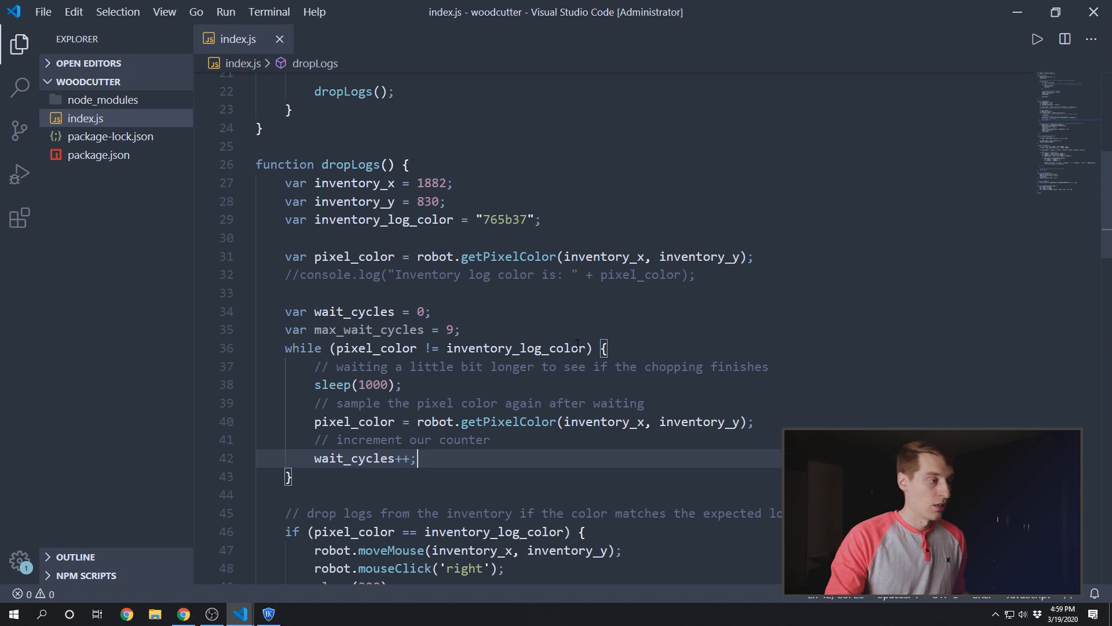
mouse_move(562, 360)
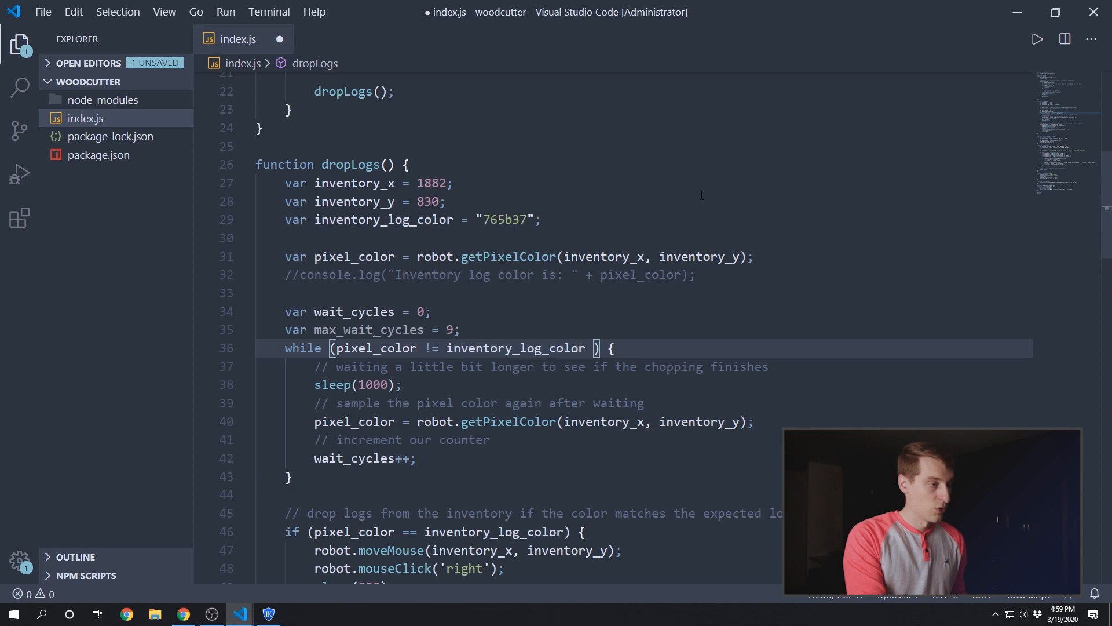
Step: Add '&& wait_cycles < max_wait_cycles' to the dropLogs while condition, briefly trying '||', and save
text(&&)
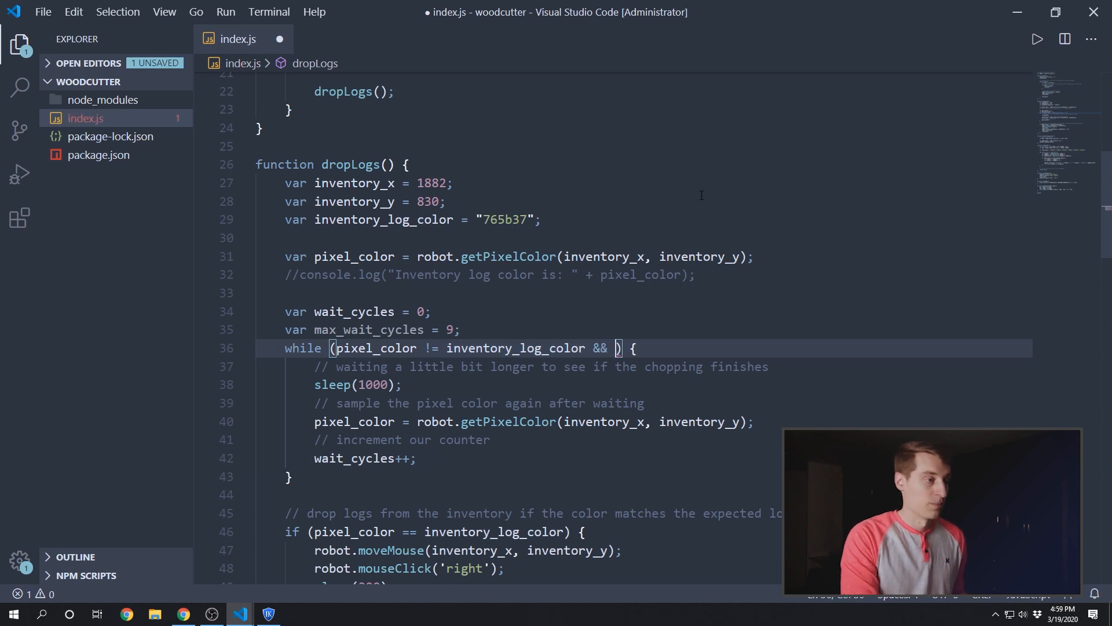
text(wait_cycles <)
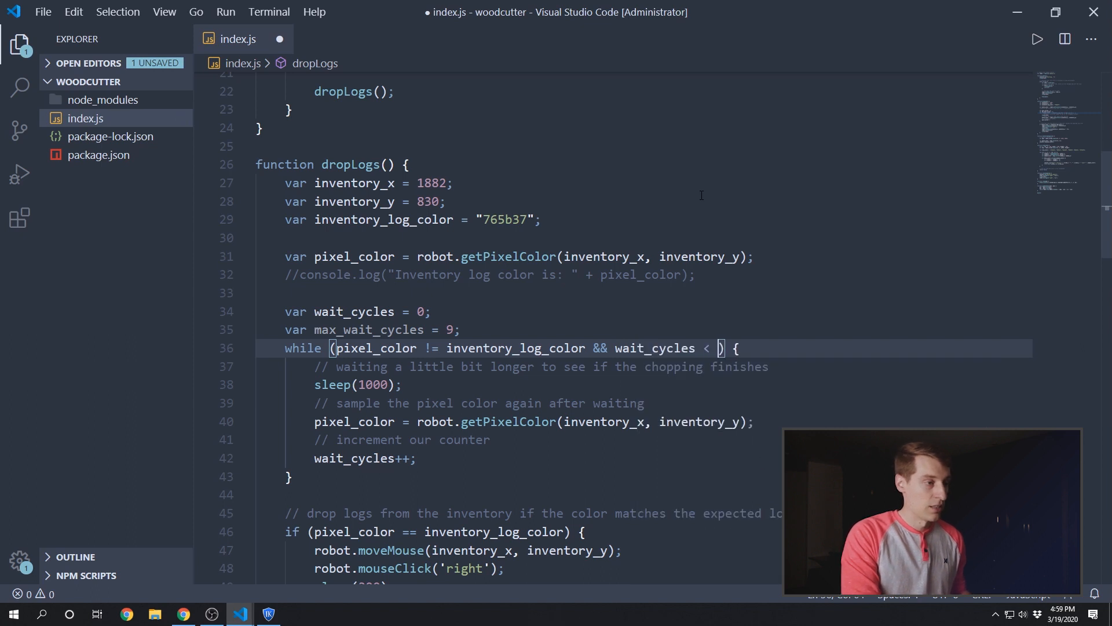
text(max_wait_cycles)
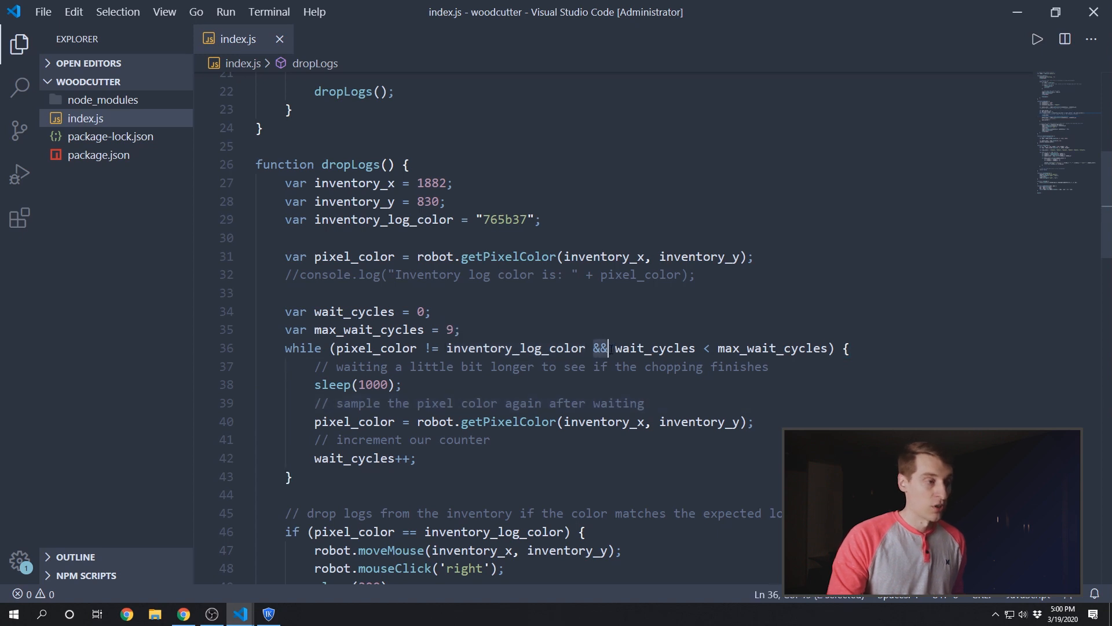
text(||)
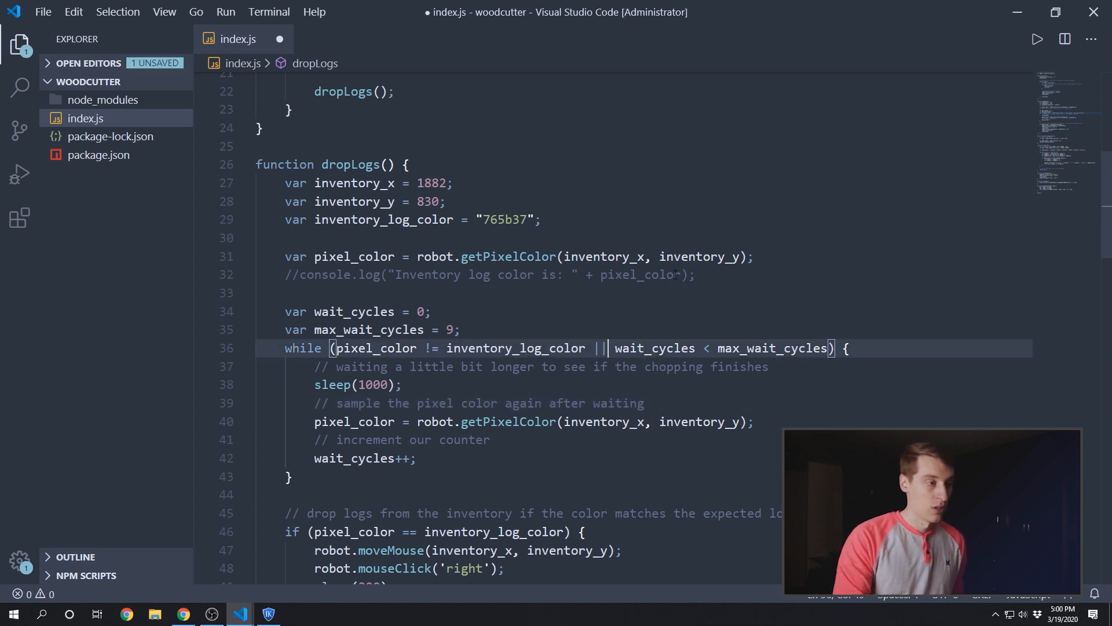
key(ctrl+s)
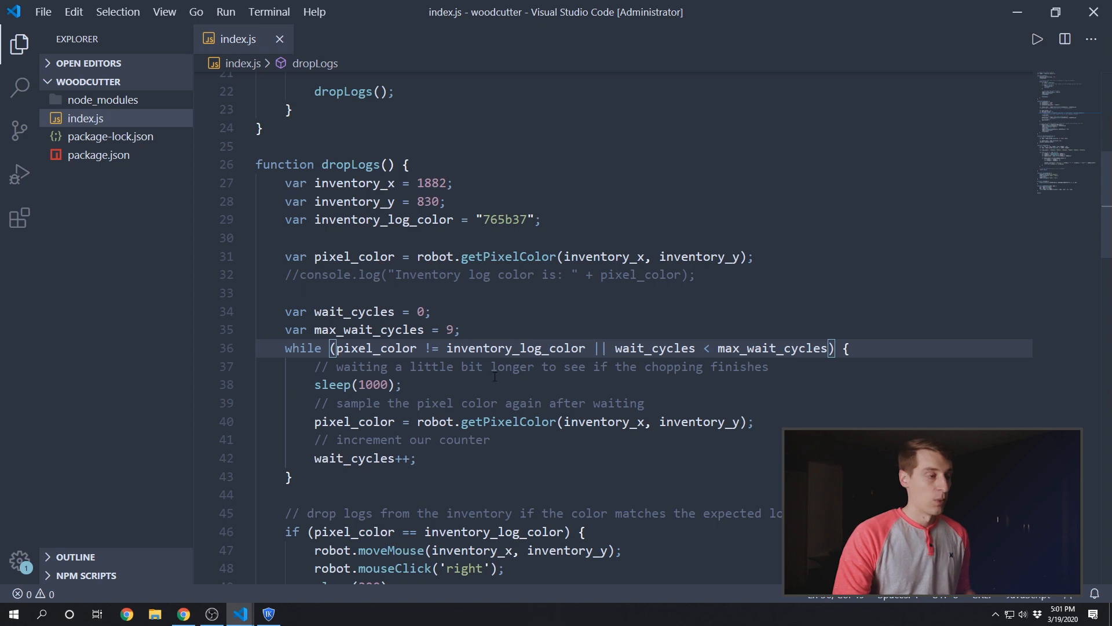
mouse_move(535, 393)
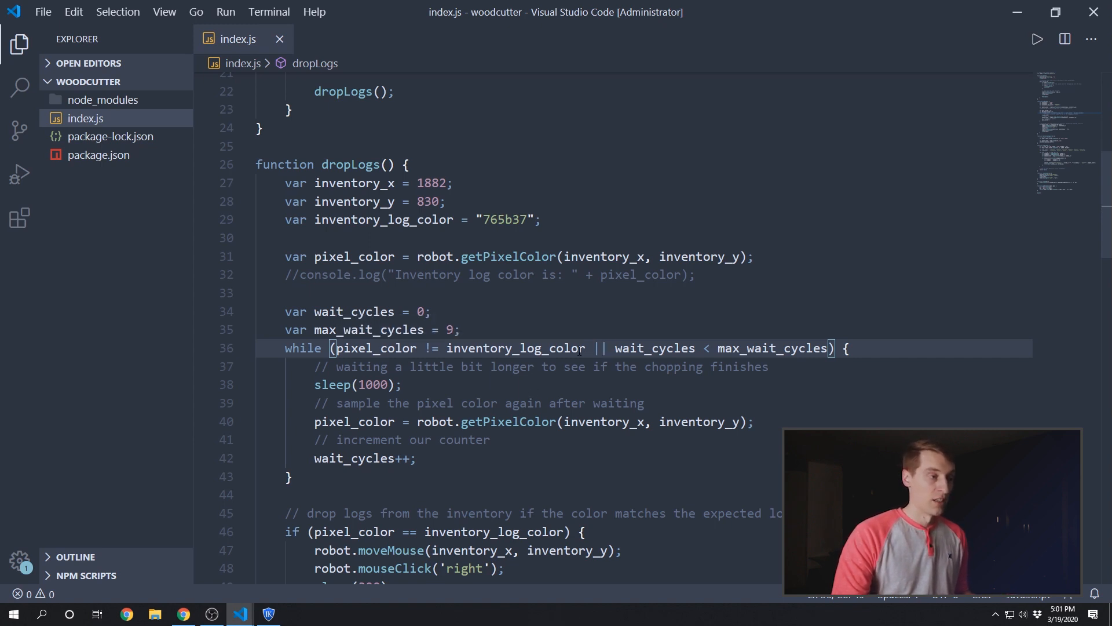
text(&&)
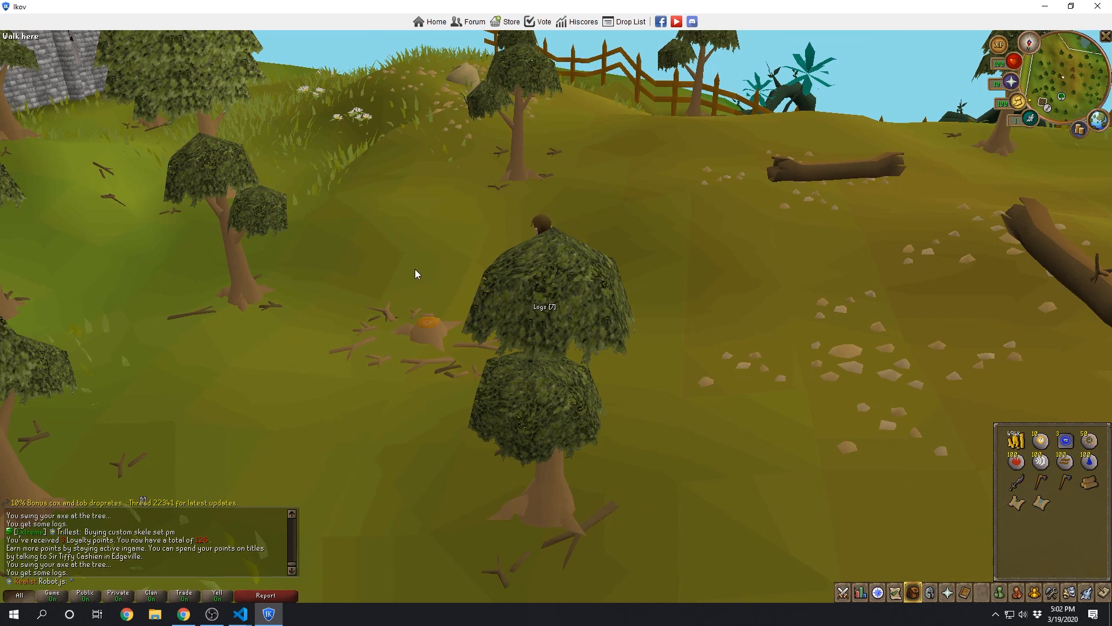
mouse_move(224, 204)
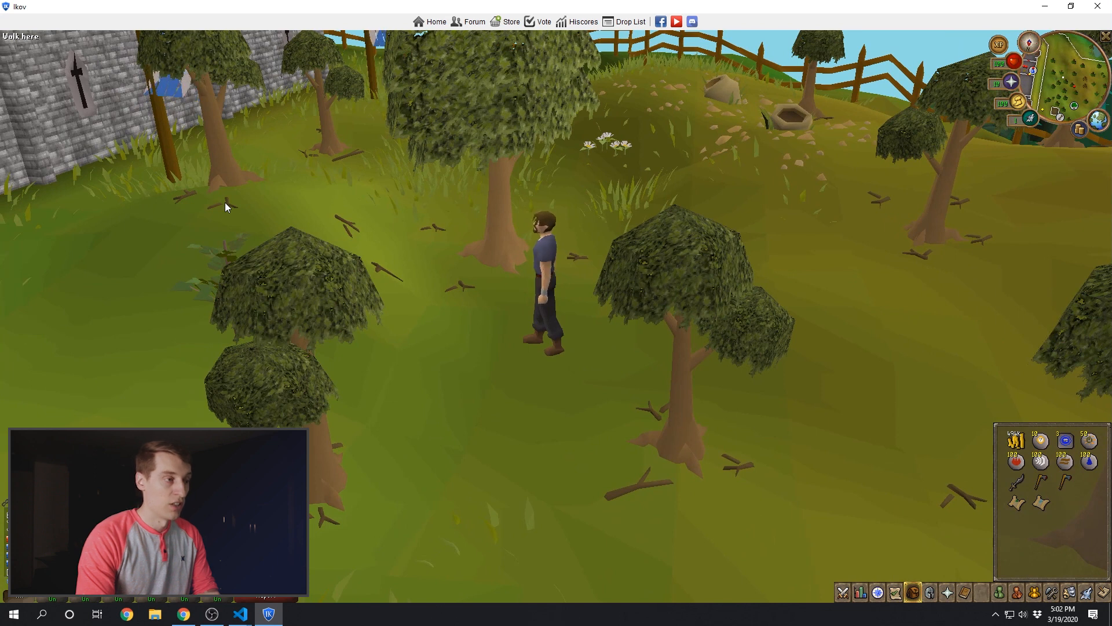
mouse_move(919, 240)
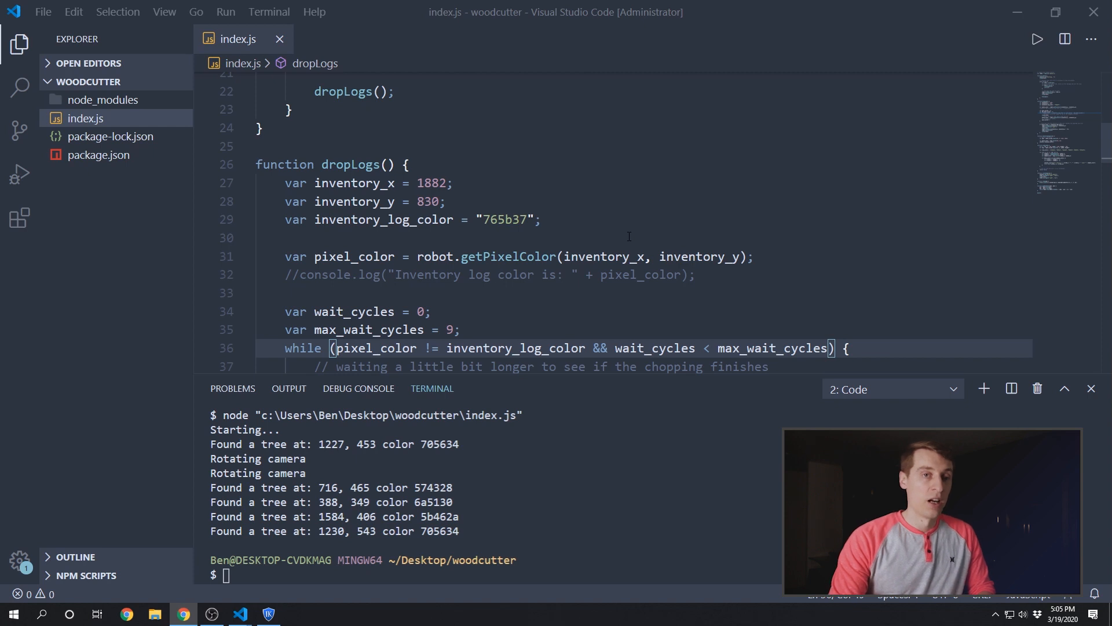
mouse_move(588, 201)
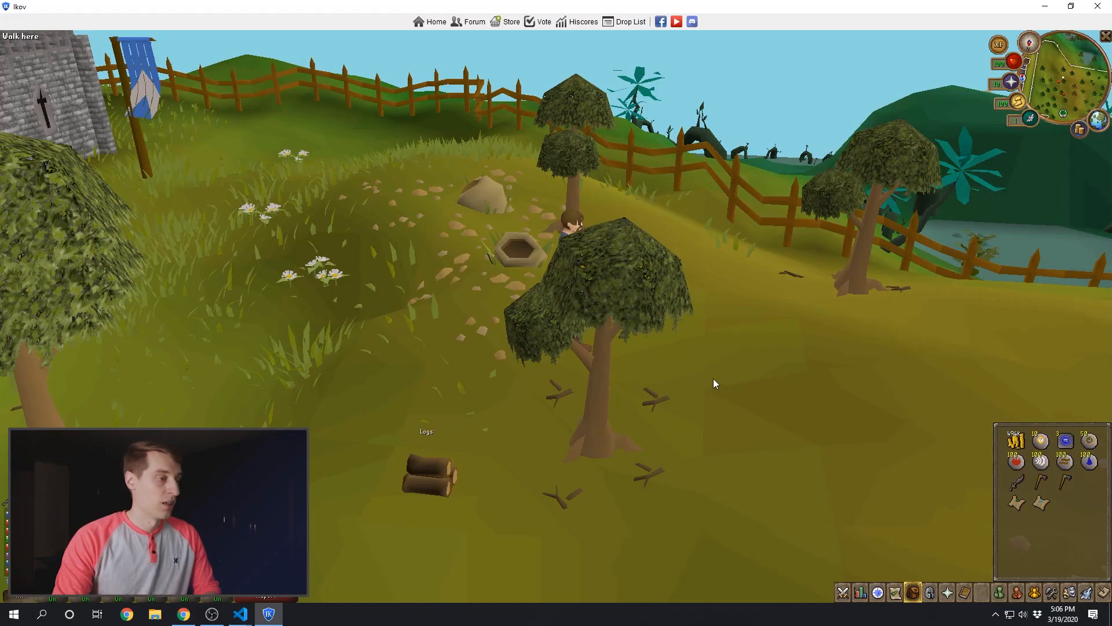
mouse_move(600, 398)
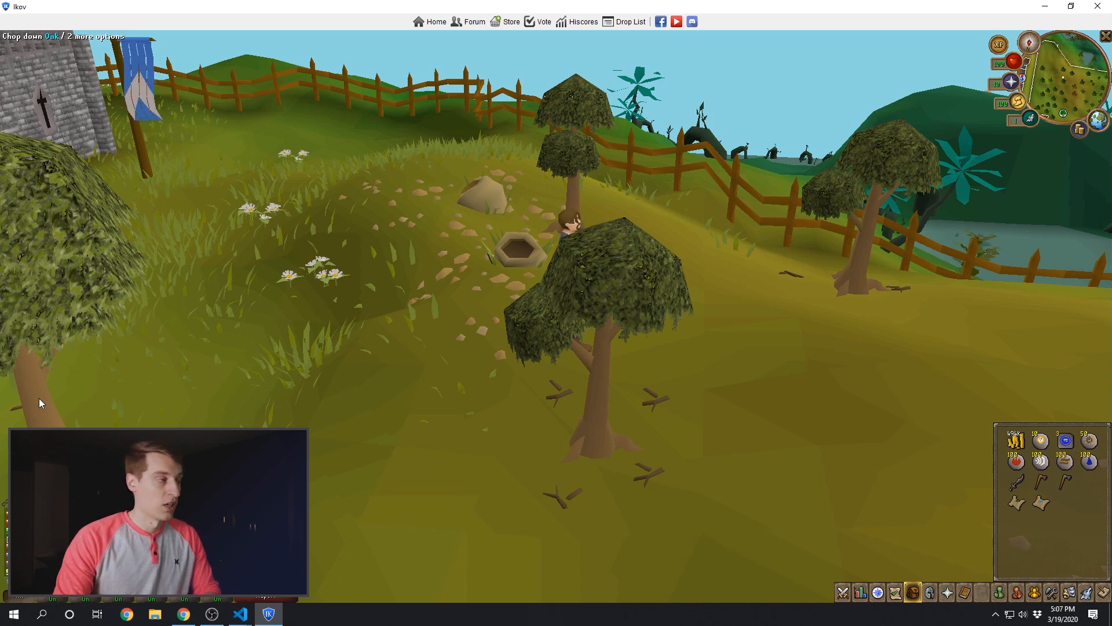
Step: Return from the 'Chop down Oak' tooltip to the woodcutter main loop in VS Code
click(240, 614)
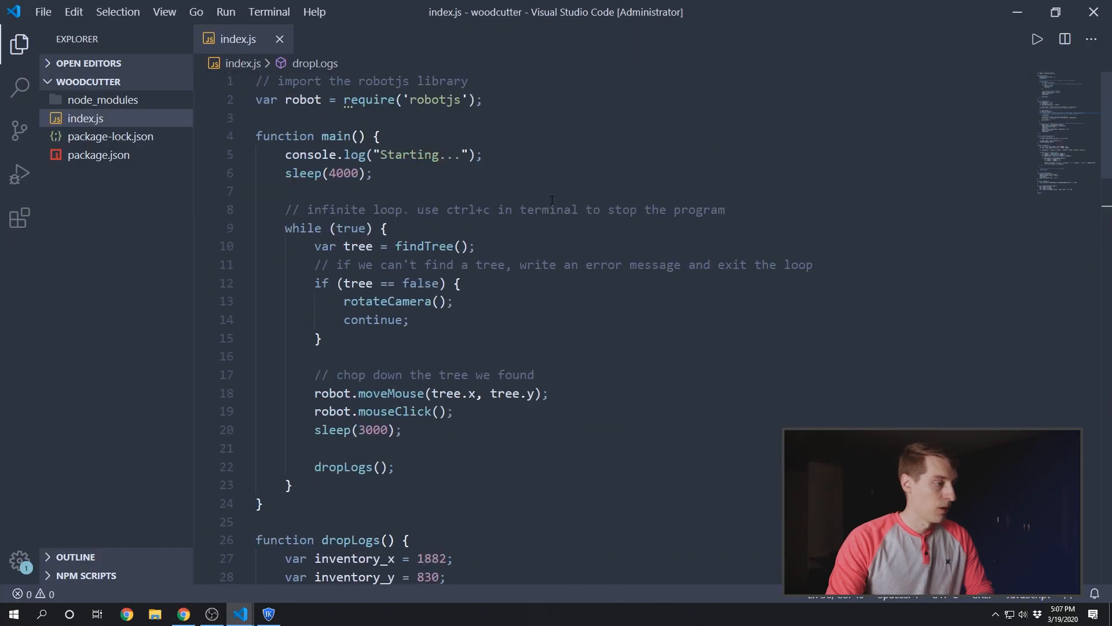
Step: Wrap findTree's found-tree log and return inside 'if (confirmTree(screen_x, screen_y)) {'
scroll(down, 3)
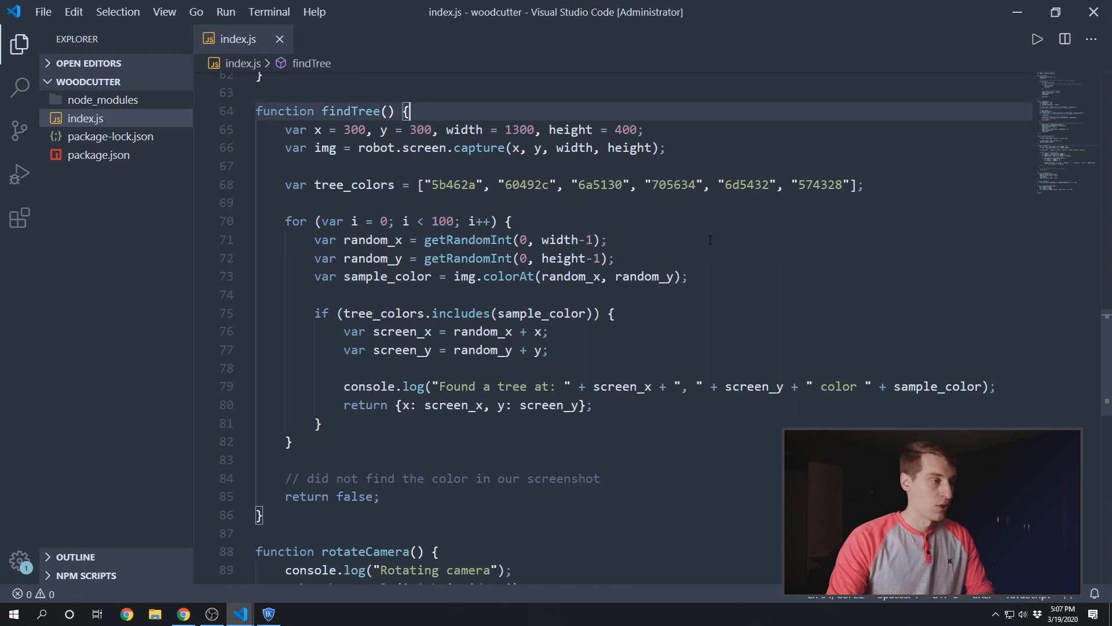
mouse_move(666, 258)
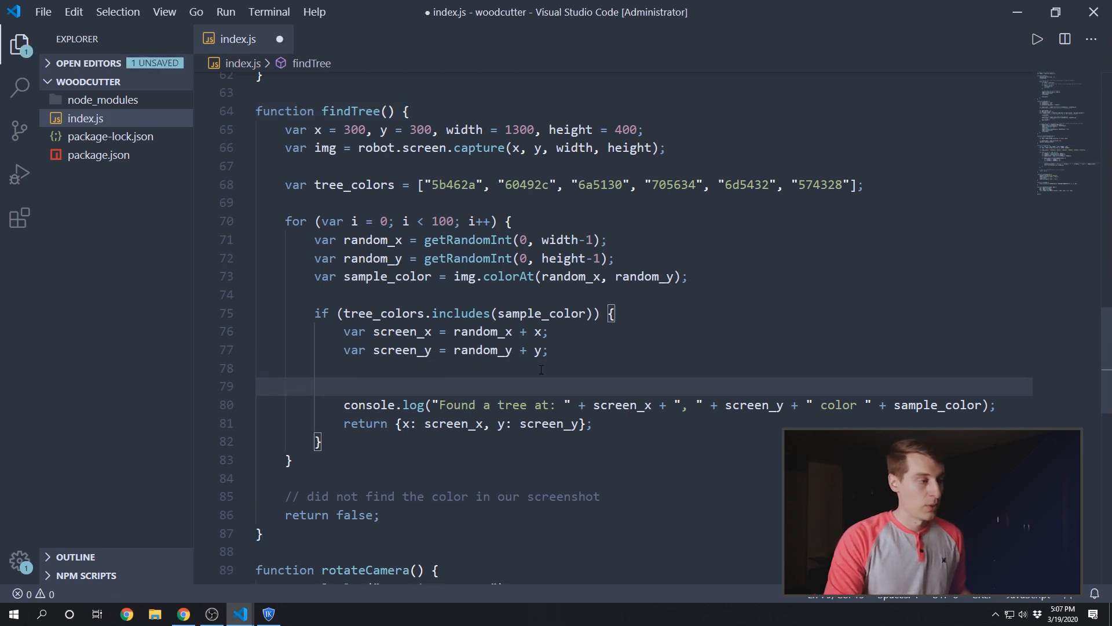
key(ctrl+s)
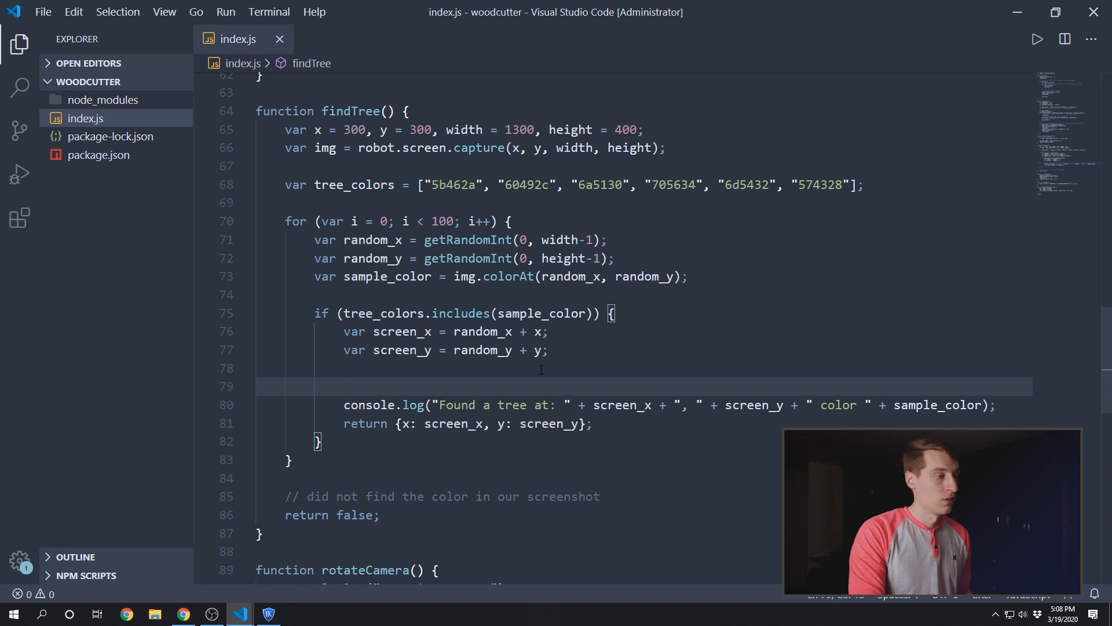
text(if ()
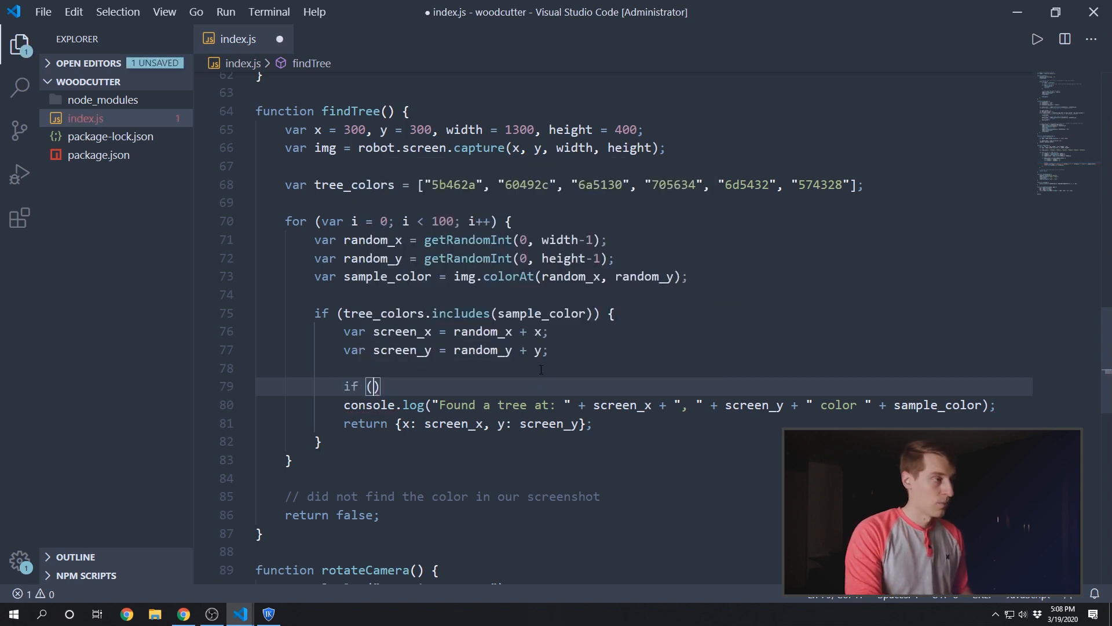
key(ctrl+s)
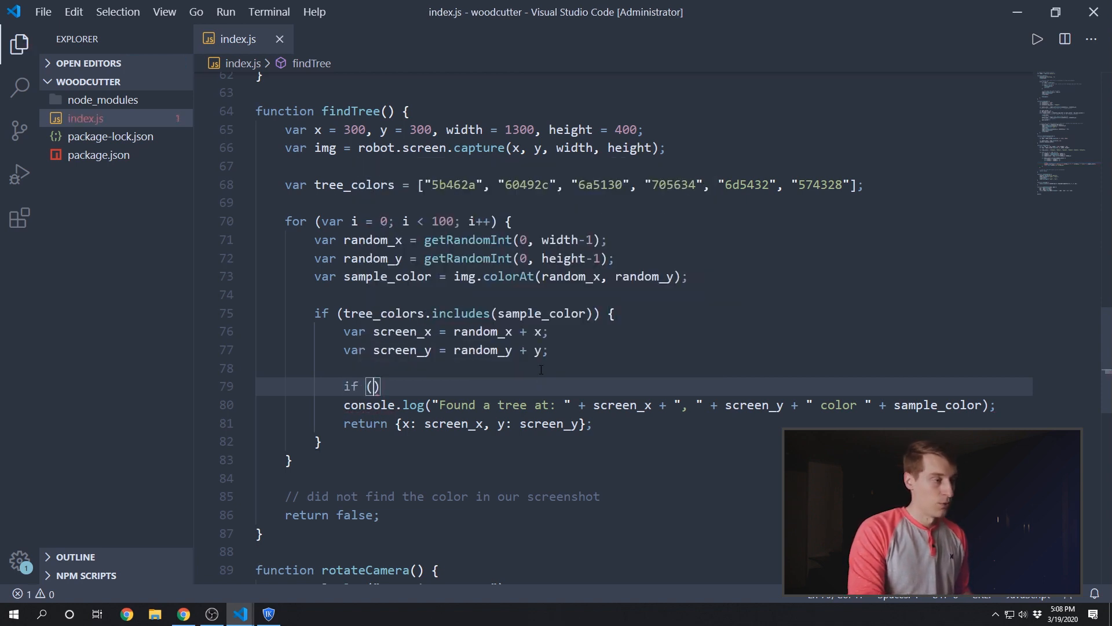
text(confirmTree()
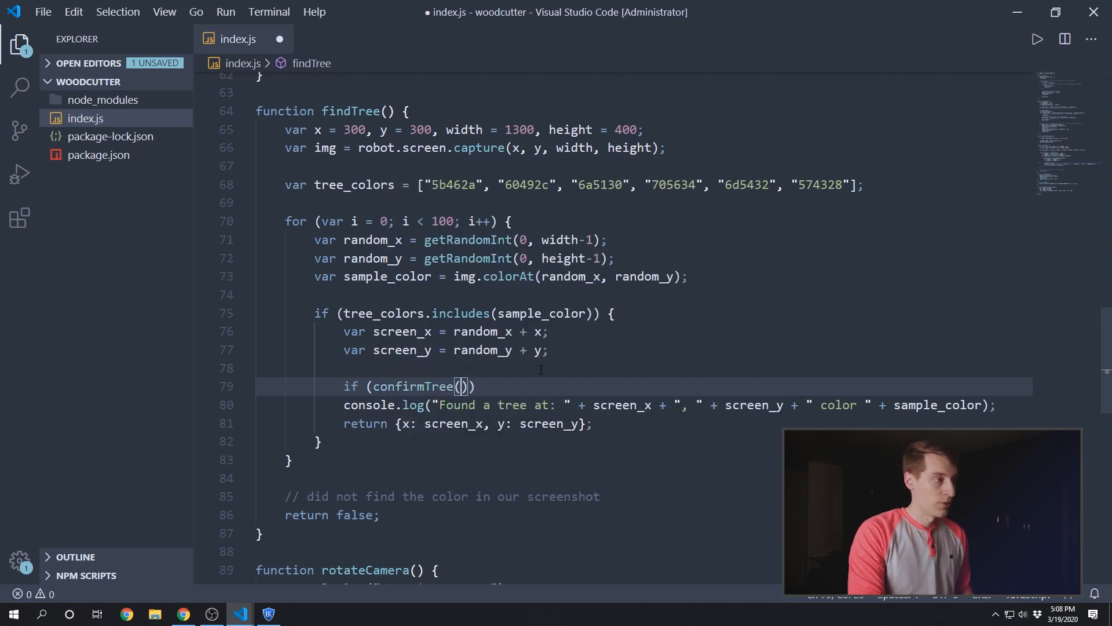
key(ctrl+s)
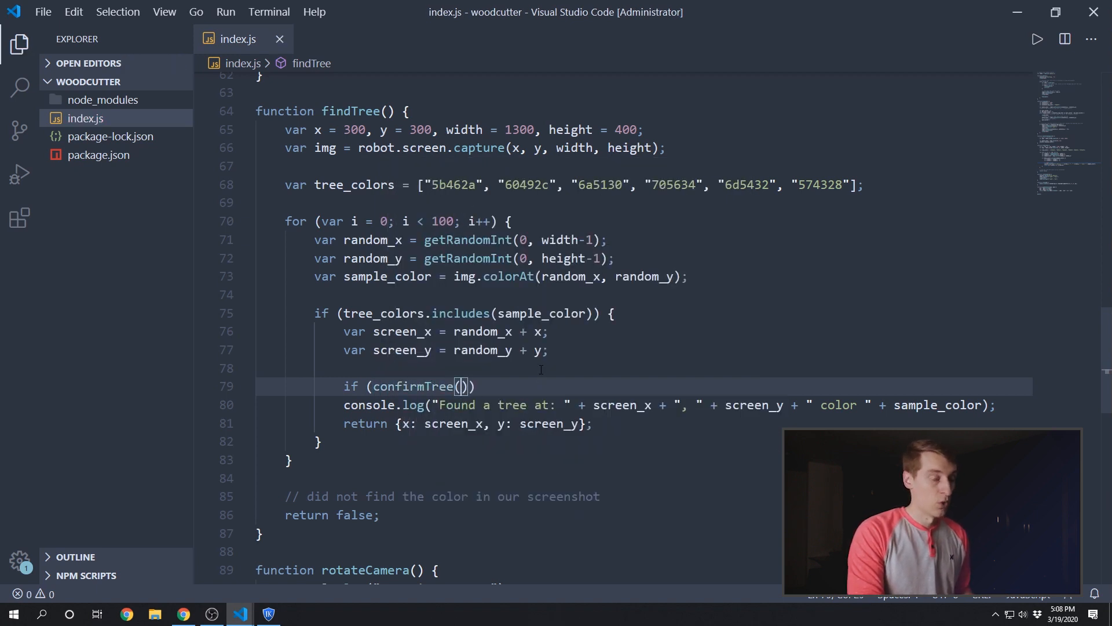
text(screen_x,)
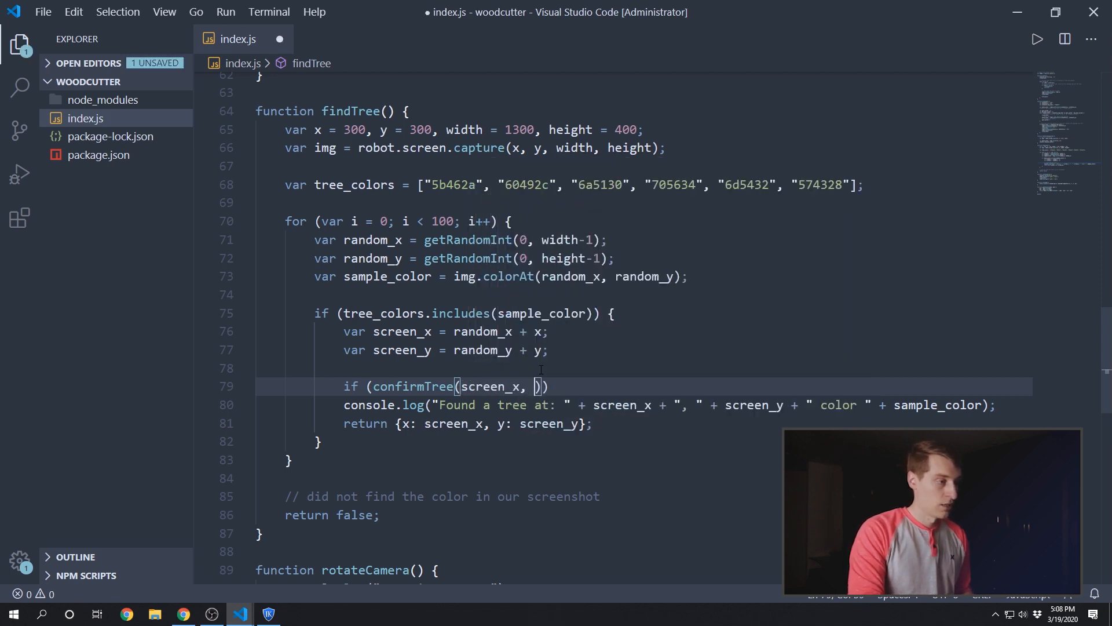
text(screen_y)
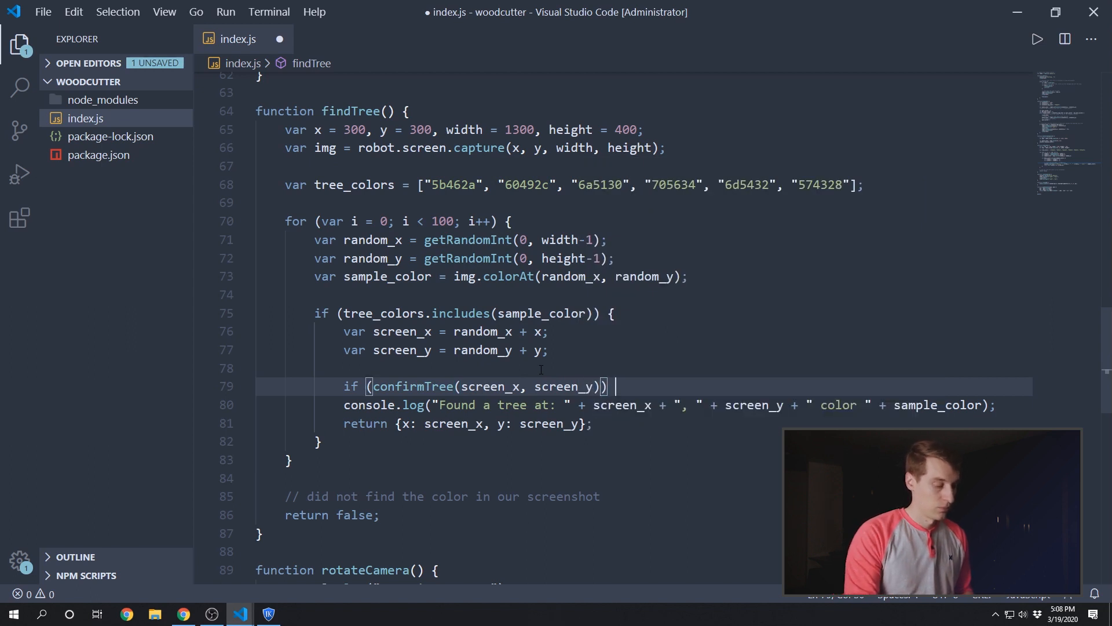
text({)
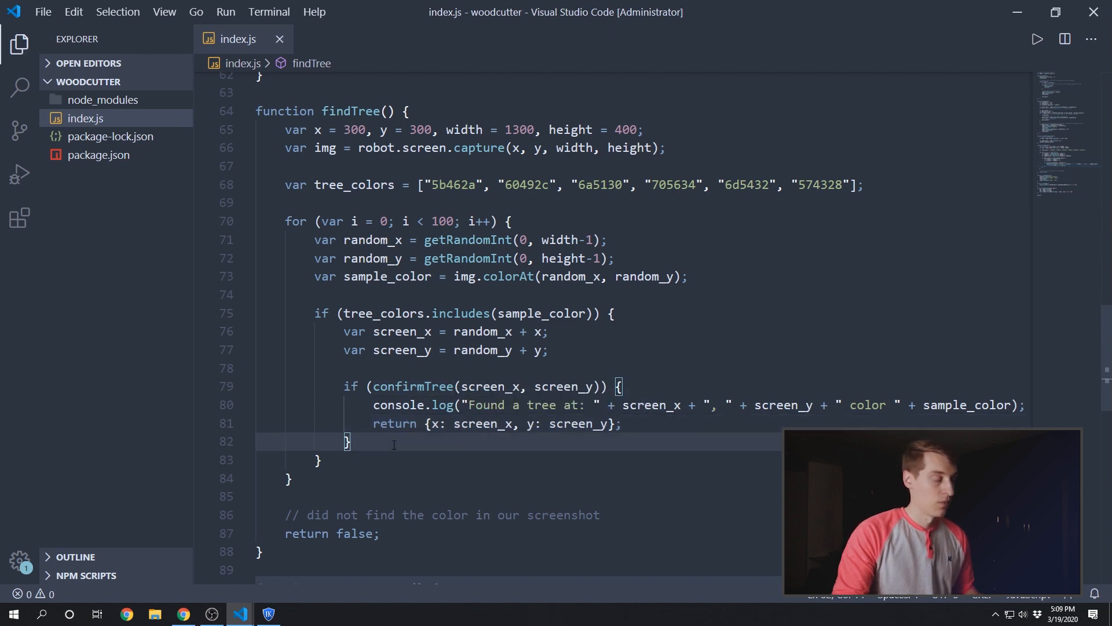
Step: Add an else block logging 'Unconfirmed tree at' with screen_x, screen_y and colour
text(else {)
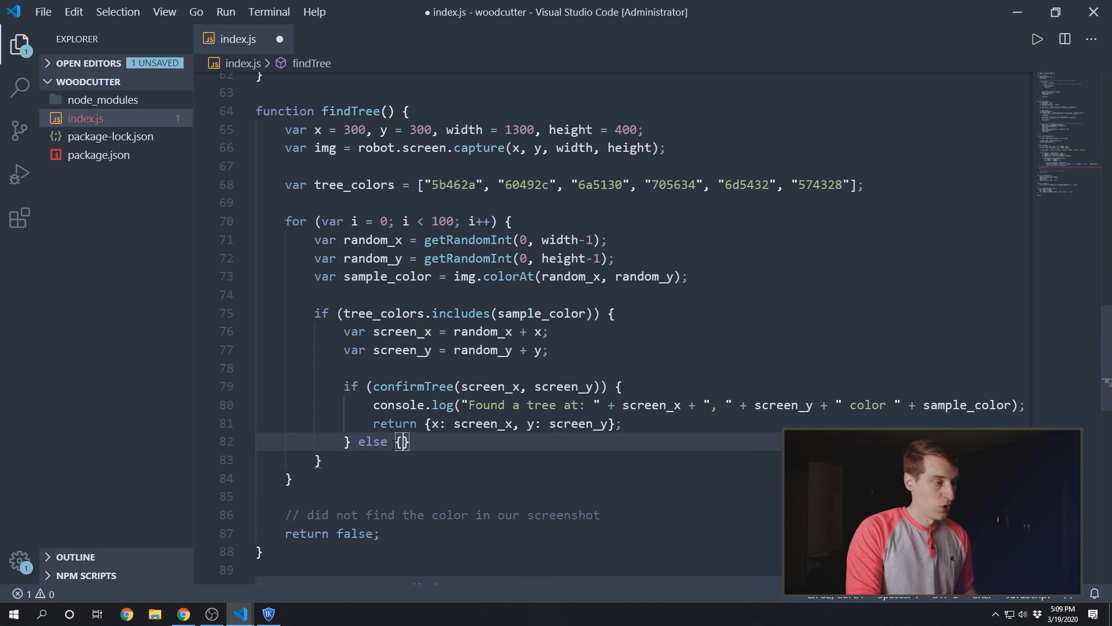
key(Enter)
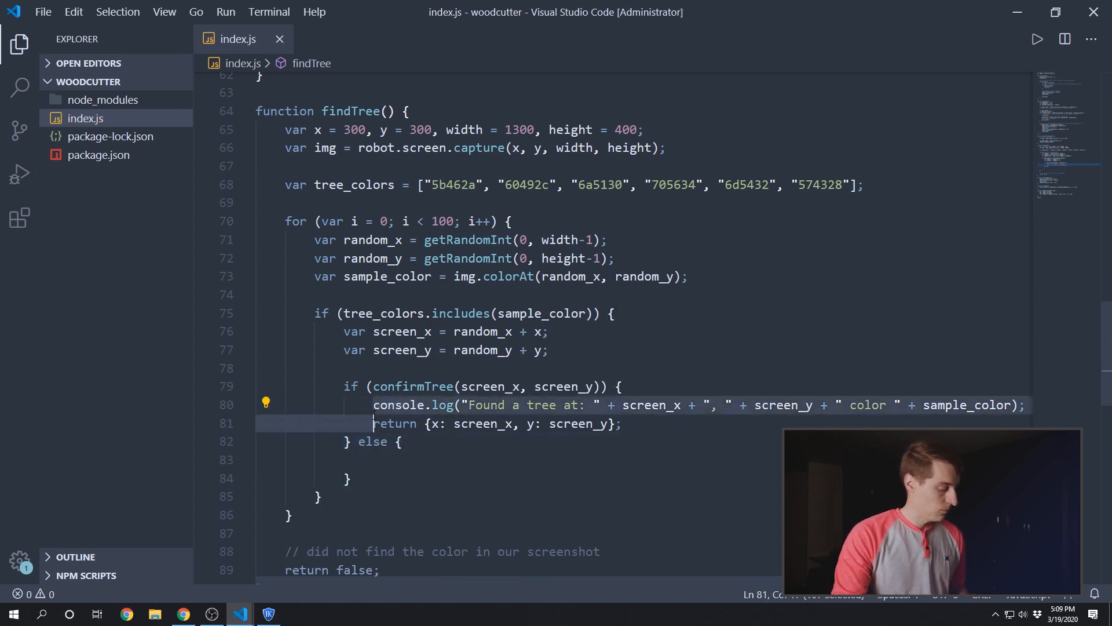
text(console.log("Found a tree at: " + screen_x + ", " + scre)
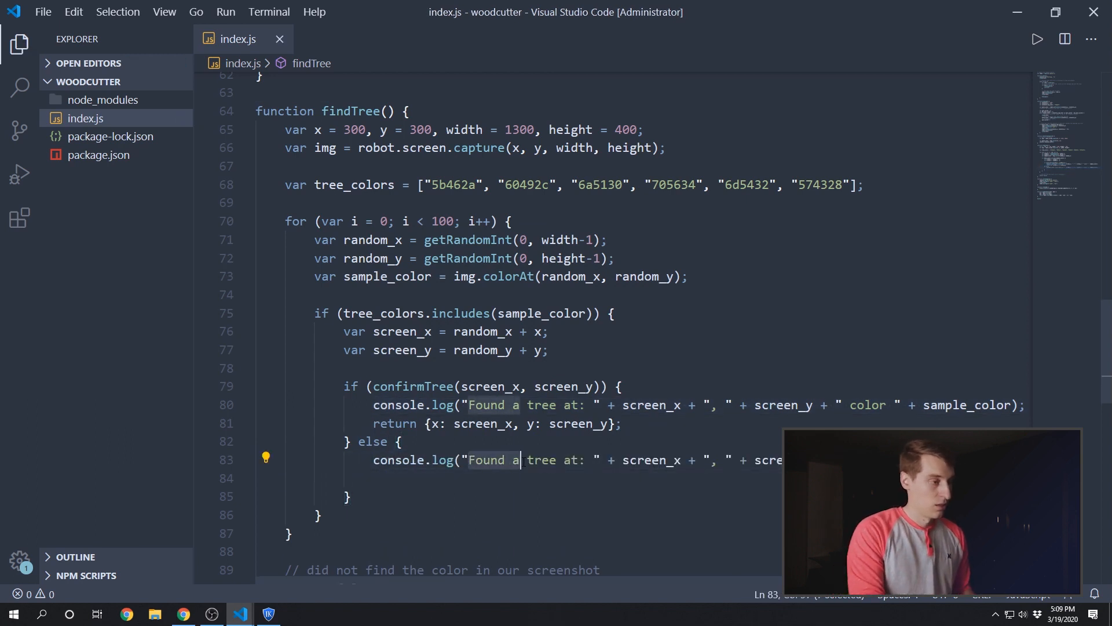
text(Unconfirmed)
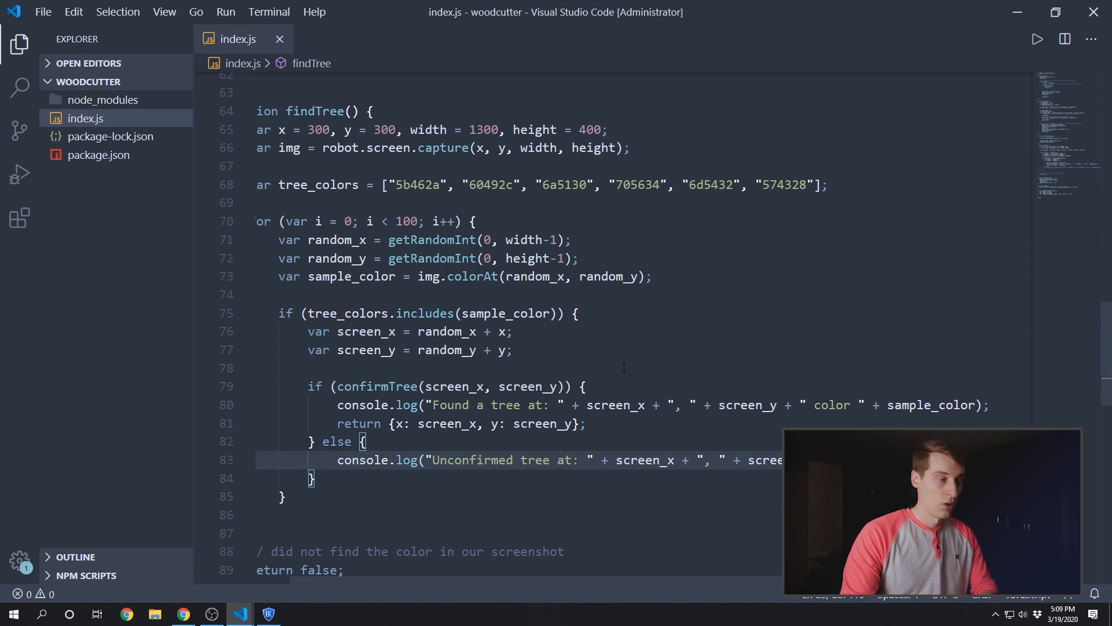
mouse_move(556, 379)
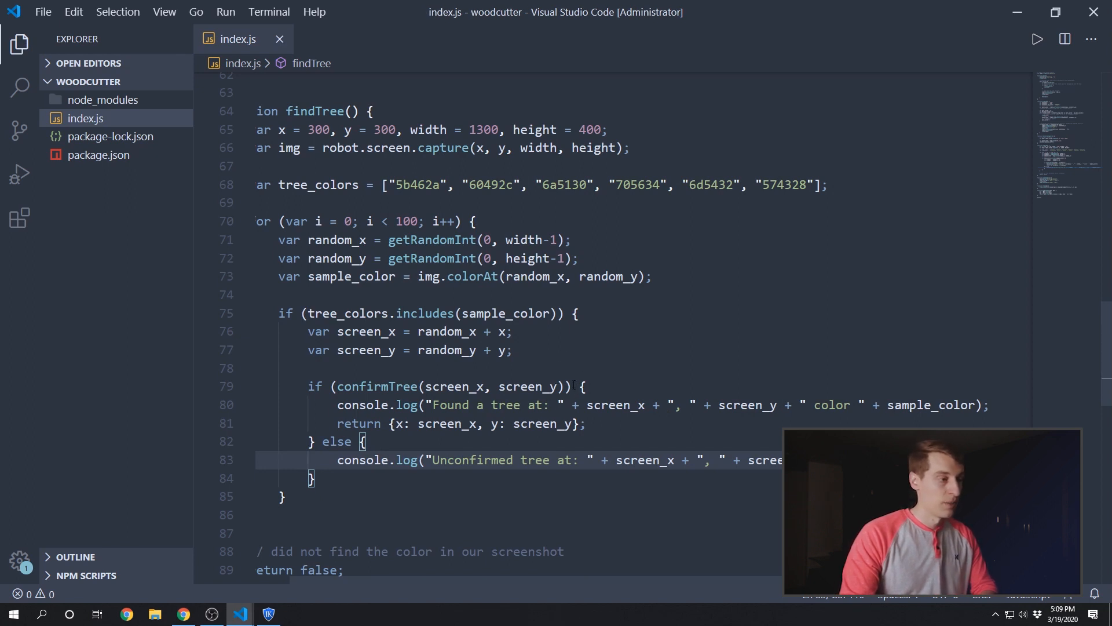
click(565, 386)
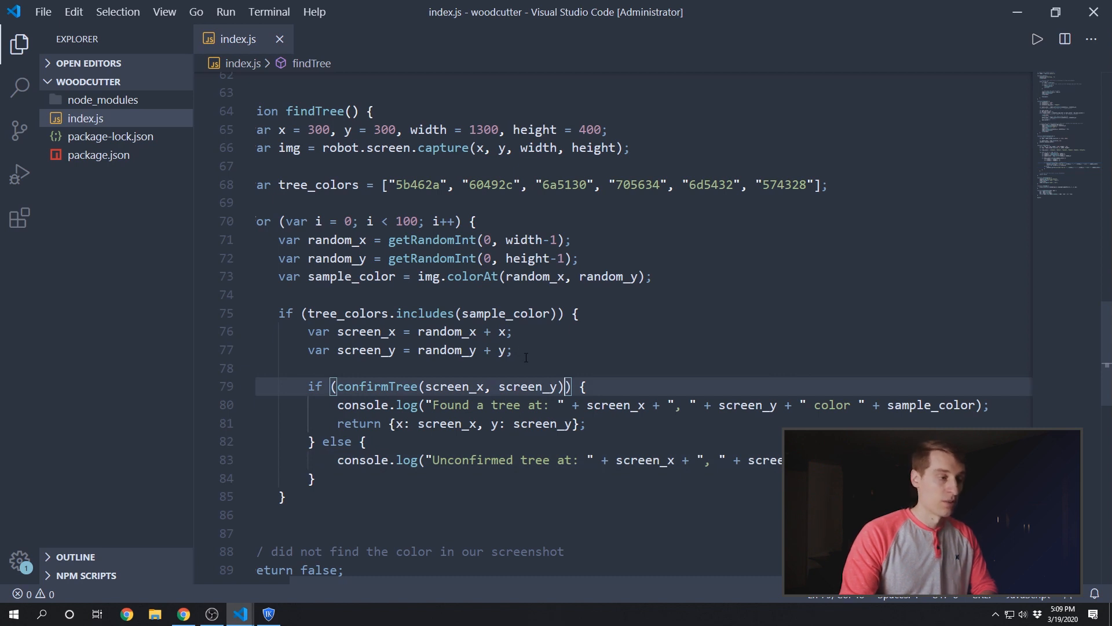
scroll(down, 3)
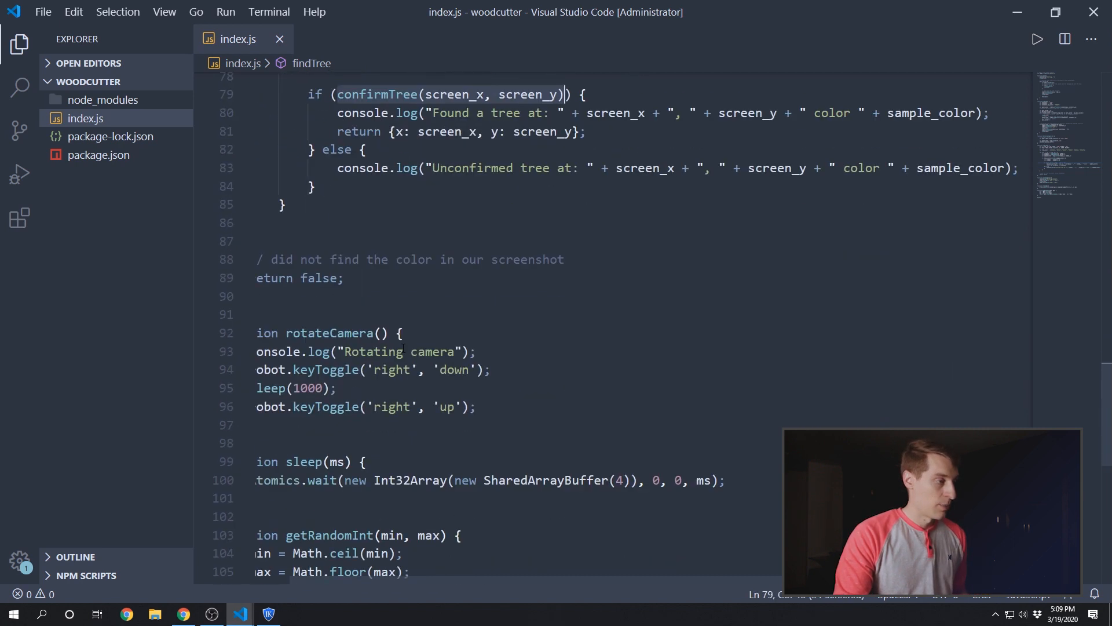
scroll(down, 3)
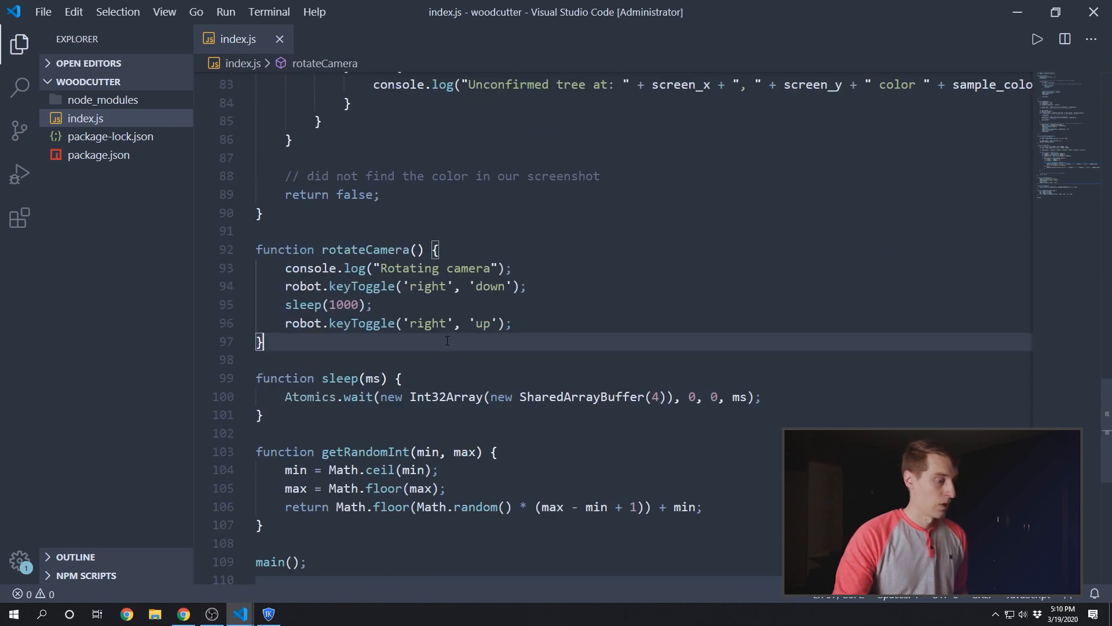
Step: Declare function confirmTree(screen_x, screen_y) that moves the mouse to screen_x, screen_y
text(func)
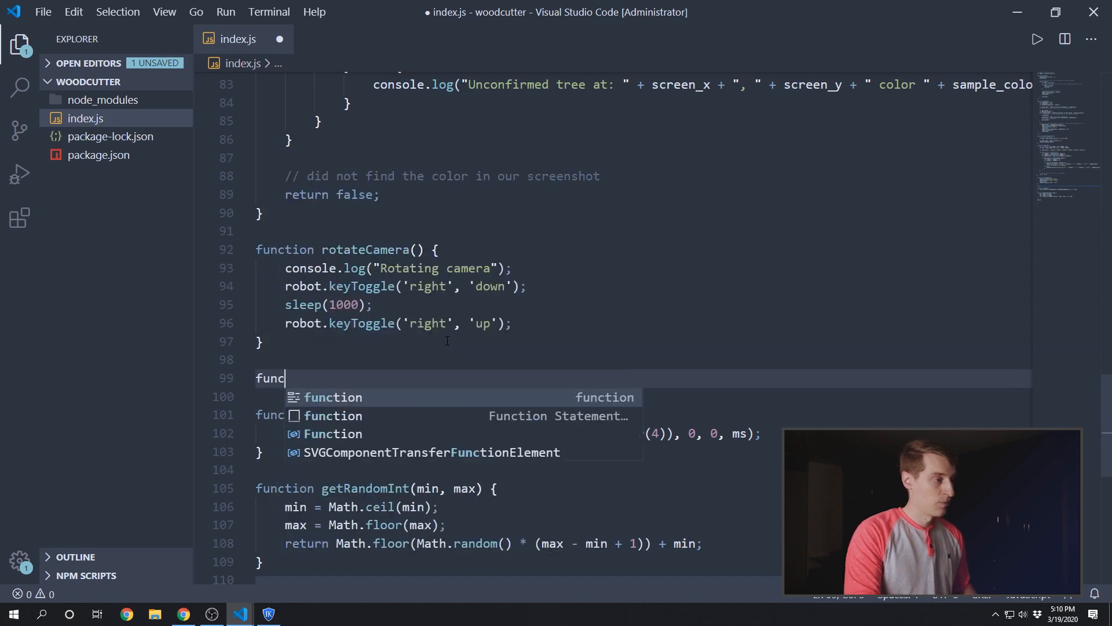
text(tion confirmTree(screen_x, screen_y))
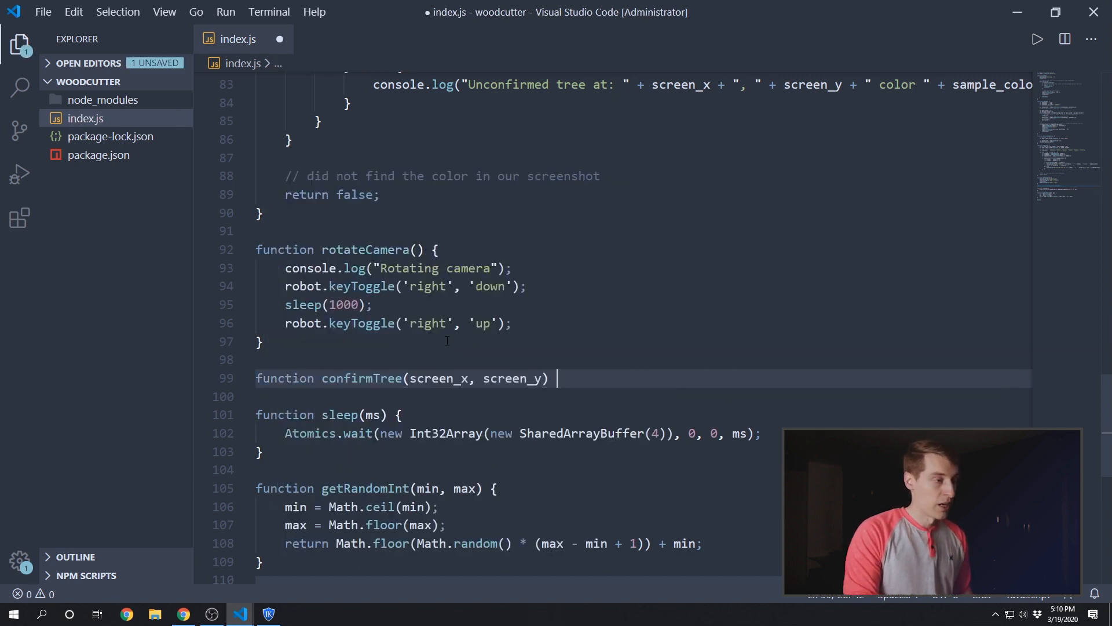
click(268, 614)
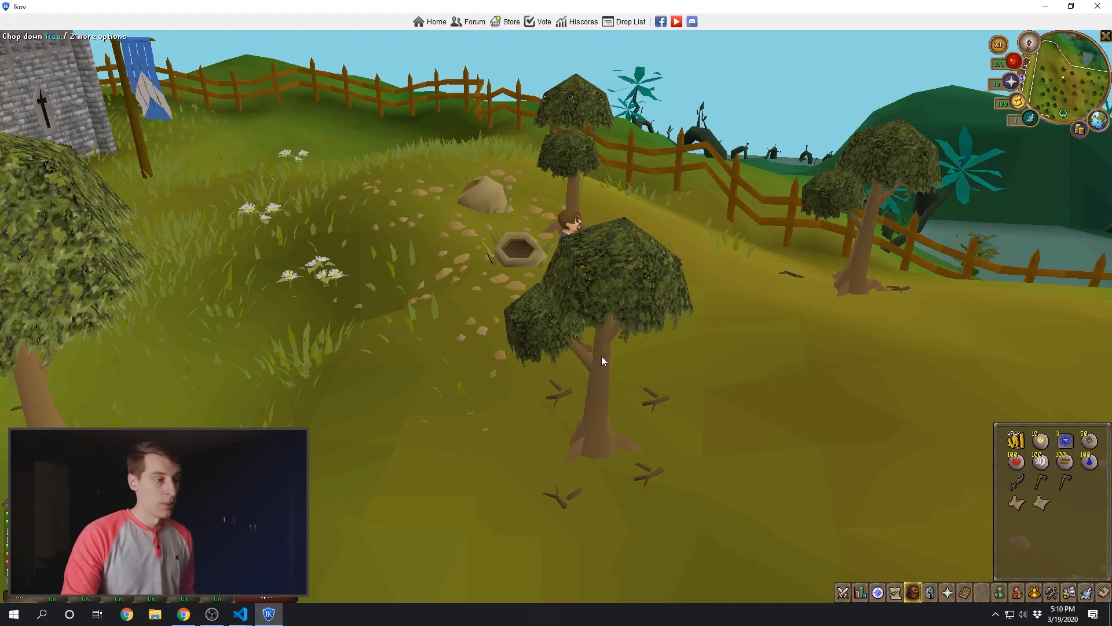
mouse_move(602, 367)
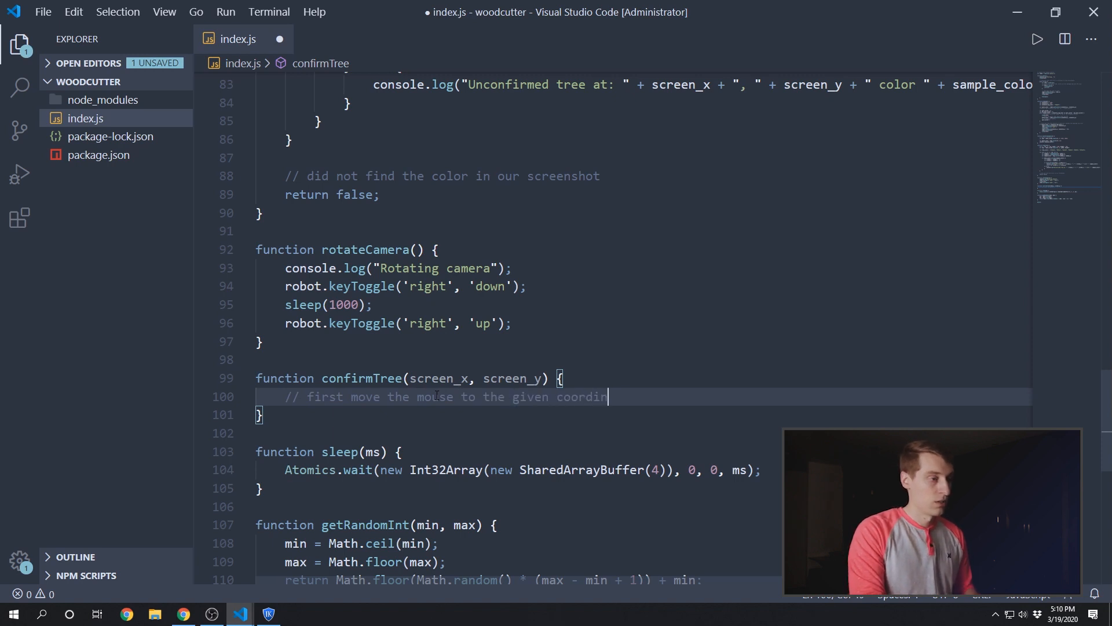
text(robo)
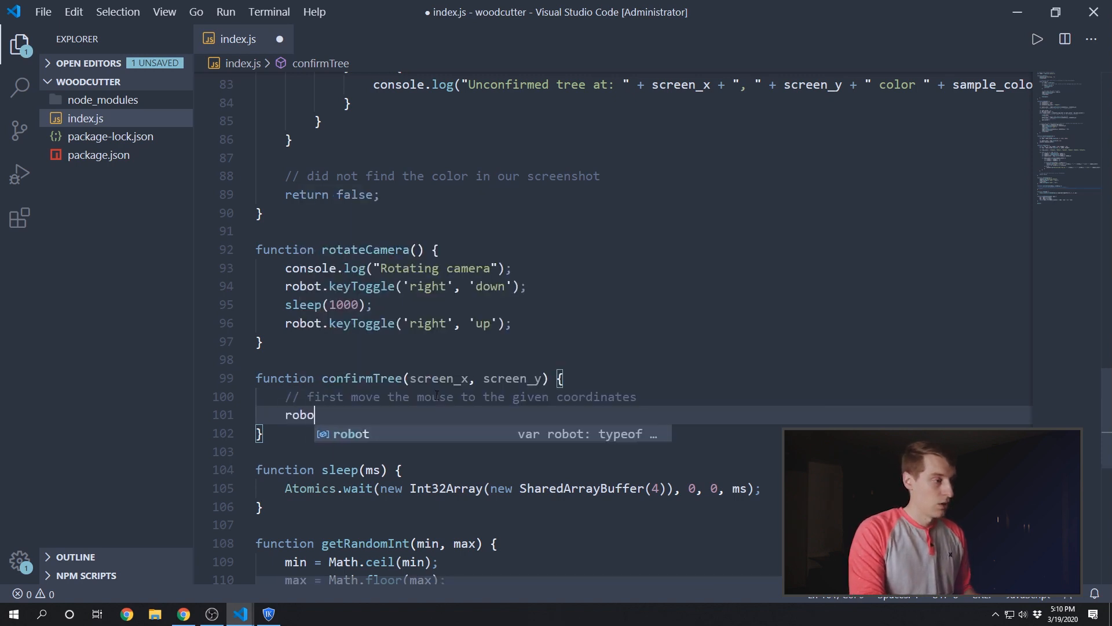
text(t.moveMouse()
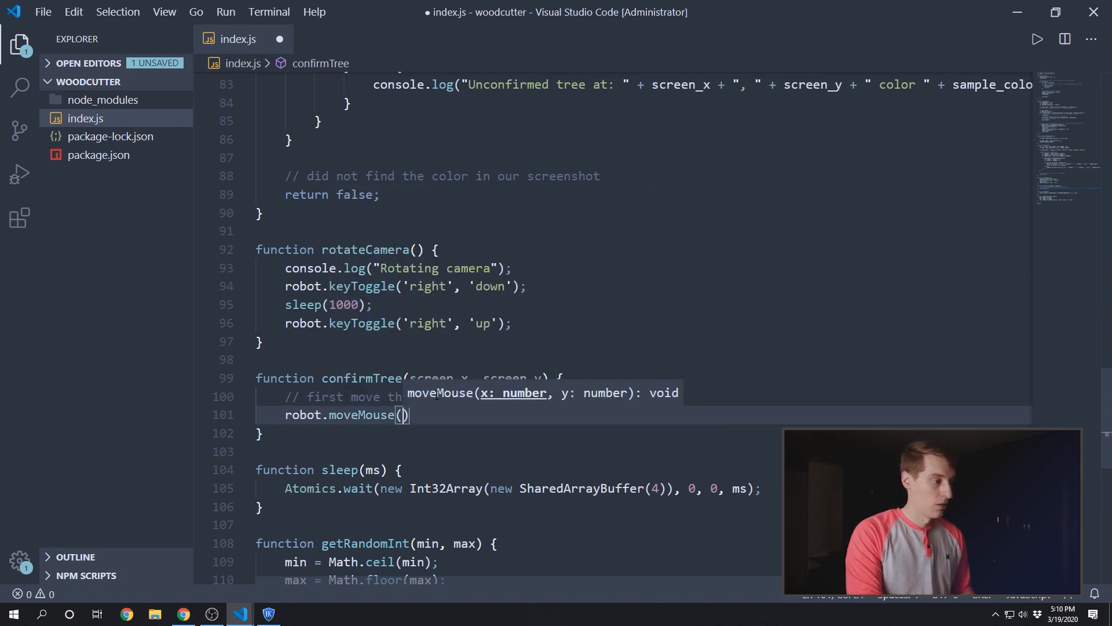
text(screen_x,)
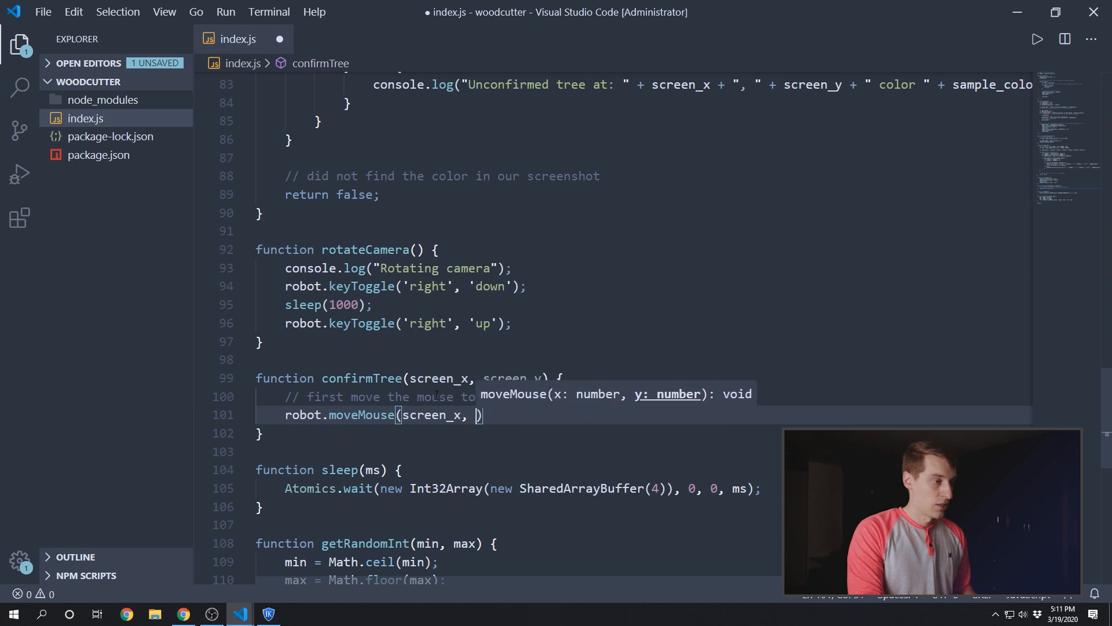
text(screen_y)
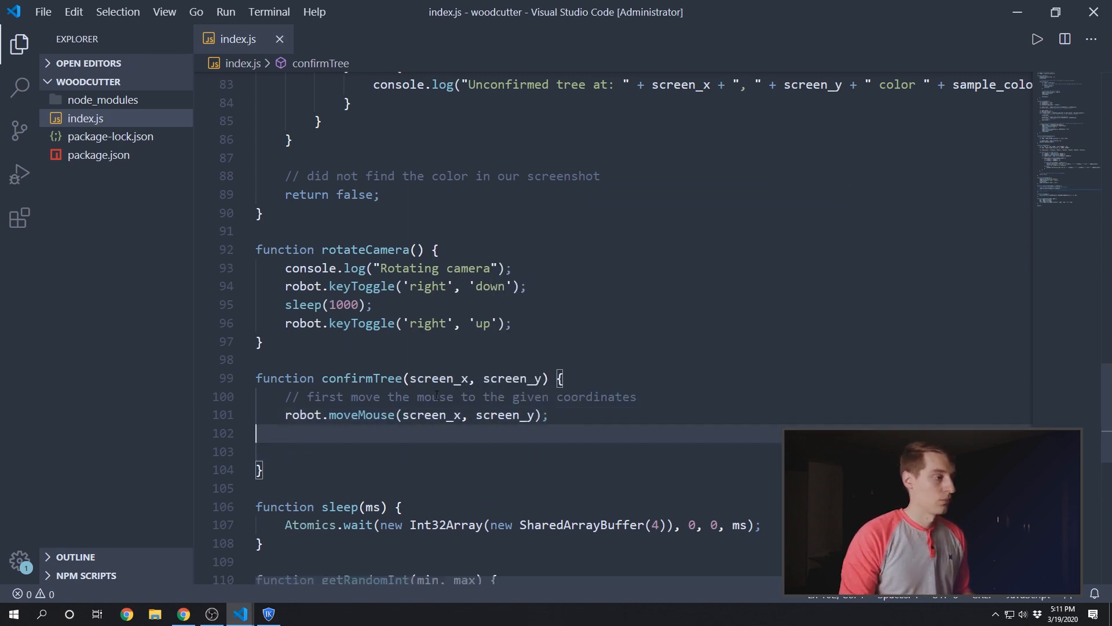
Step: Add a comment about waiting a moment for the help text to appear
text(//)
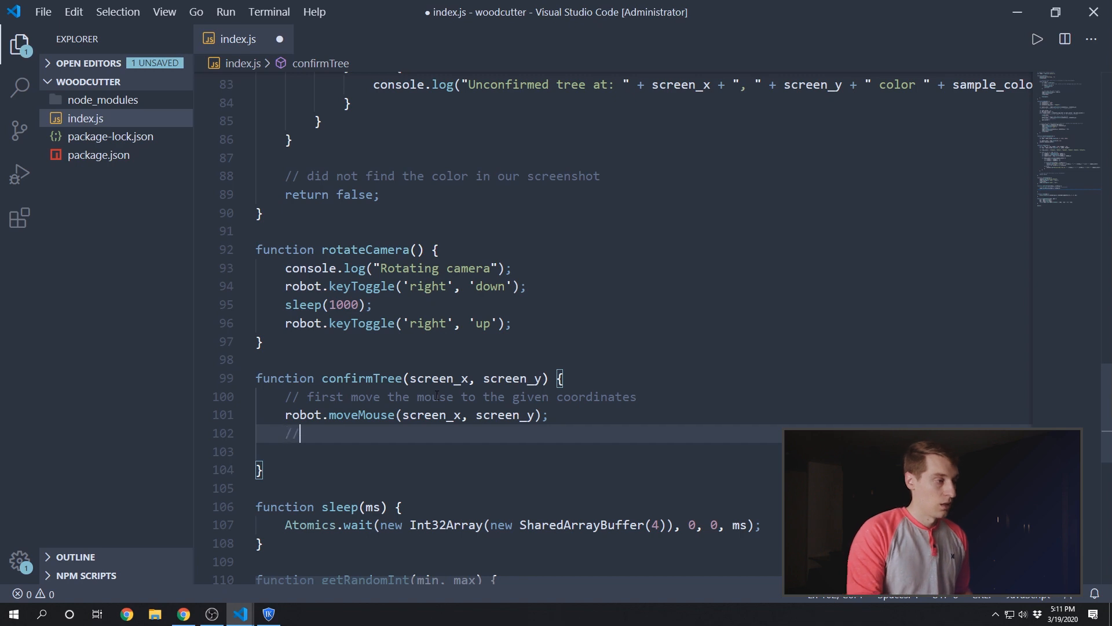
text(wait a mom)
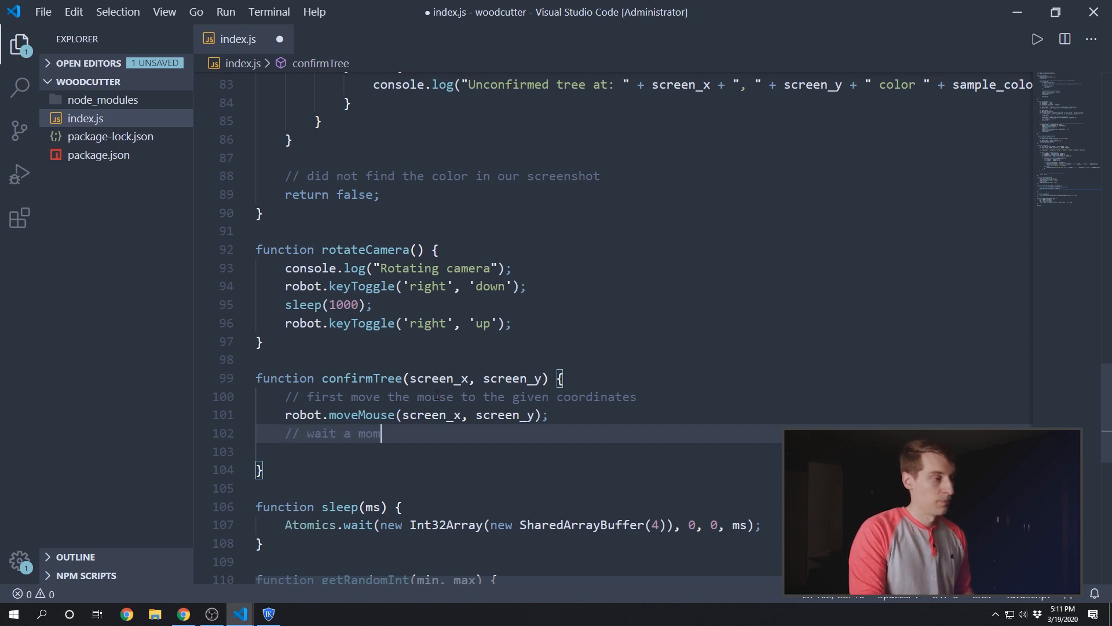
text(ent)
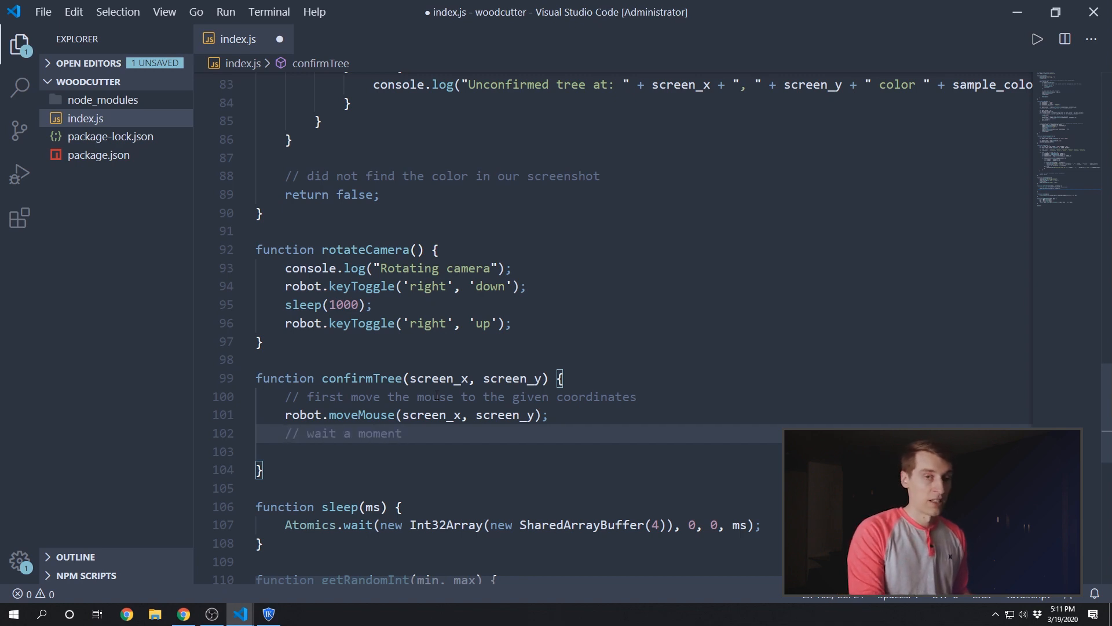
text(for)
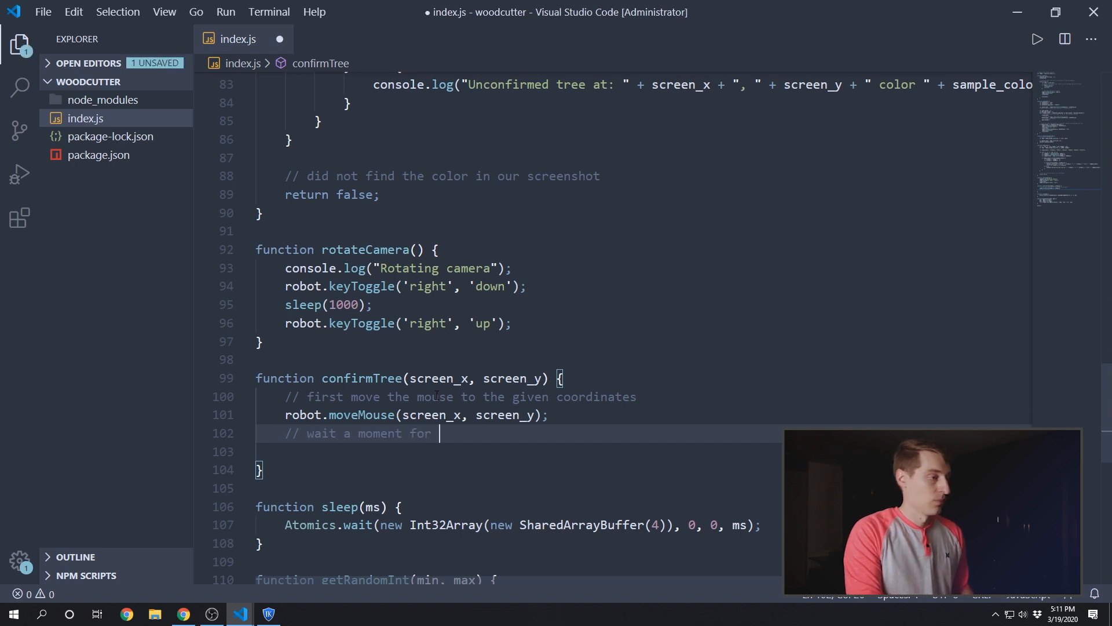
text(the help text to appear)
click(519, 452)
text(sleep(300);)
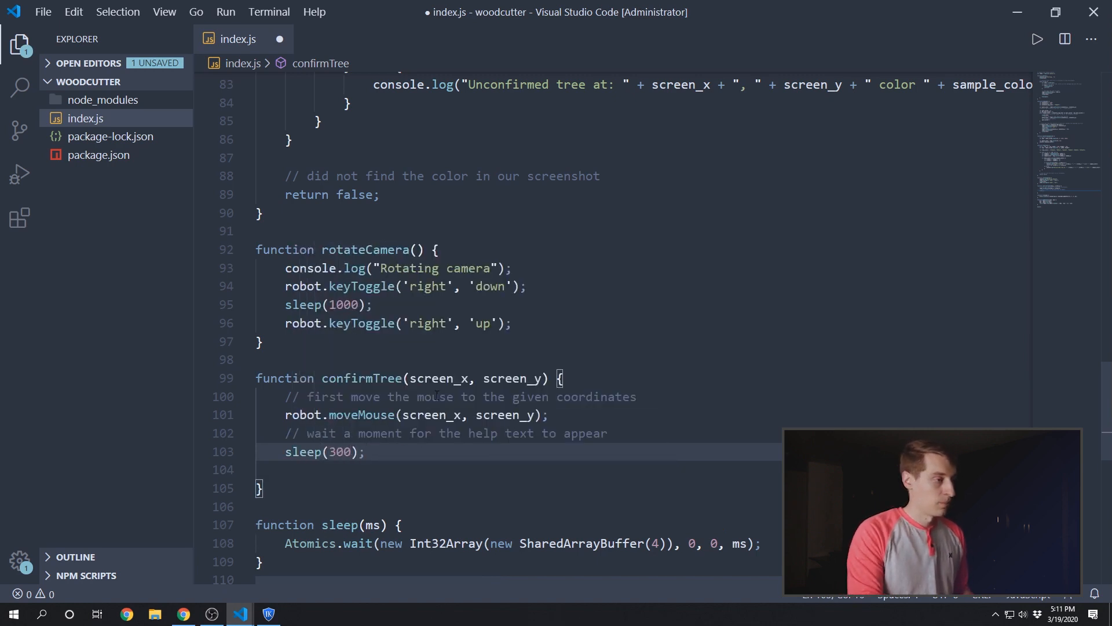
Step: Comment 'now check the color of the action' and declare var check_x and check_y
text(//)
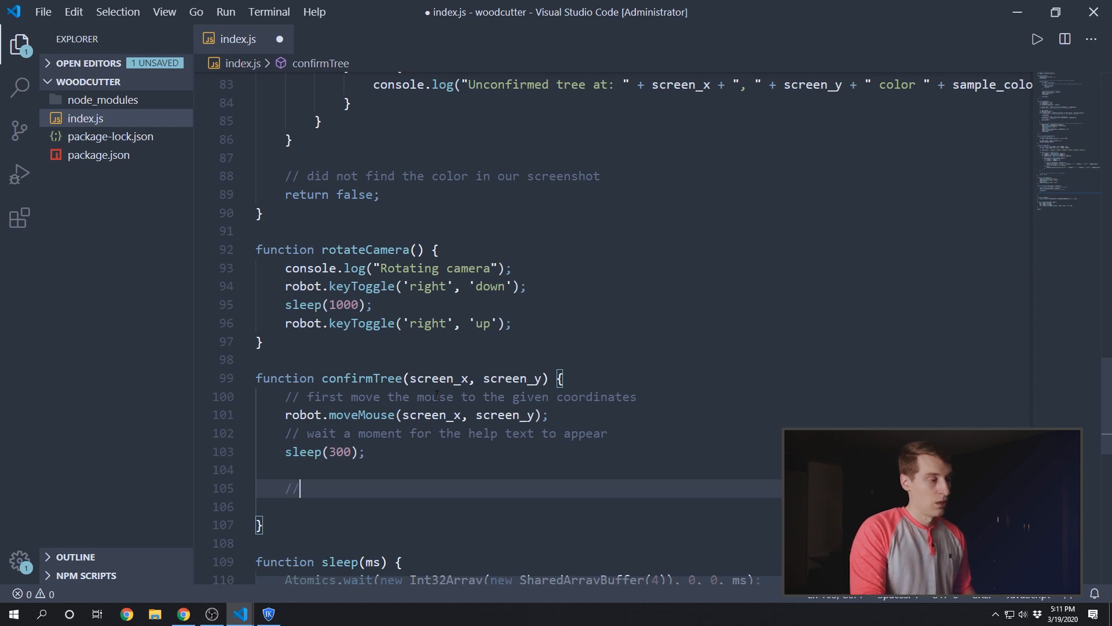
text(now check the col)
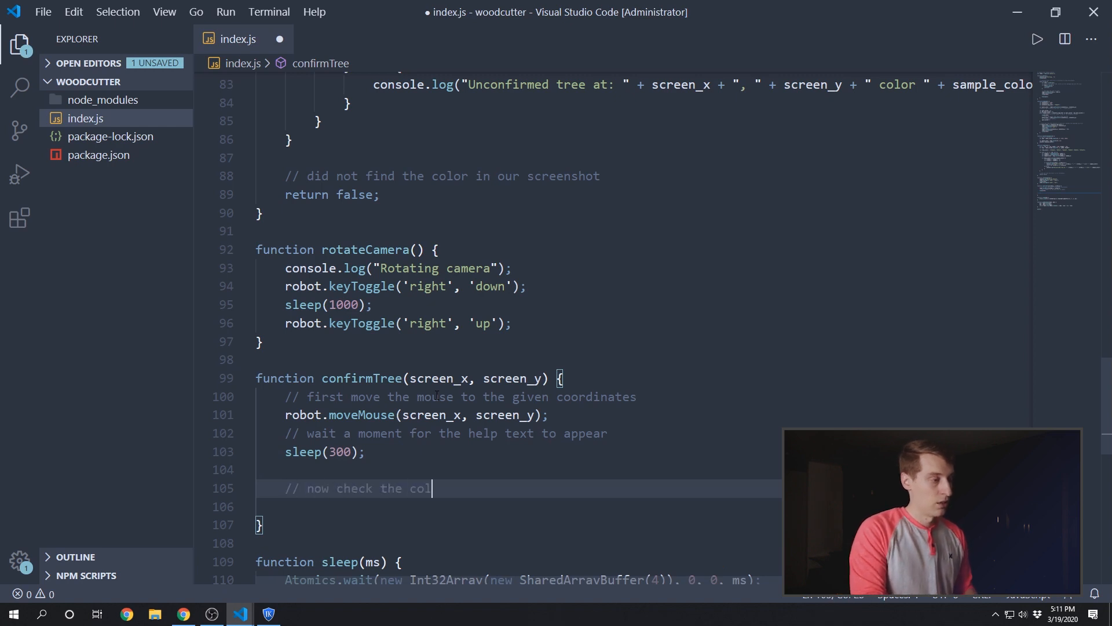
text(or of the action)
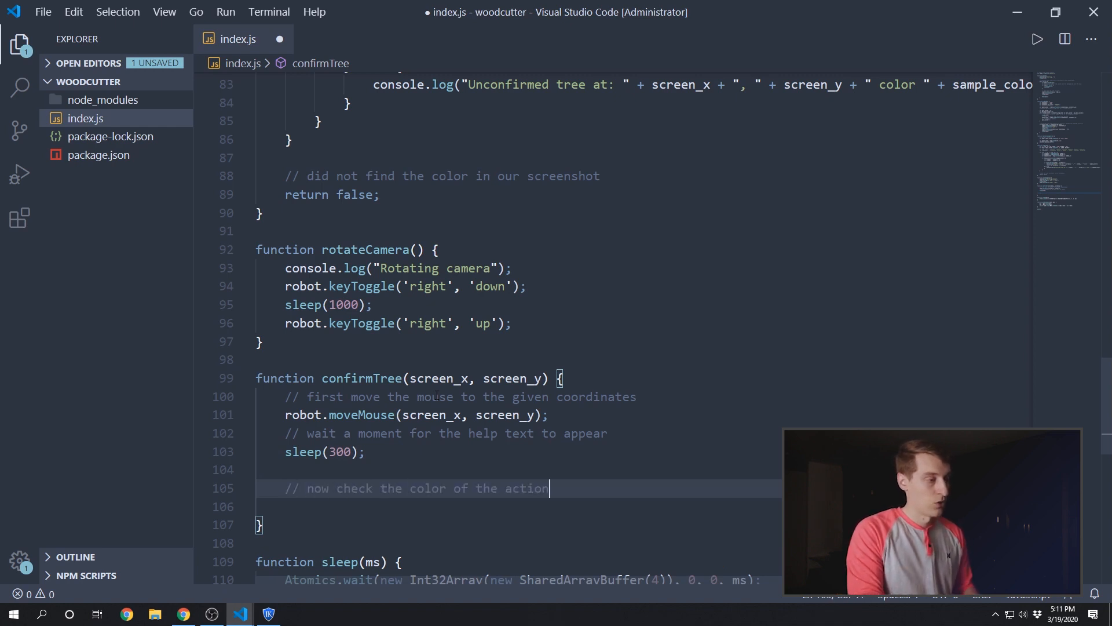
text(var)
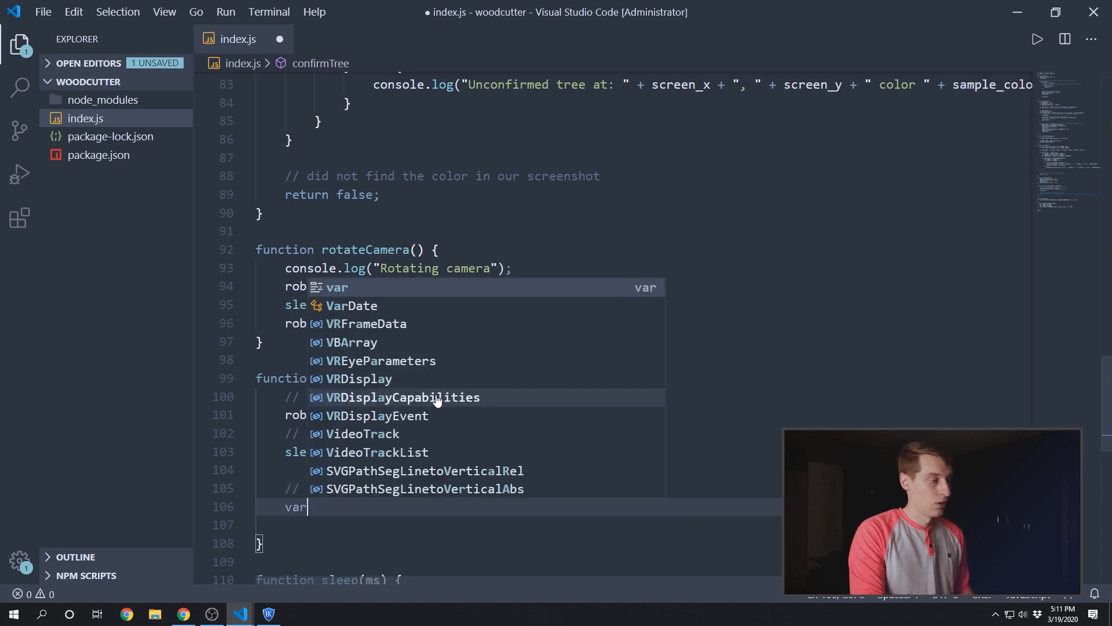
text(che)
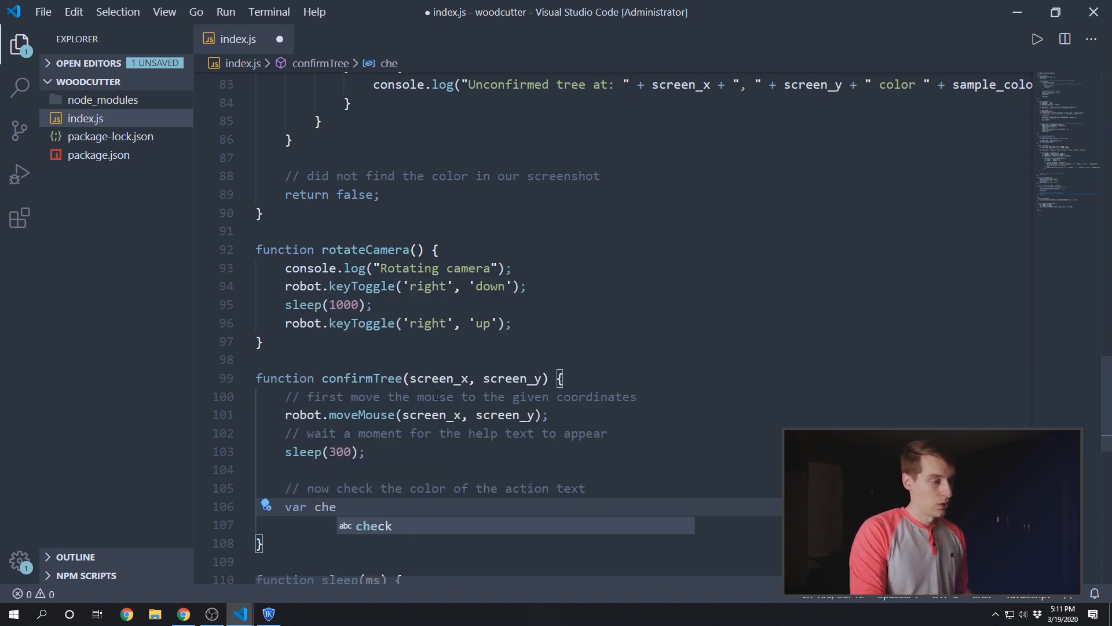
text(ck_x)
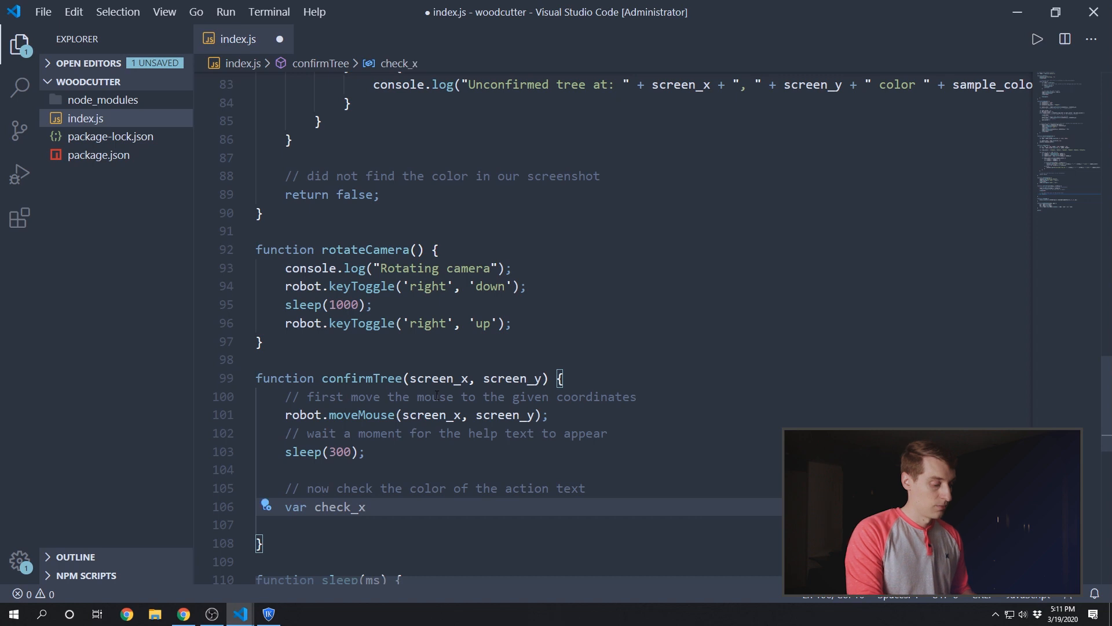
text(var check_y)
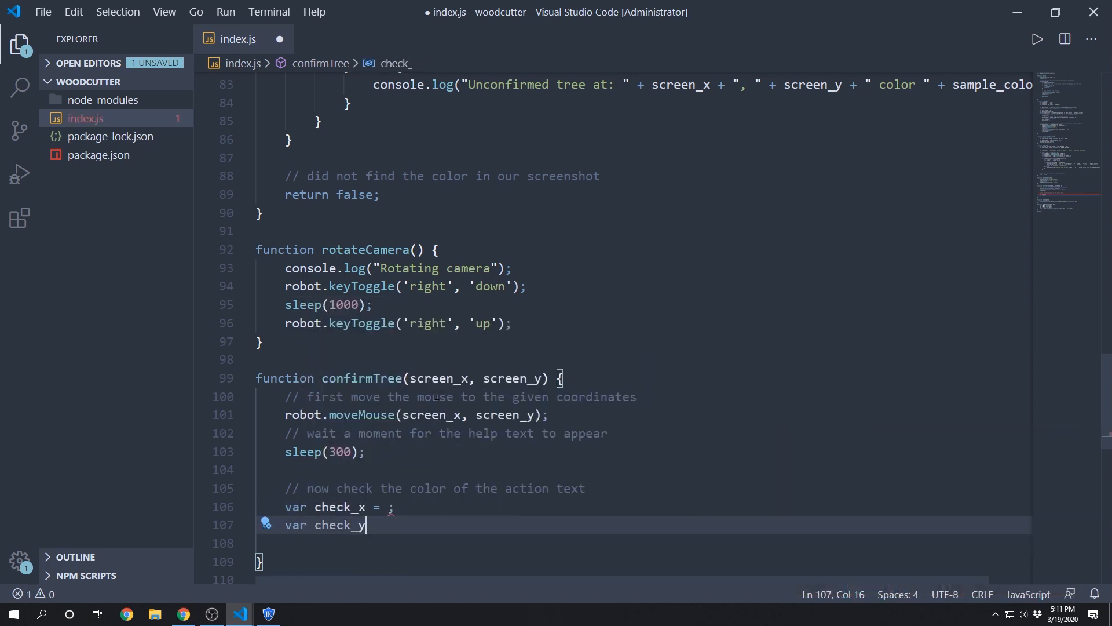
Step: Check the central tree's 'Chop down Tree' mouse-over text in Ikov, then return to VS Code
click(268, 614)
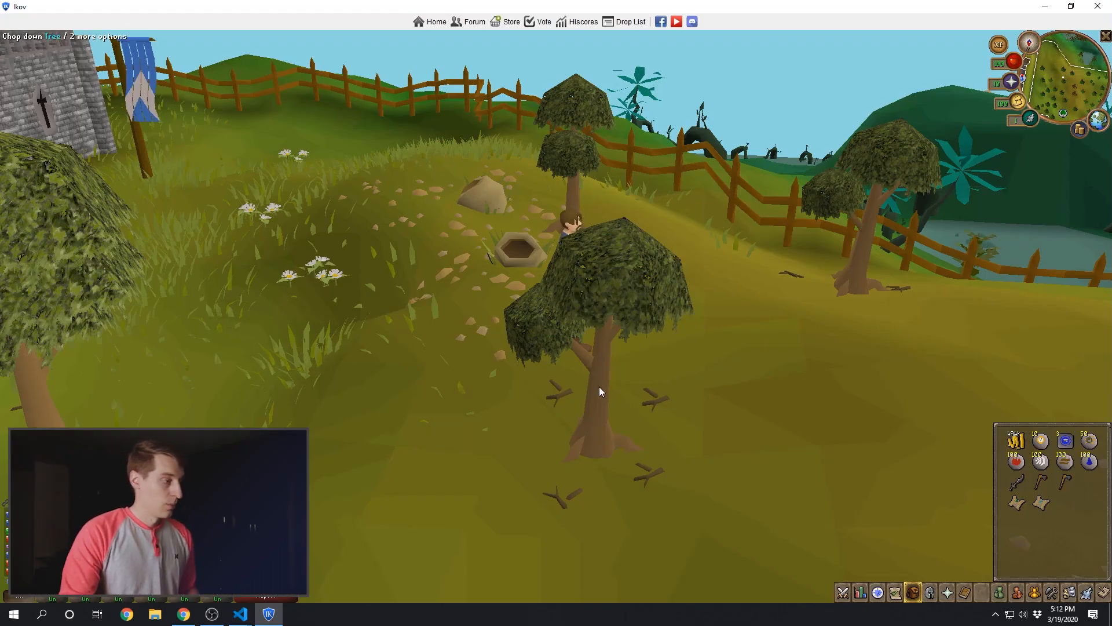
click(42, 613)
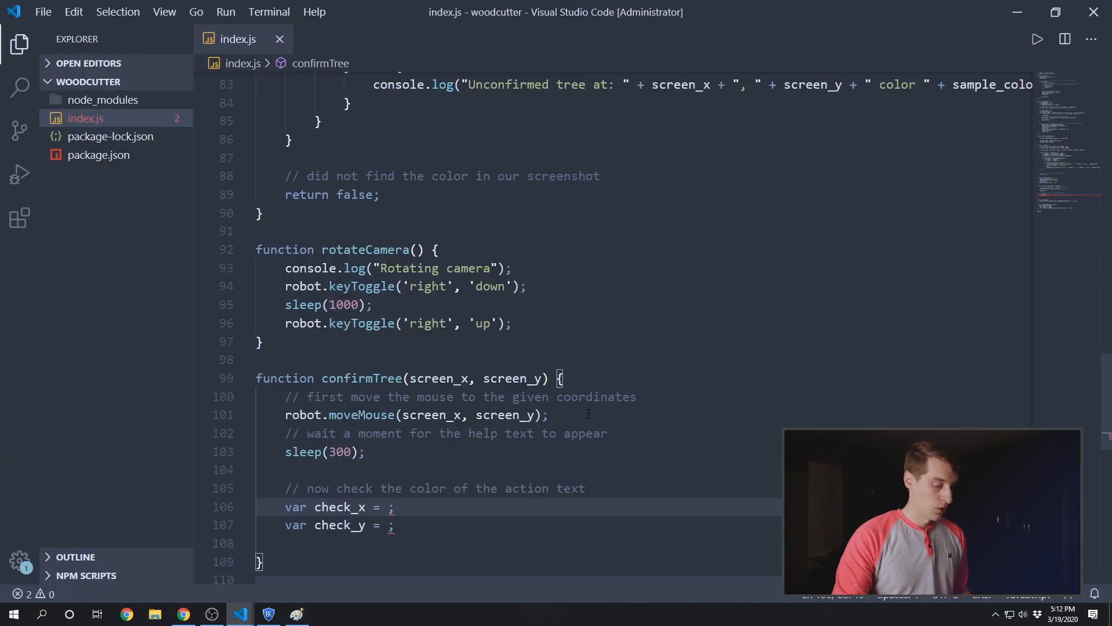
Step: Set check_x to 103 and check_y to 63, and sample robot.getPixelColor(check_x, check_y)
text(103)
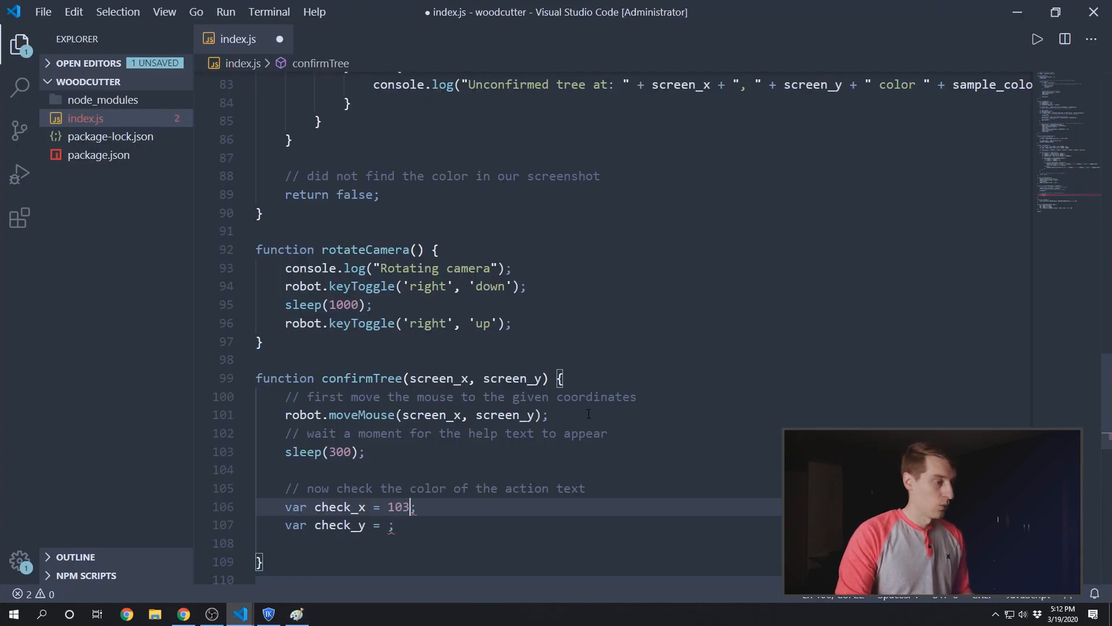
key(ctrl+s)
text(63)
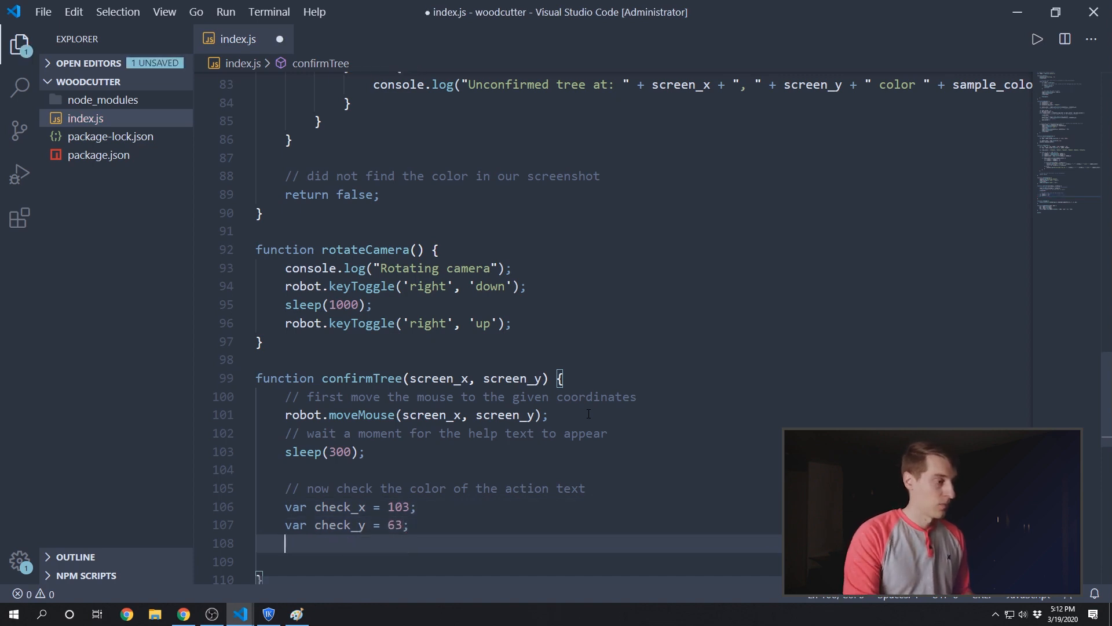
key(ctrl+s)
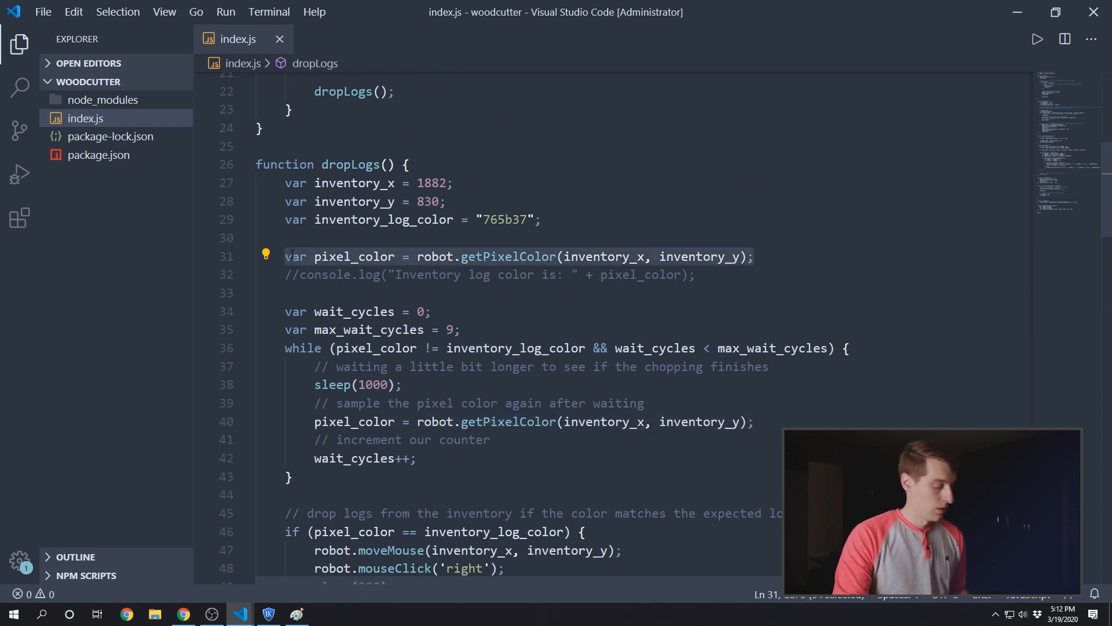
scroll(down, 3)
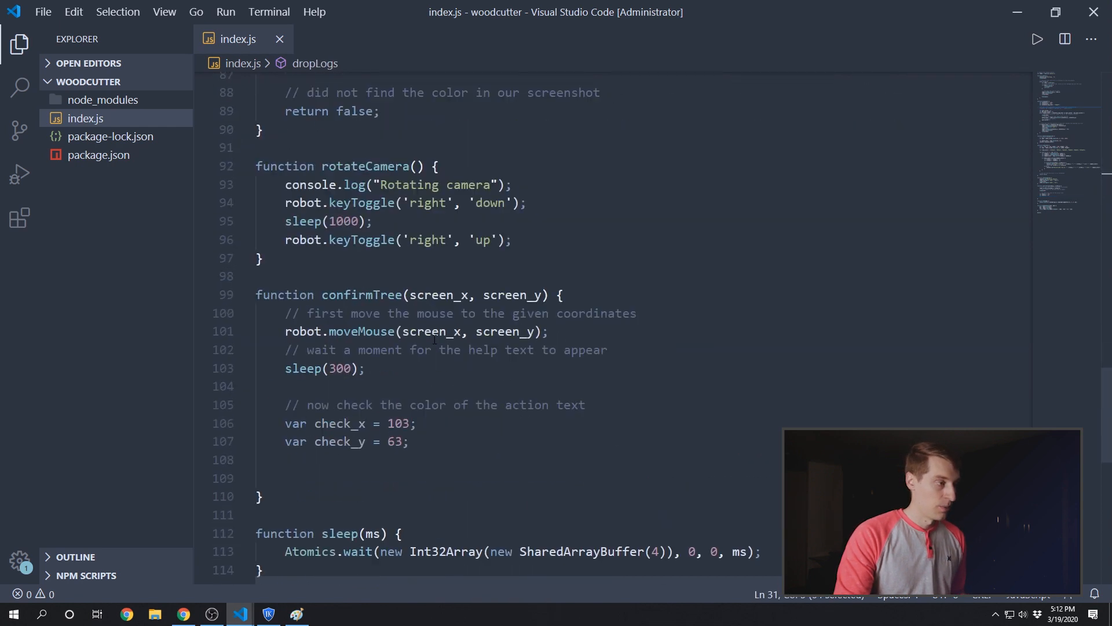
text(var pixel_color = robot.getPixelColor(inventory_x, inventory_y);)
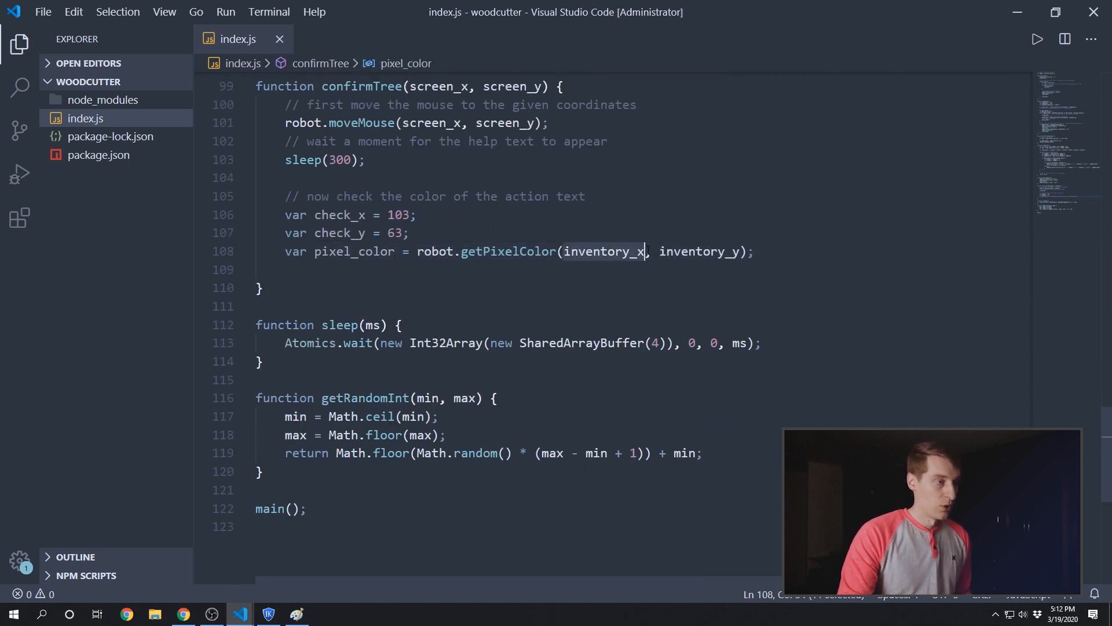
text(ch)
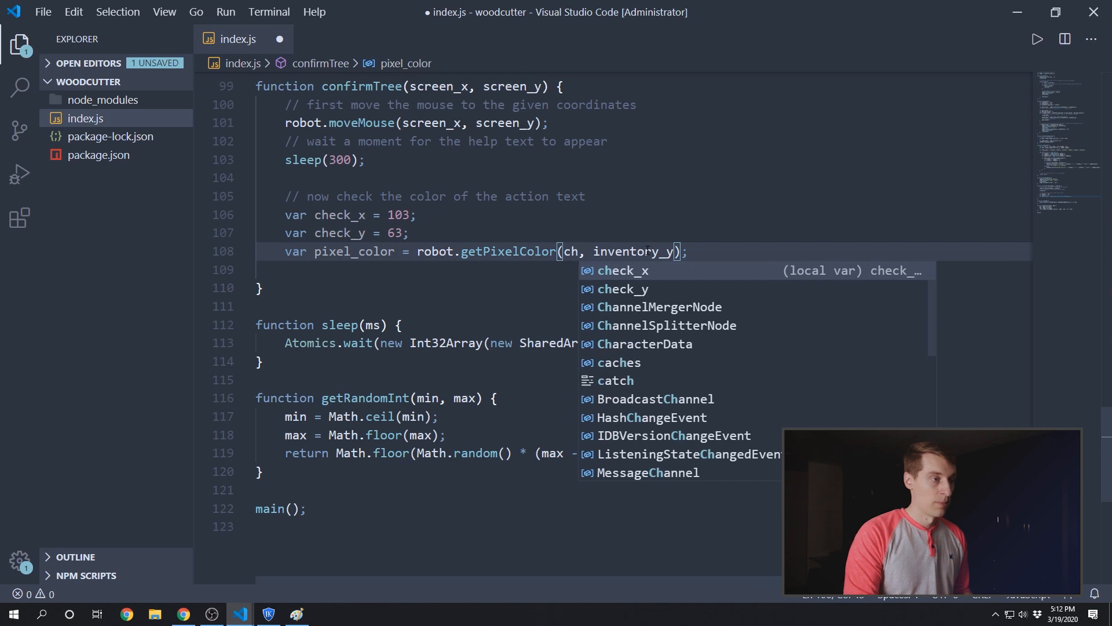
key(Tab)
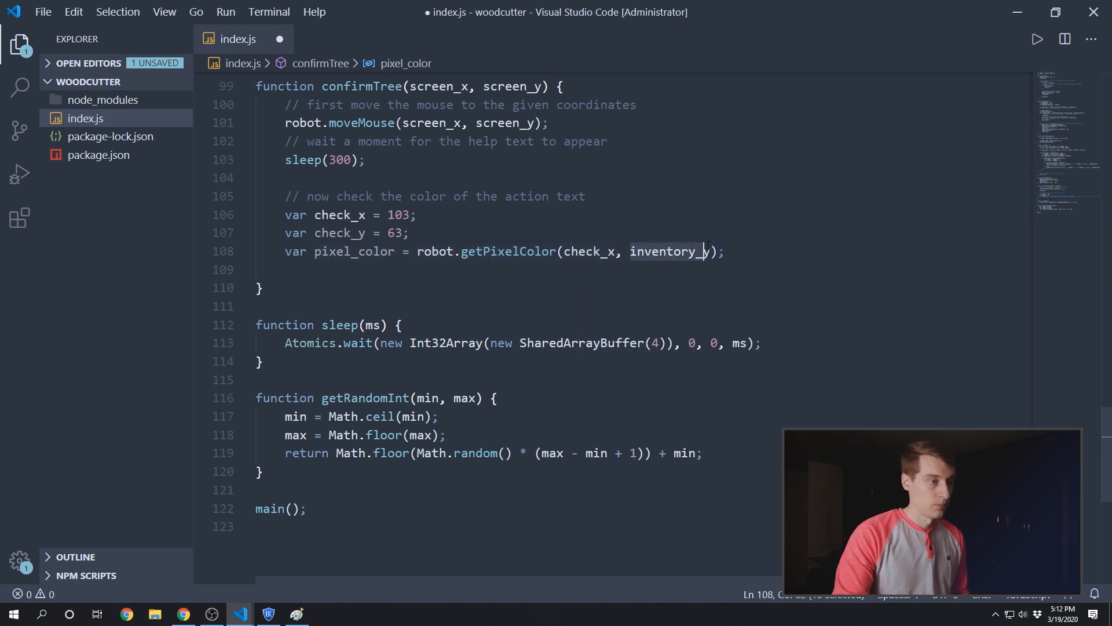
text(ch)
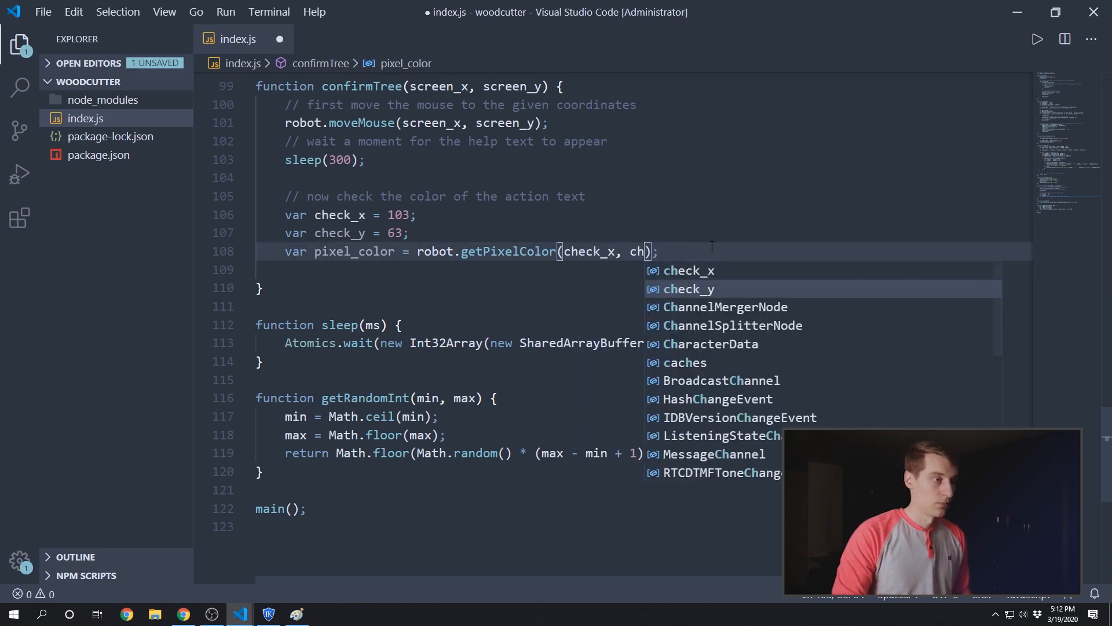
key(Tab)
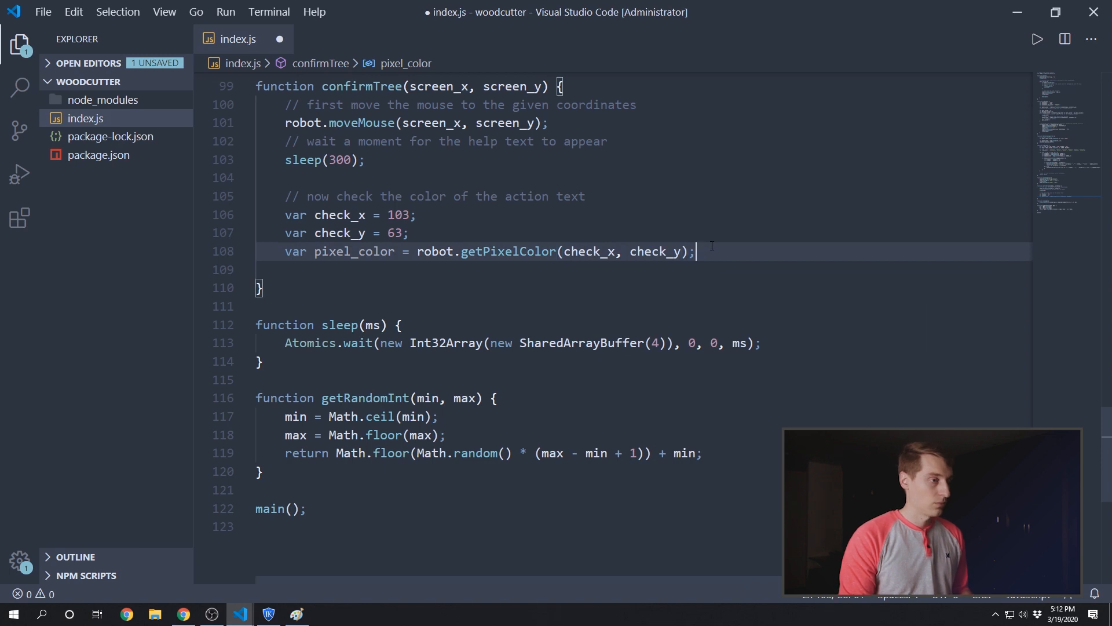
key(Enter)
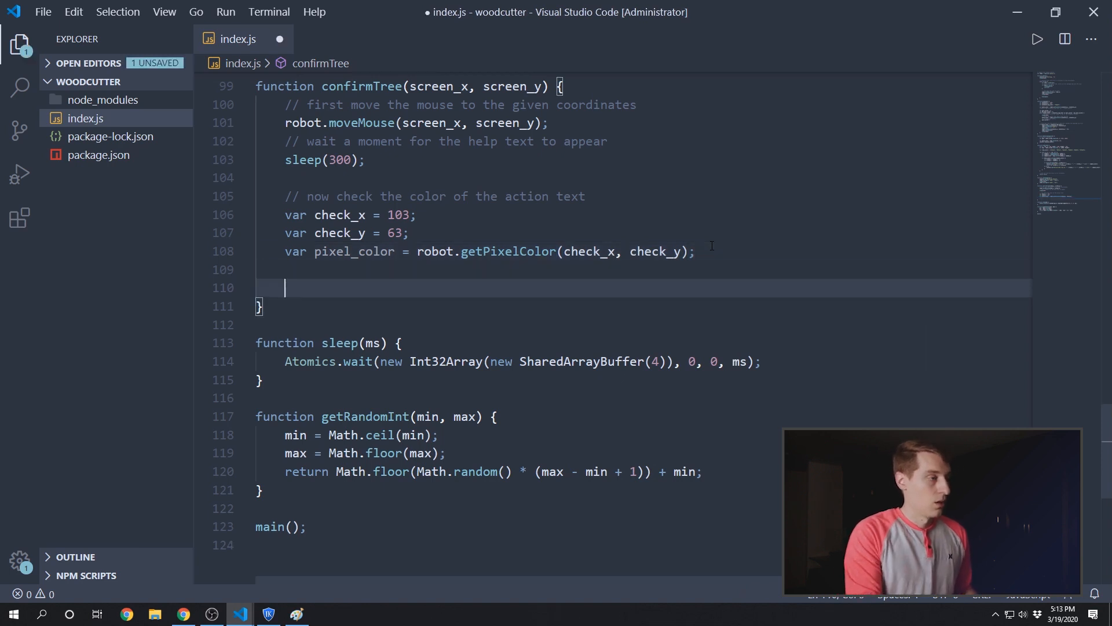
key(ctrl+s)
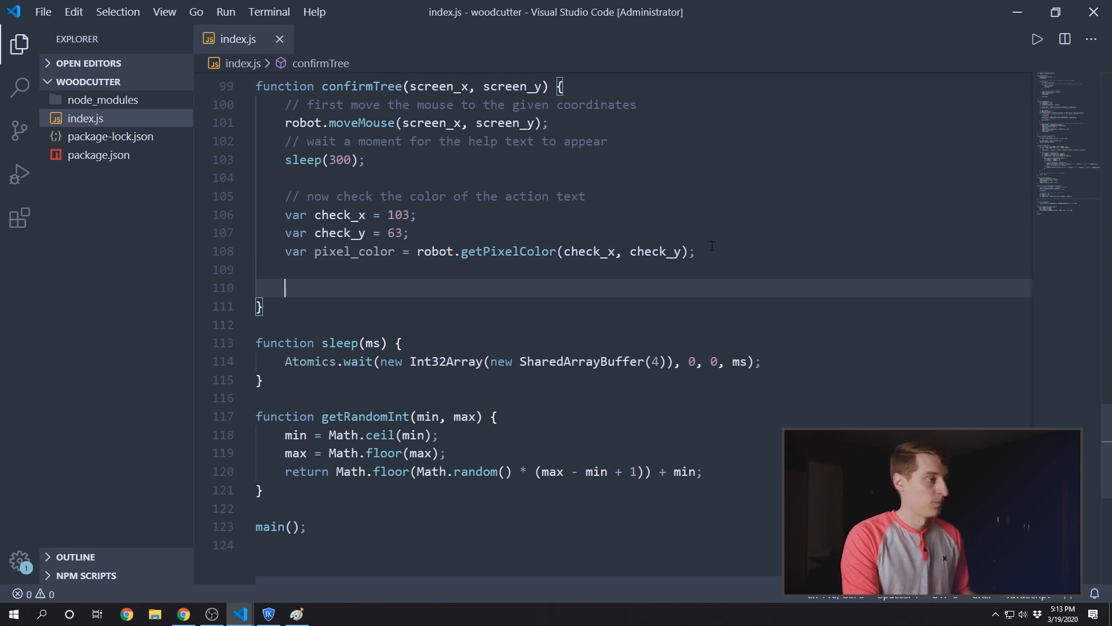
Step: Start an if comparing pixel_color == "00ffff"
text(if)
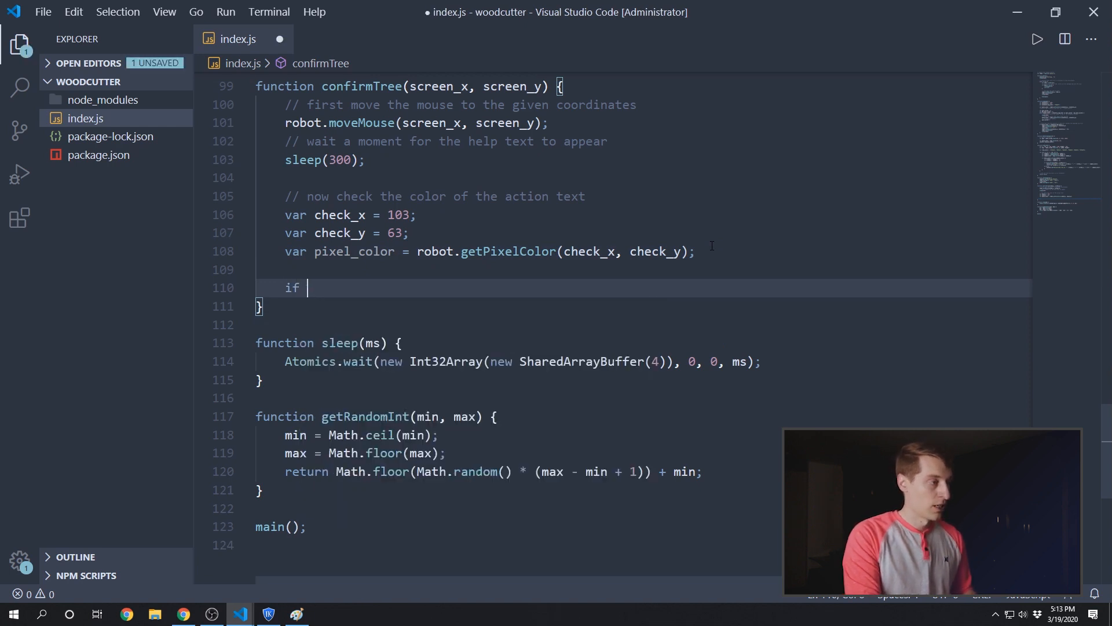
text((pixel_color)
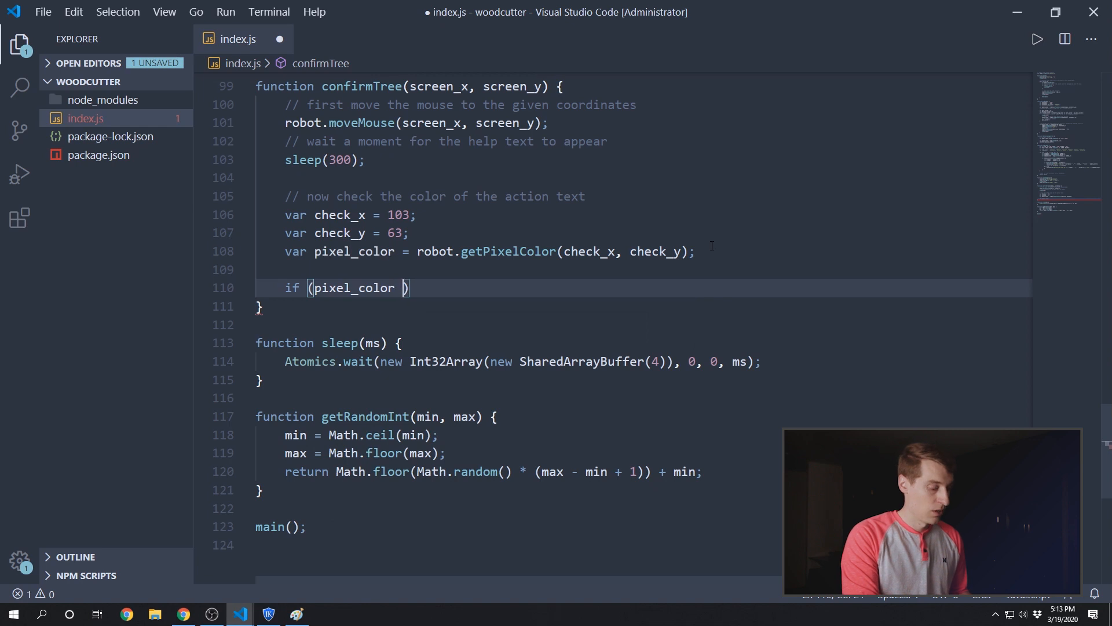
text(== "")
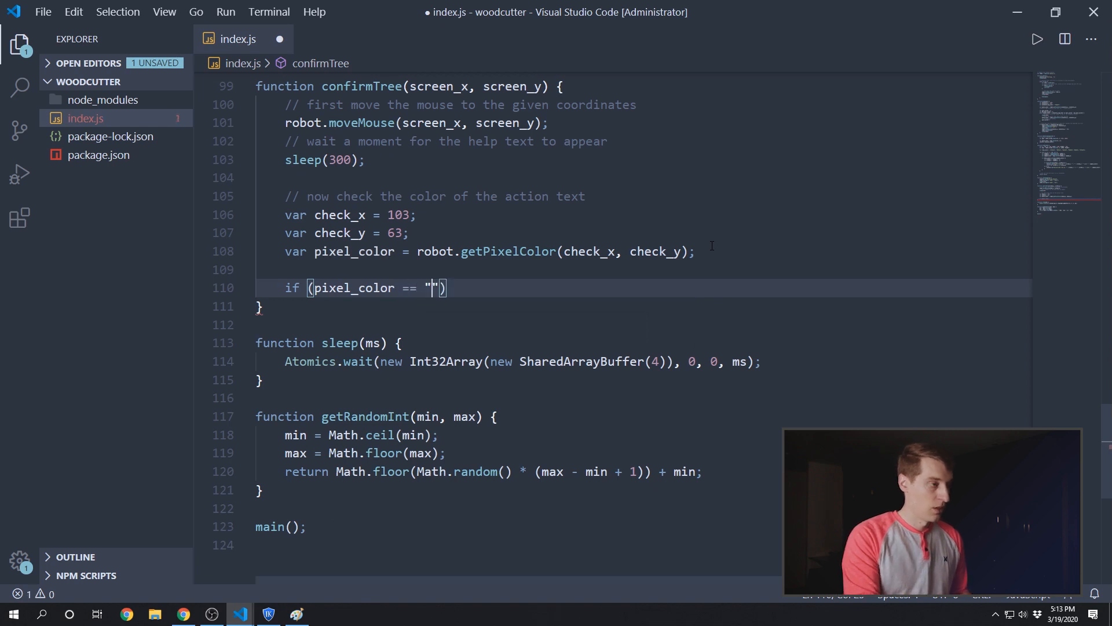
text(00ffff)
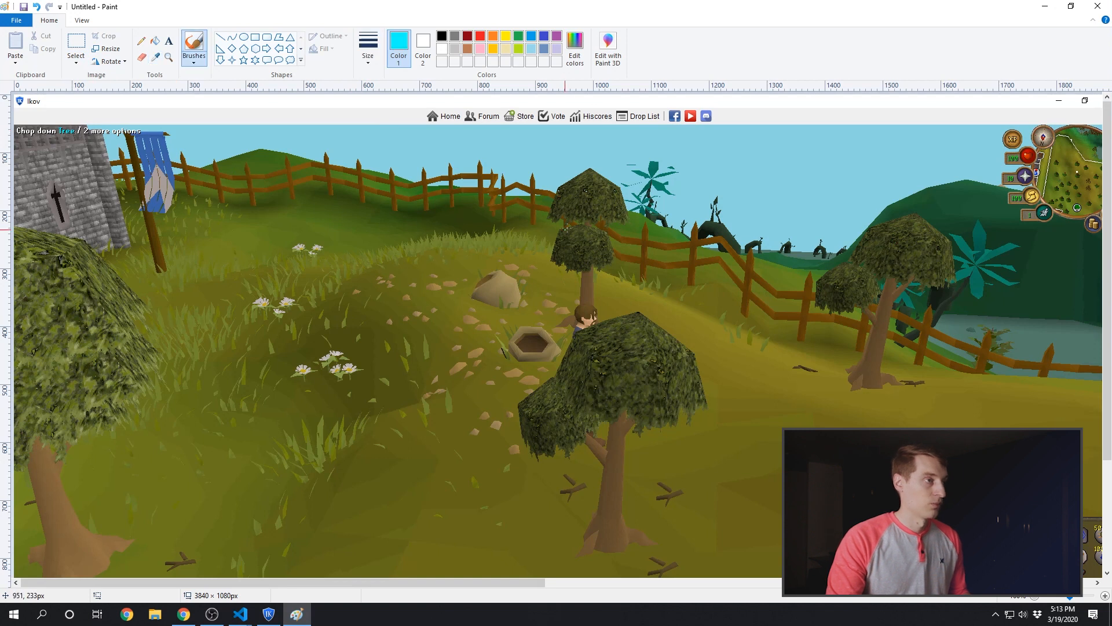
Step: Read the picked action-text colour's RGB values (0, 255, 255) in Edit colors, then close it
click(574, 50)
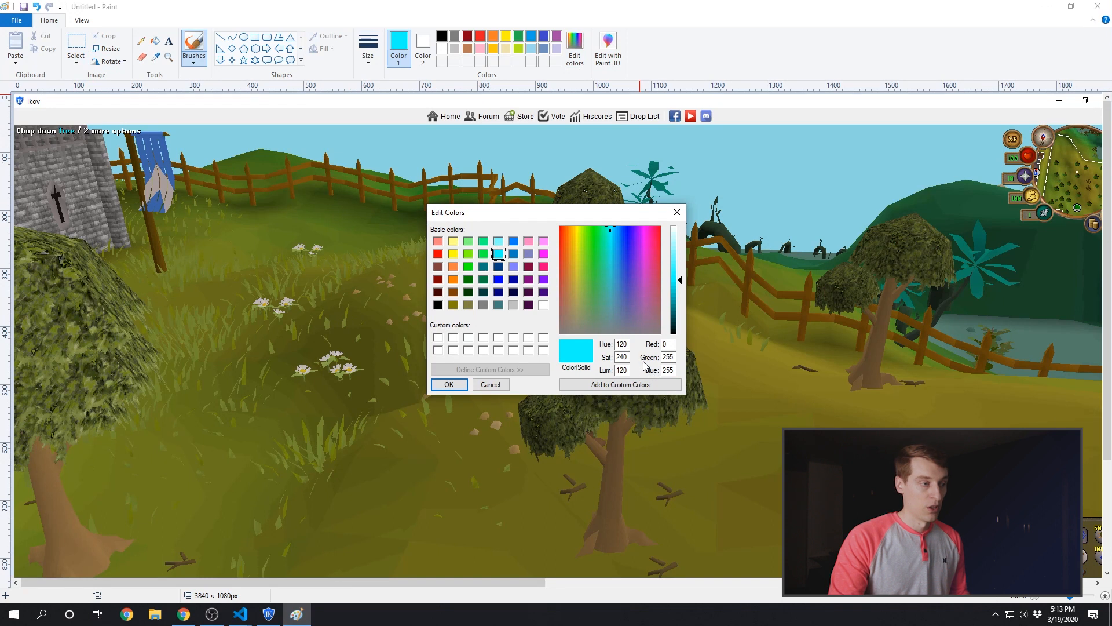
mouse_move(647, 364)
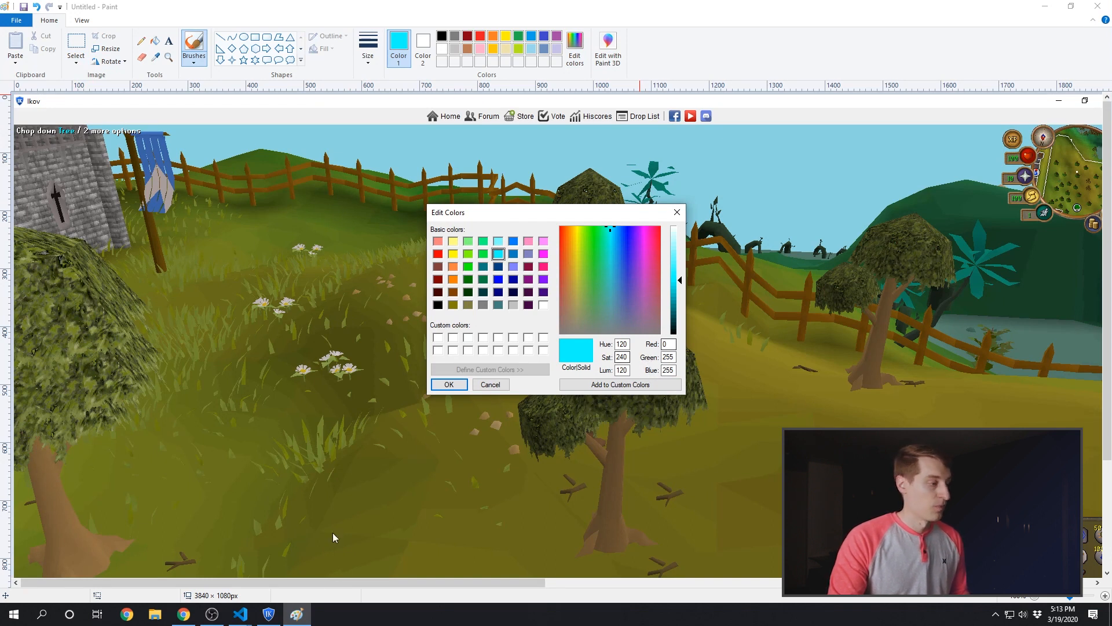
click(240, 614)
text(re)
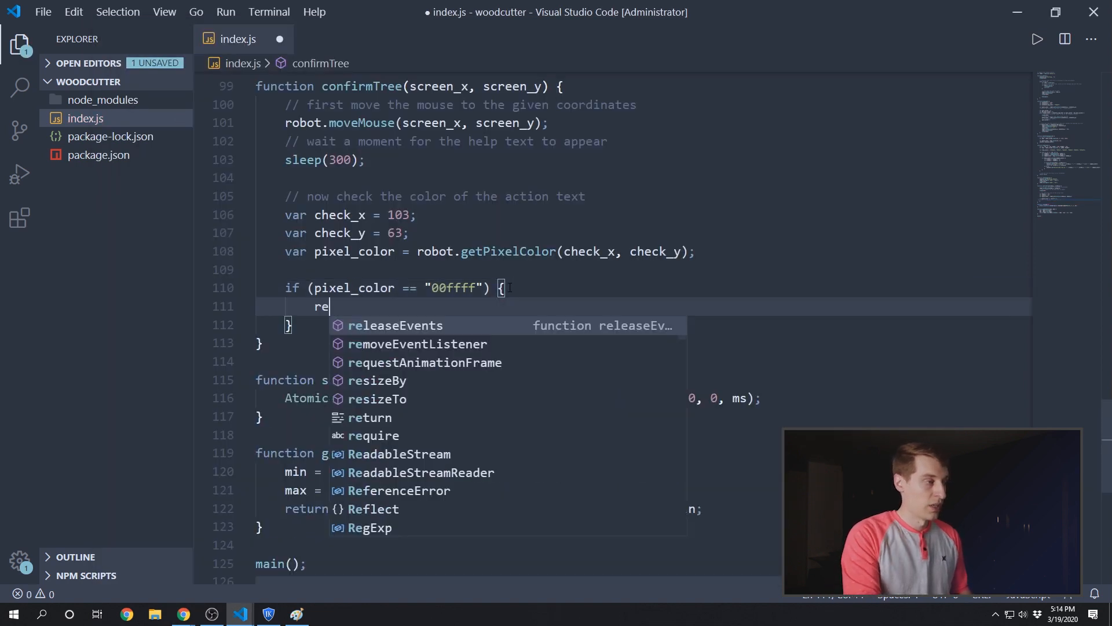
Step: Replace the true/false if-else with 'return pixel_color == "00ffff";' and save
text(turn true;)
click(643, 325)
text( else {)
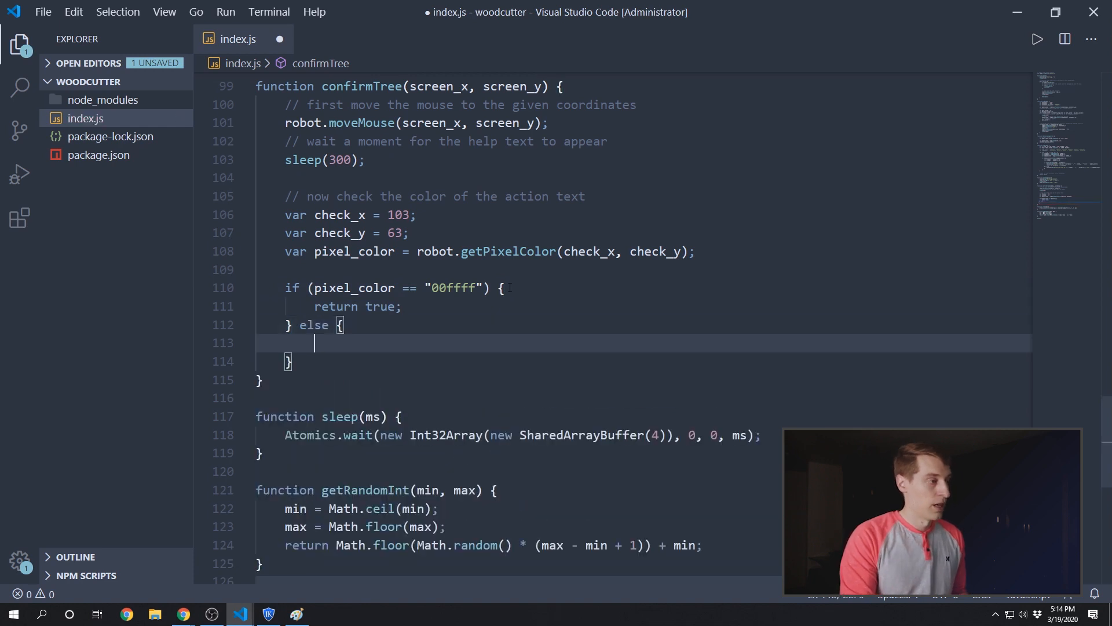
key(ctrl+s)
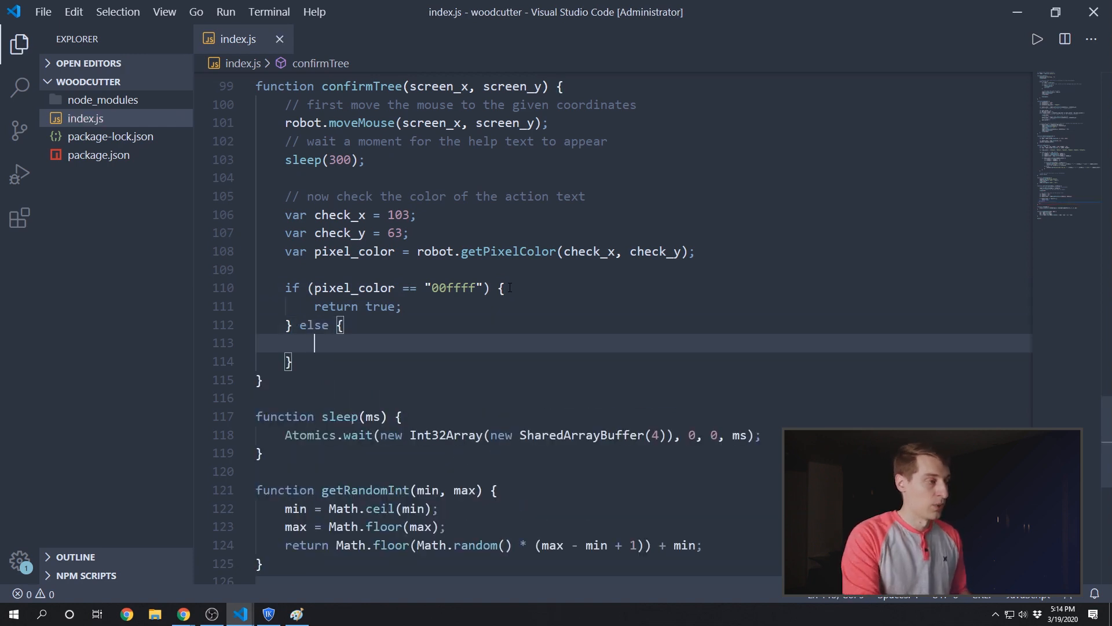
text(return false;)
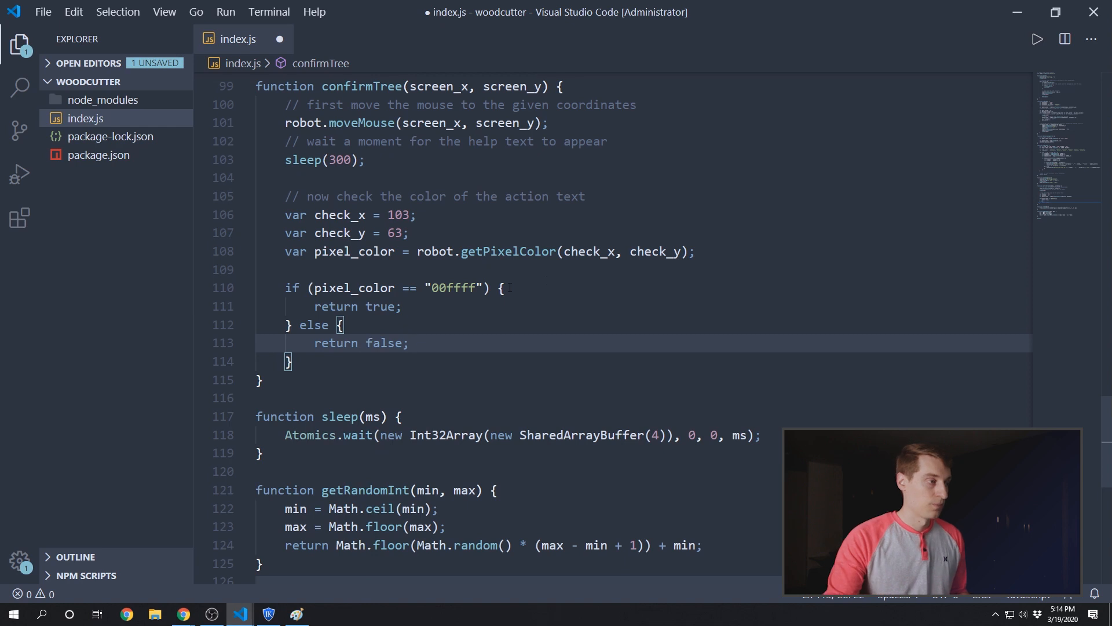
key(ctrl+s)
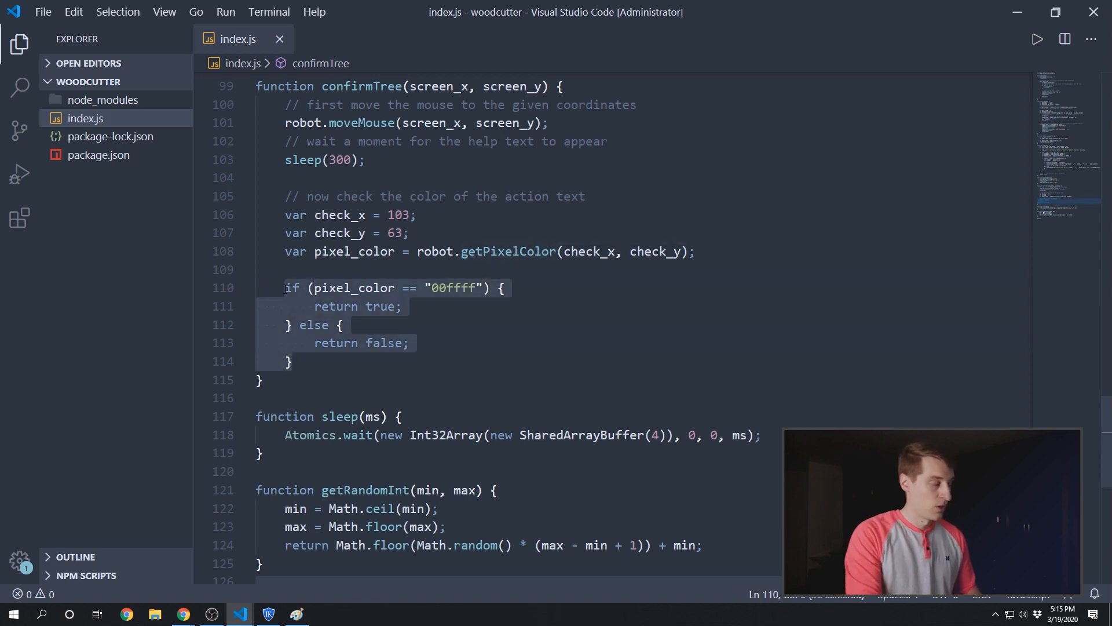
text(return pixel_color == "00ffff")
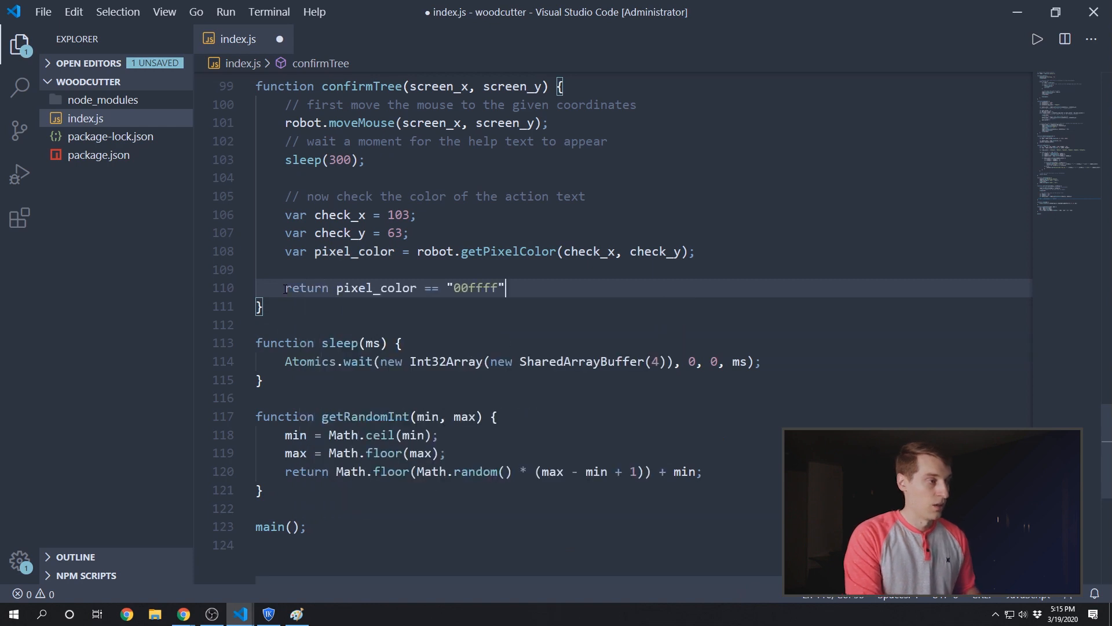
text(;)
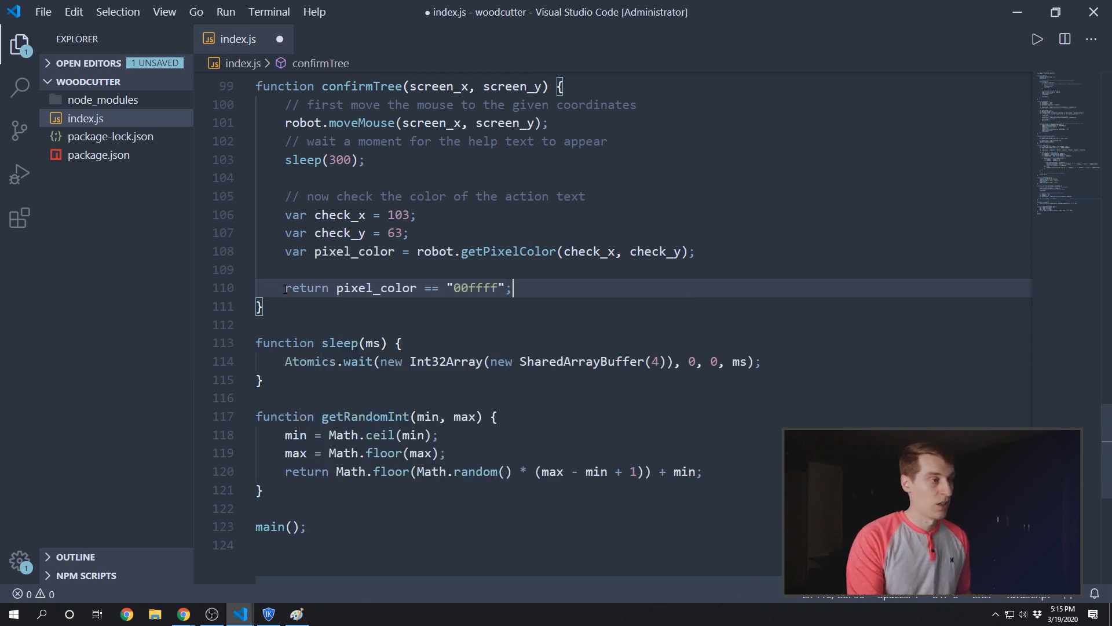
key(ctrl+s)
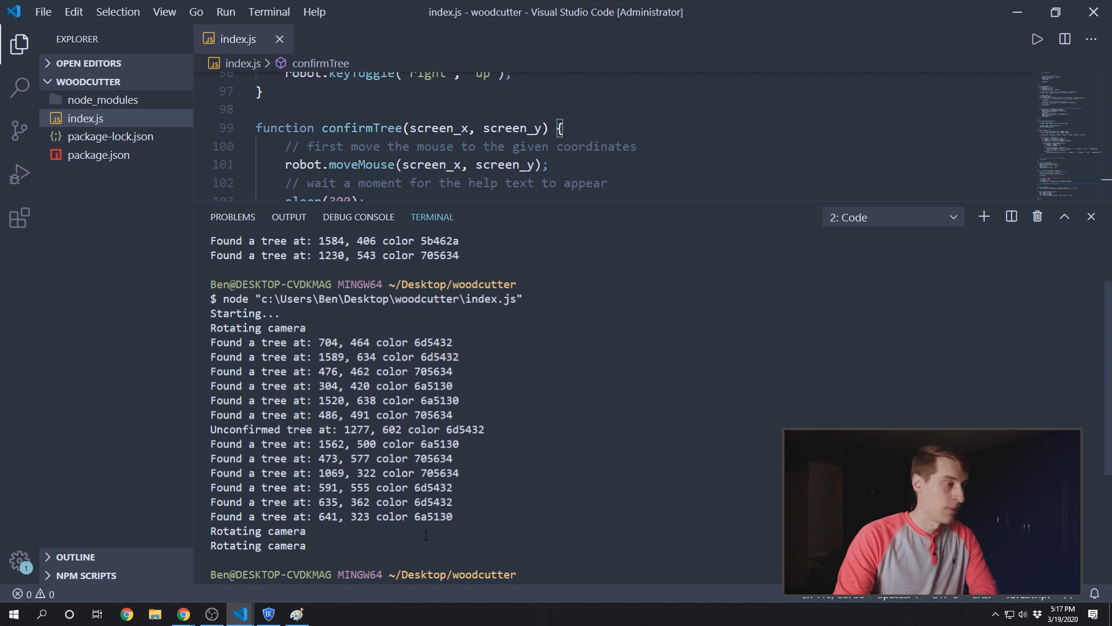
Step: Review the node index.js log of found trees and the unconfirmed tree at 1277, 602
double_click(439, 474)
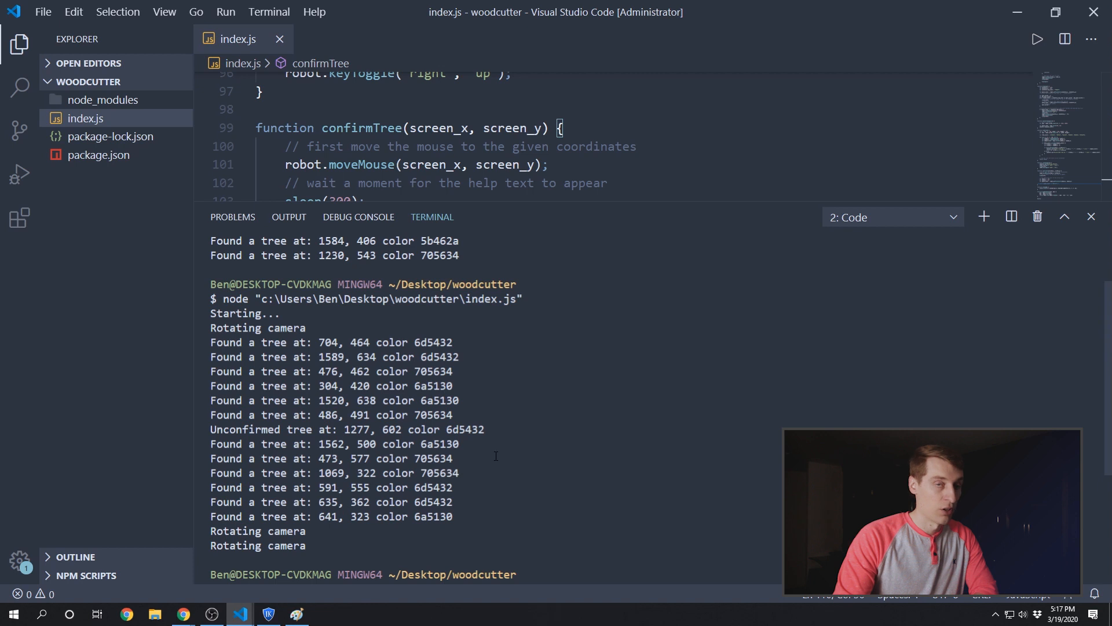
mouse_move(548, 423)
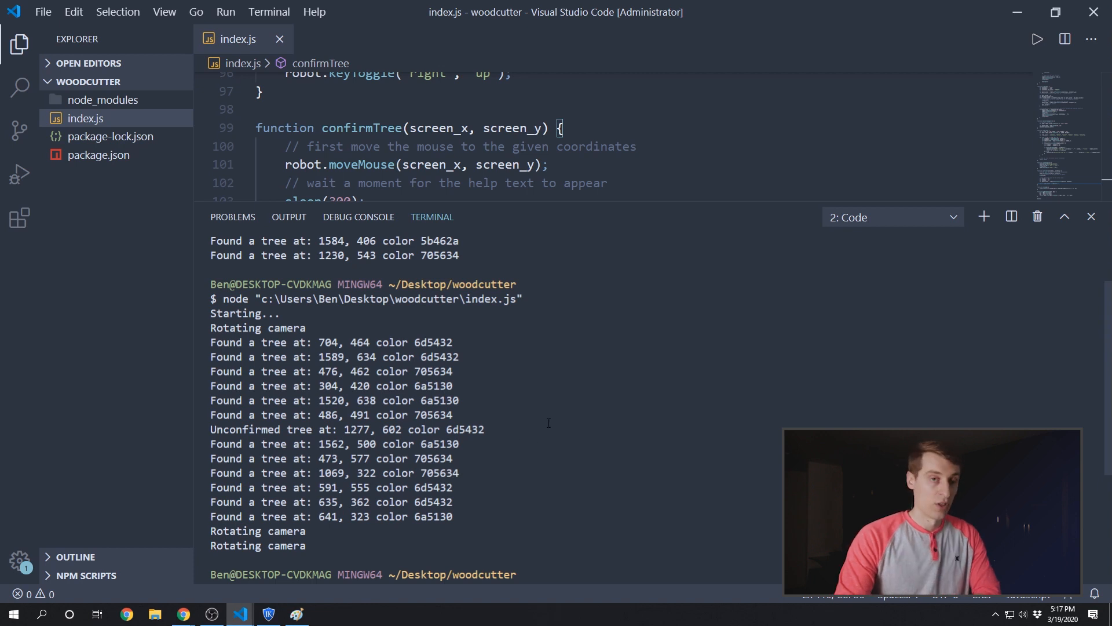